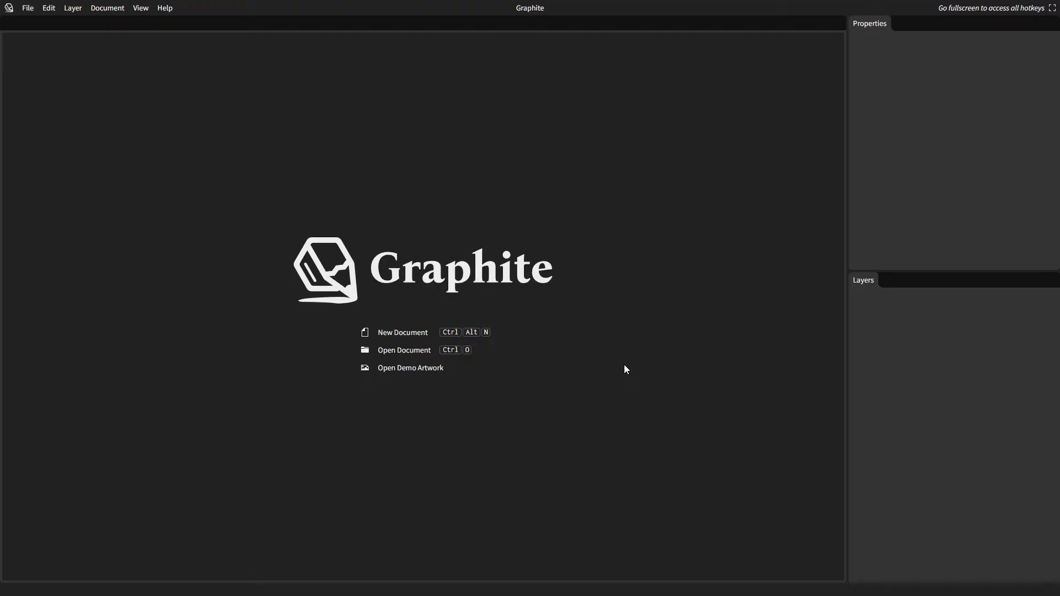
mouse_move(549, 405)
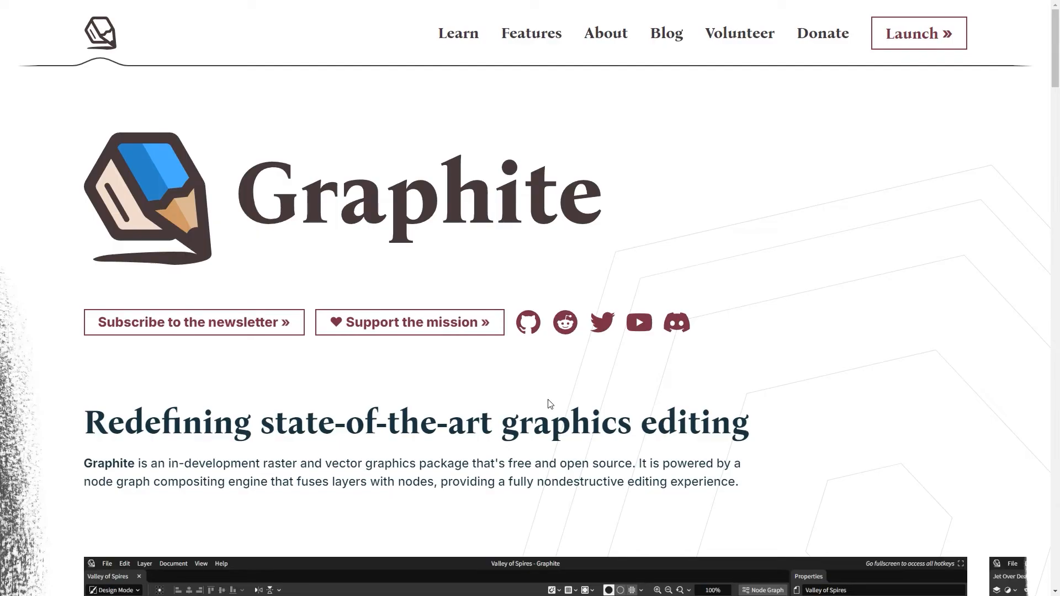
mouse_move(695, 288)
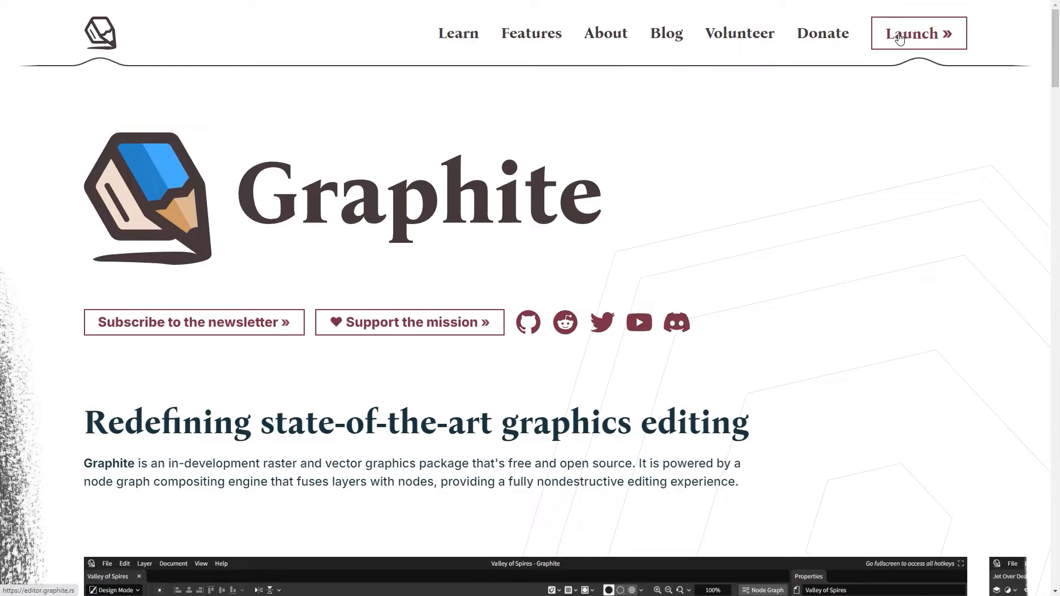
Launch the Graphite editor from the website
click(917, 34)
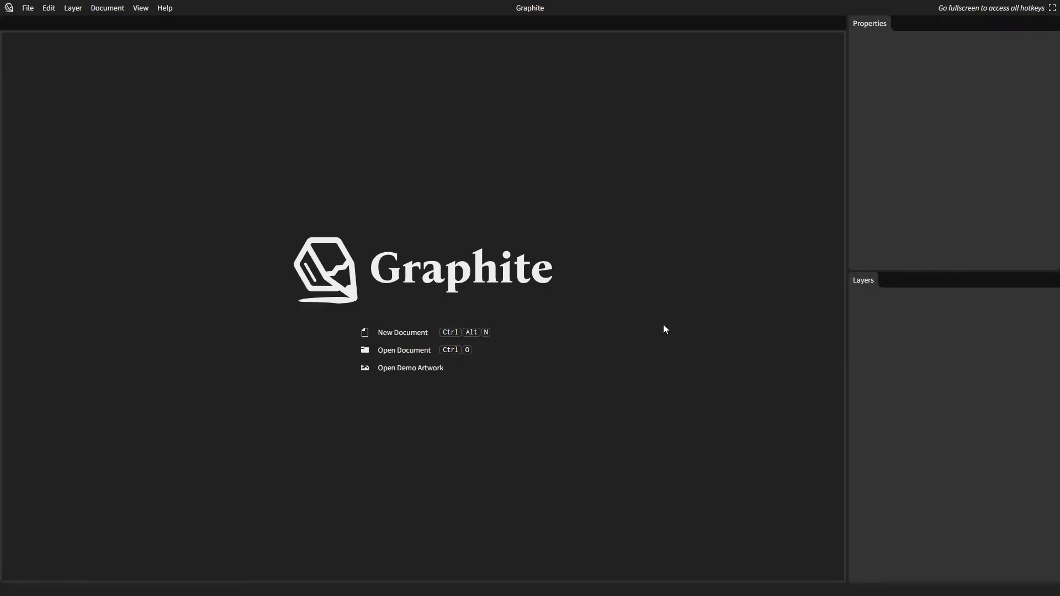
Create a new 1000 × 1000 px document named 'Happy Sun'
click(410, 367)
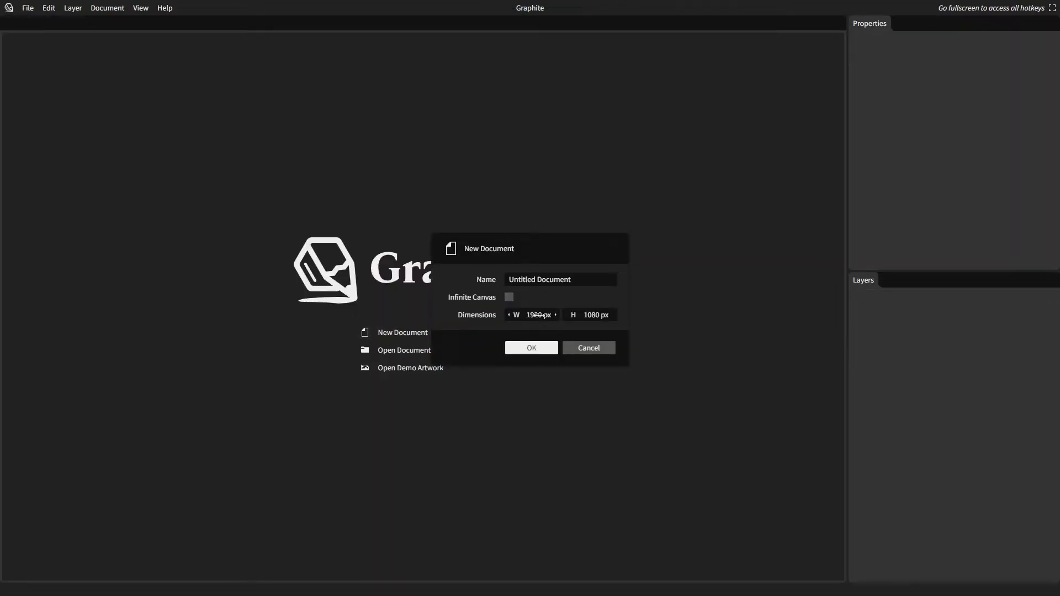
click(533, 315)
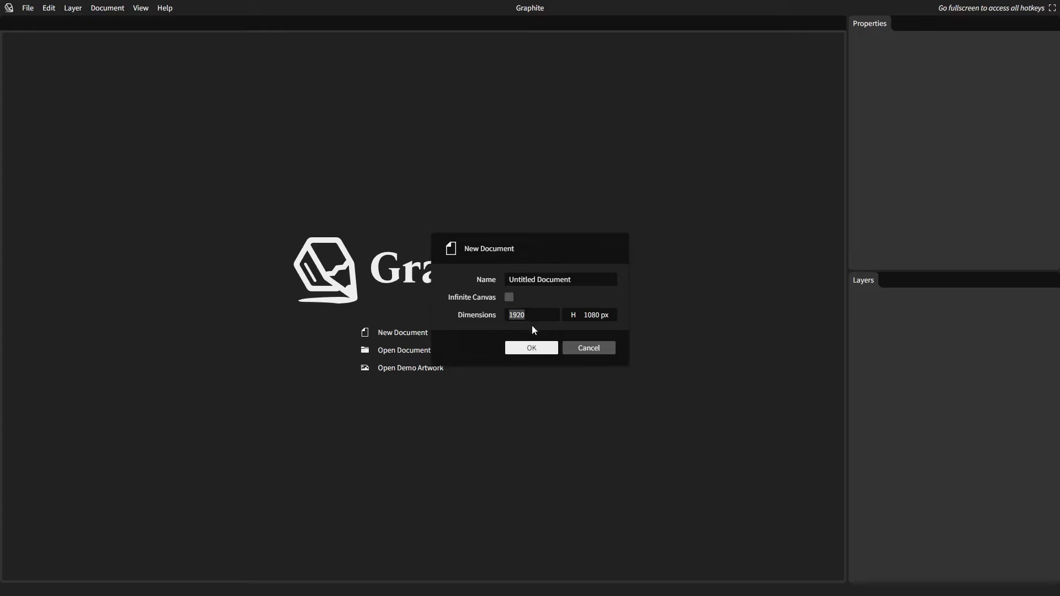
text(1000 px)
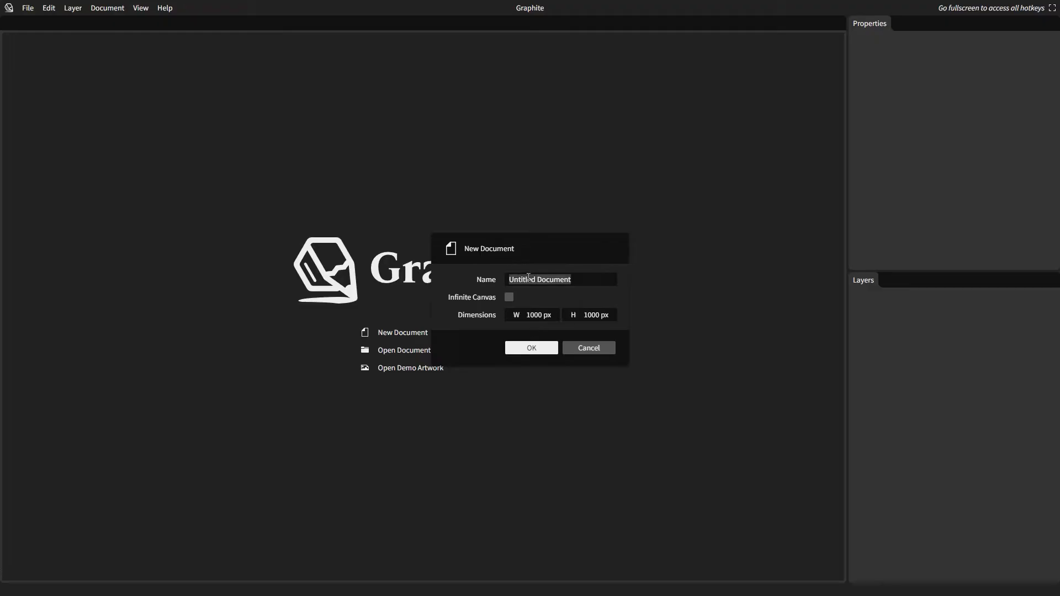
text(Happy Sun)
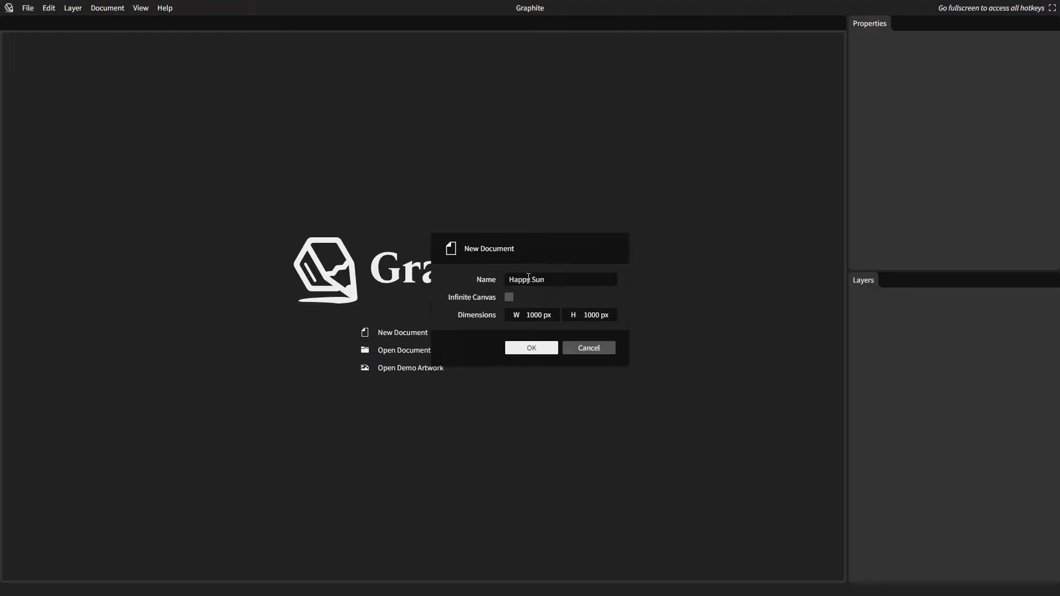
click(531, 348)
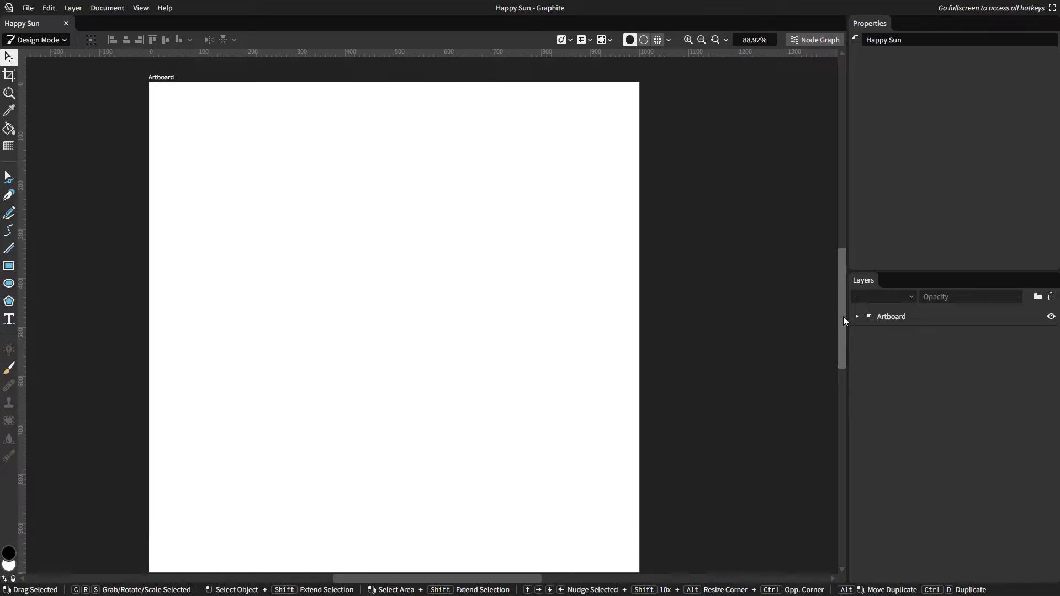
mouse_move(482, 345)
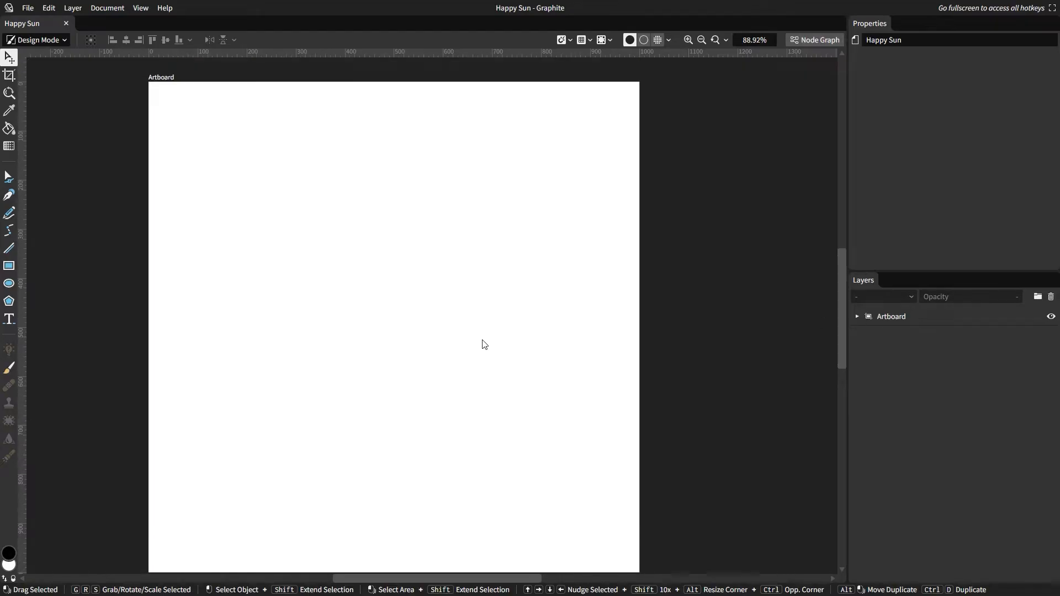
Zoom in on the blank artboard, then return the view to 100%
click(140, 7)
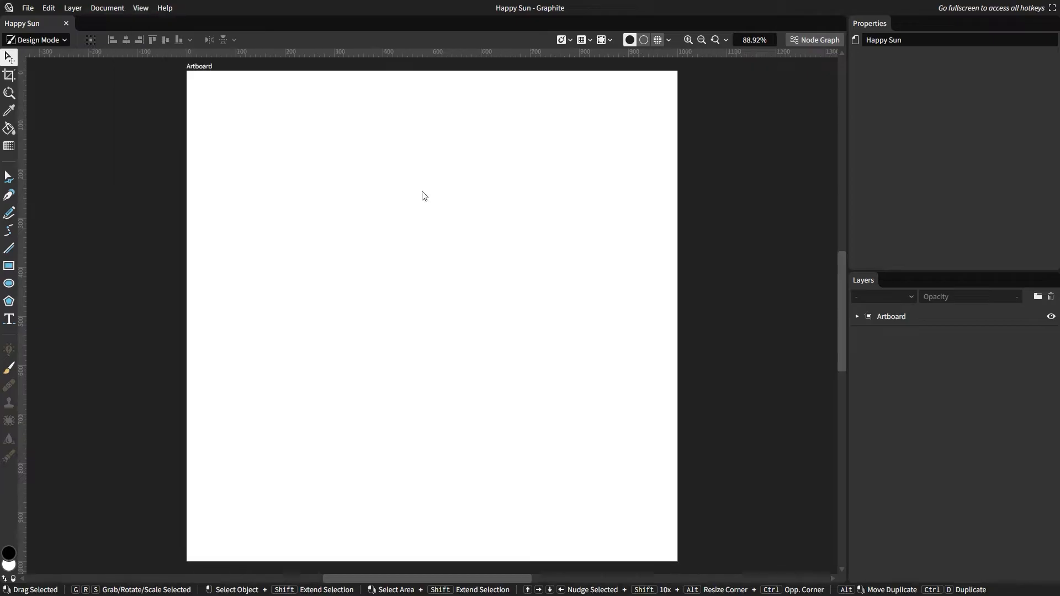
mouse_move(517, 245)
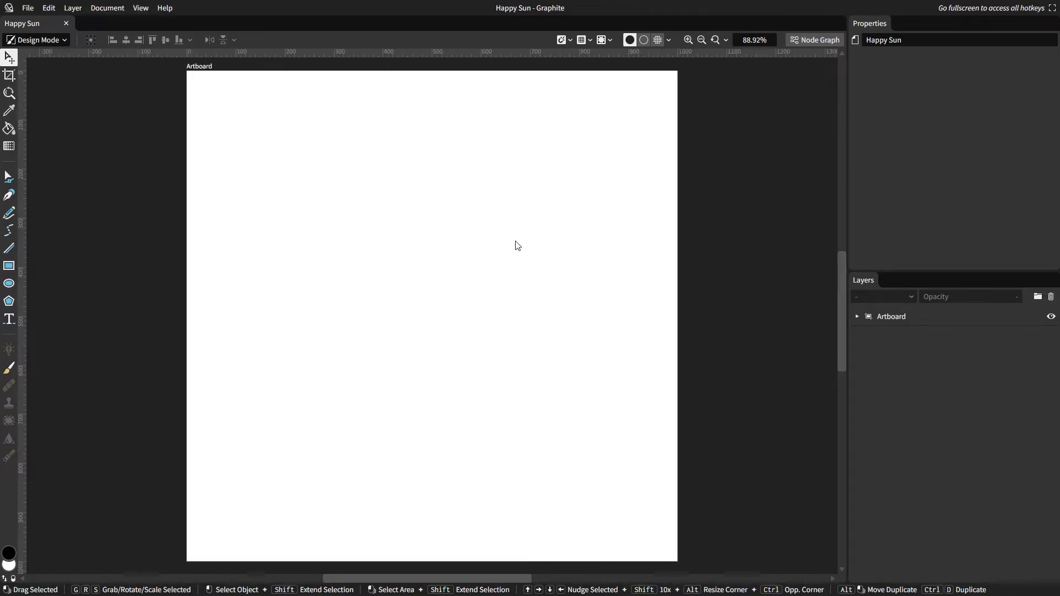
click(688, 40)
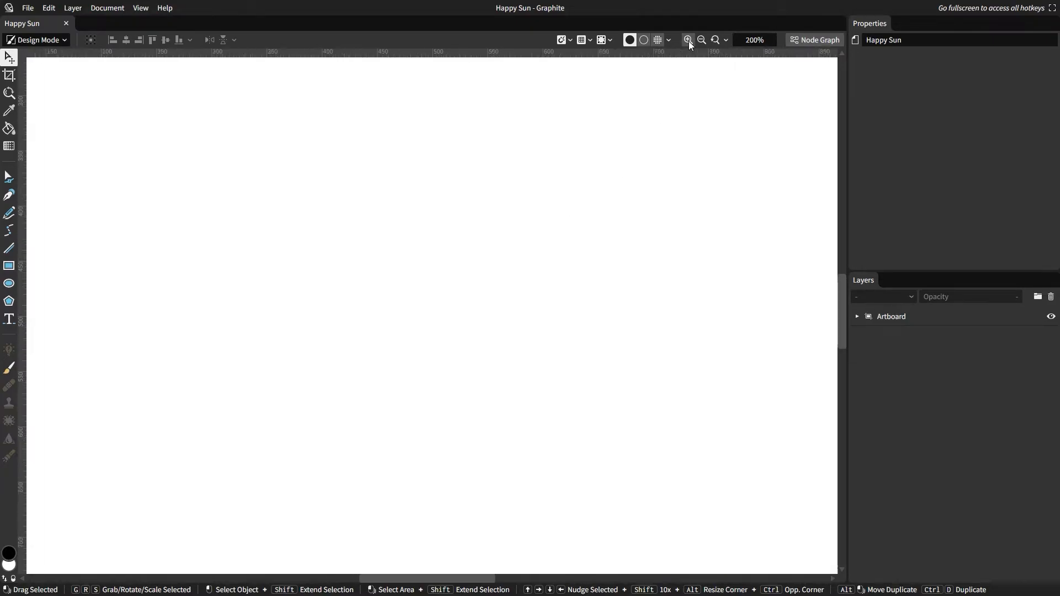
click(703, 40)
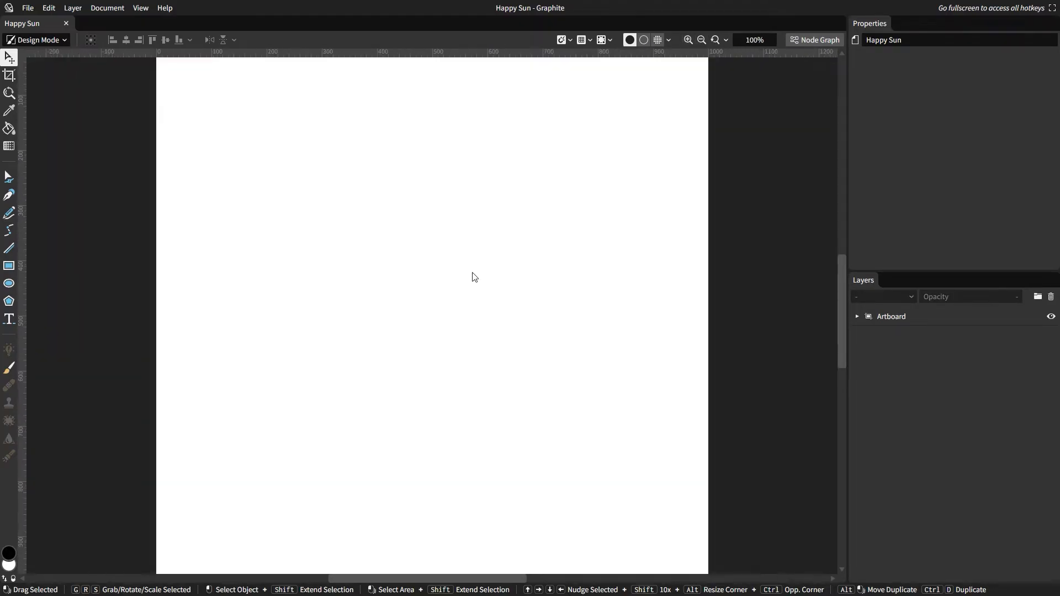
mouse_move(414, 308)
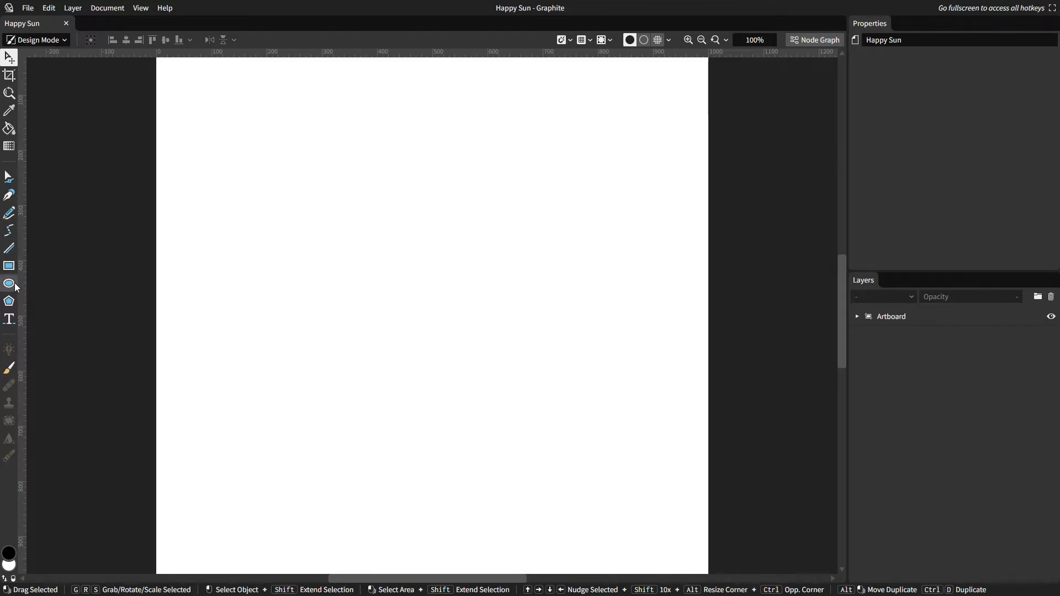
Draw a circle with the Ellipse tool, size it and move it toward the artboard centre
click(10, 284)
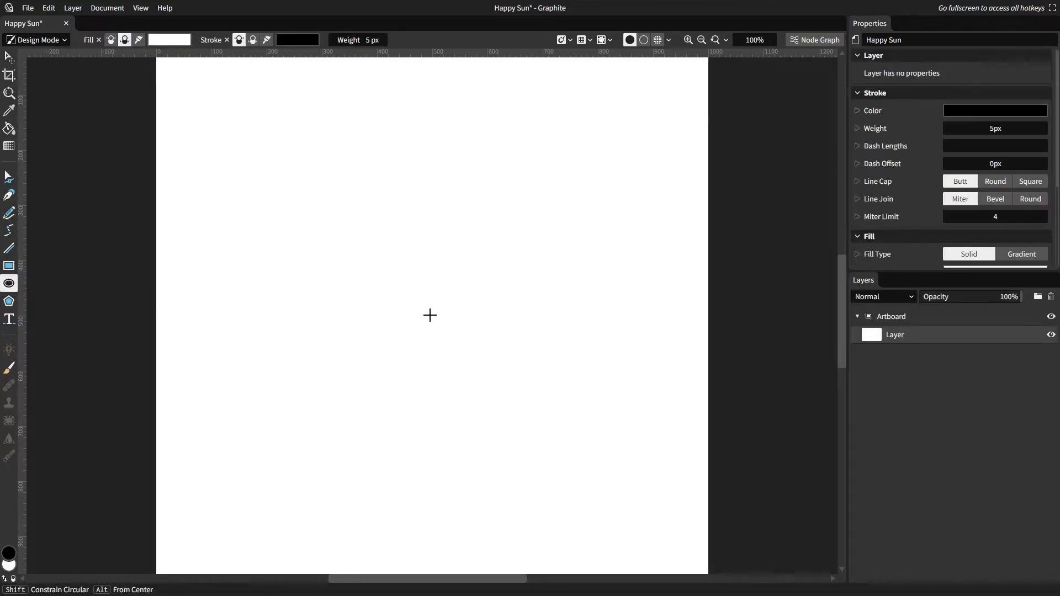
drag(430, 315, 554, 496)
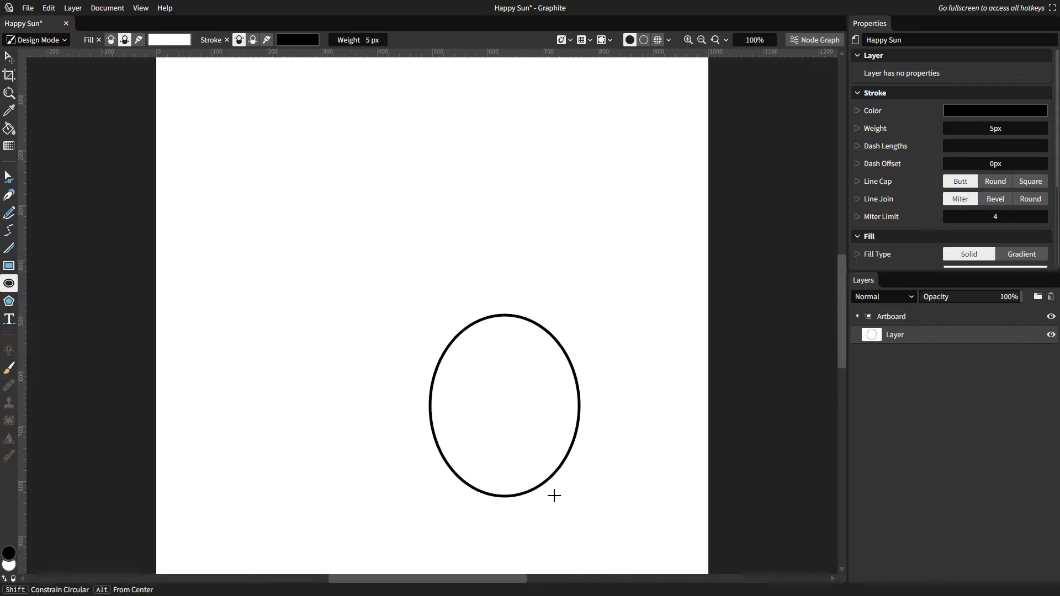
drag(554, 496, 644, 435)
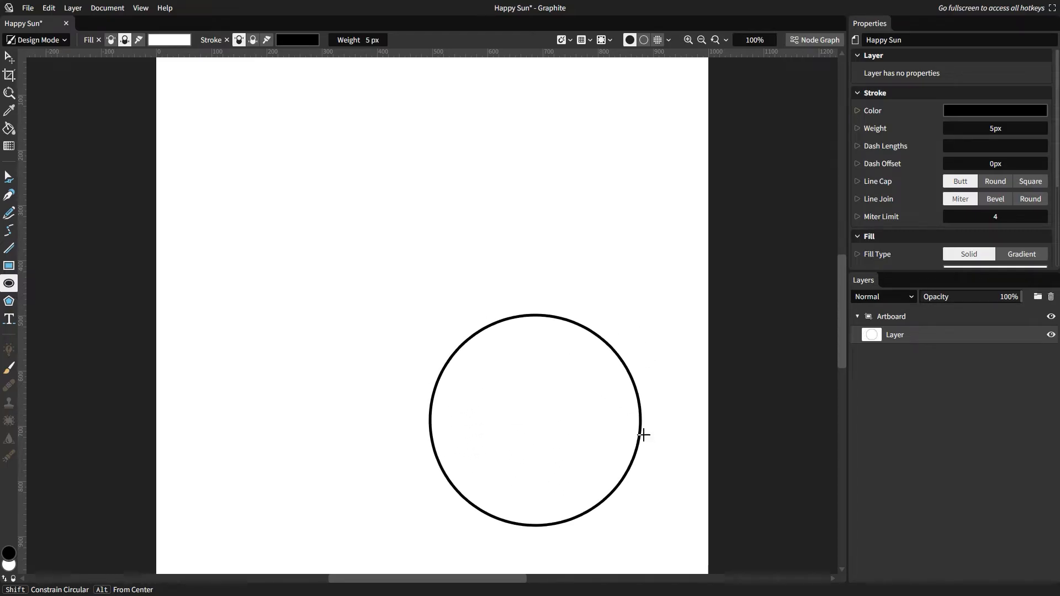
drag(644, 436, 485, 415)
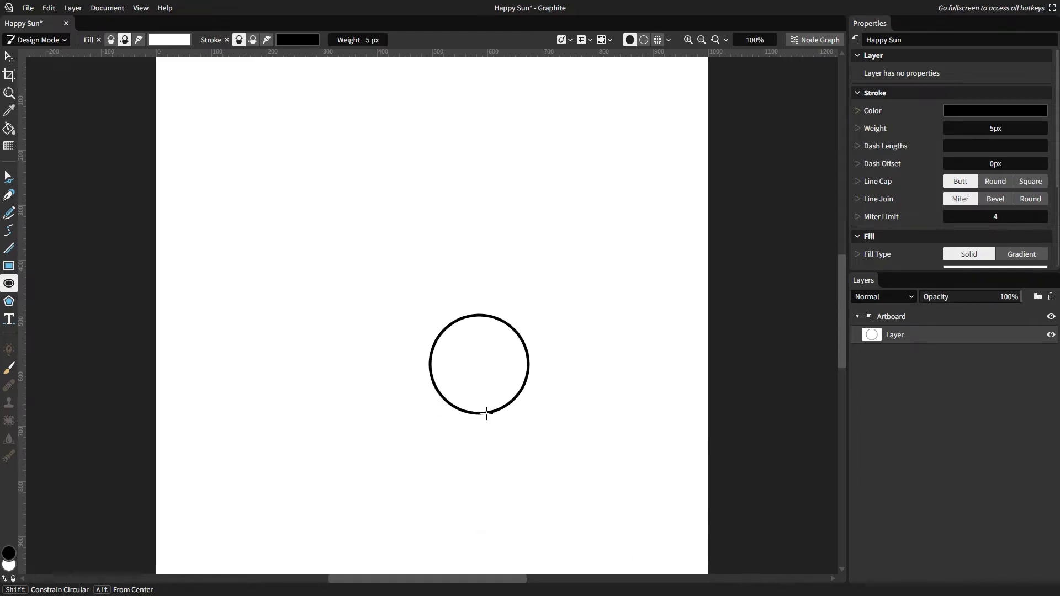
drag(483, 416, 629, 446)
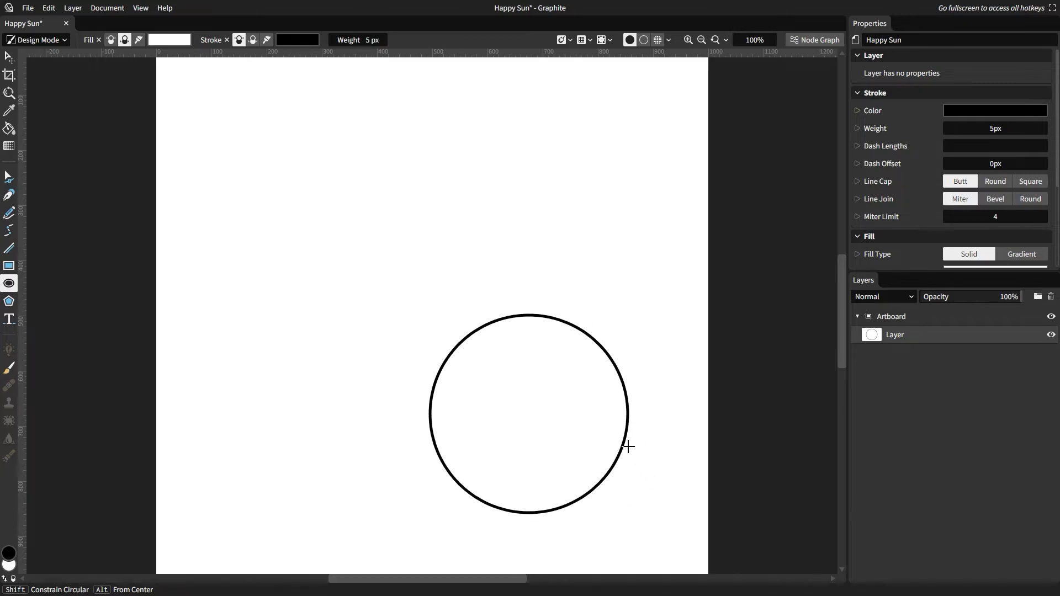
drag(629, 446, 606, 370)
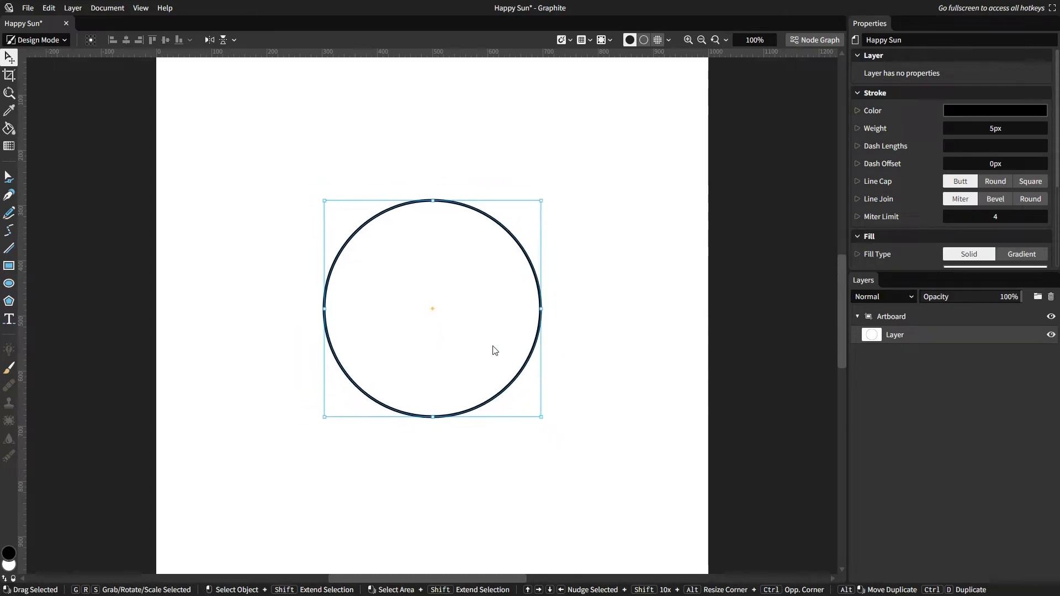
Nudge the circle toward the centre and bring up its Fill colour in Properties
drag(494, 350, 501, 320)
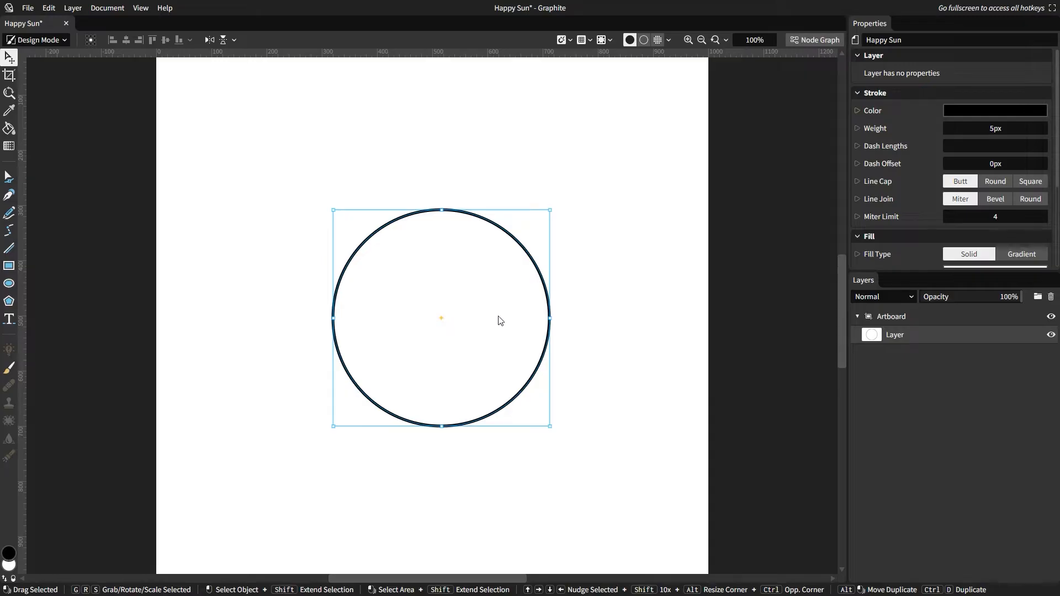
scroll(down, 3)
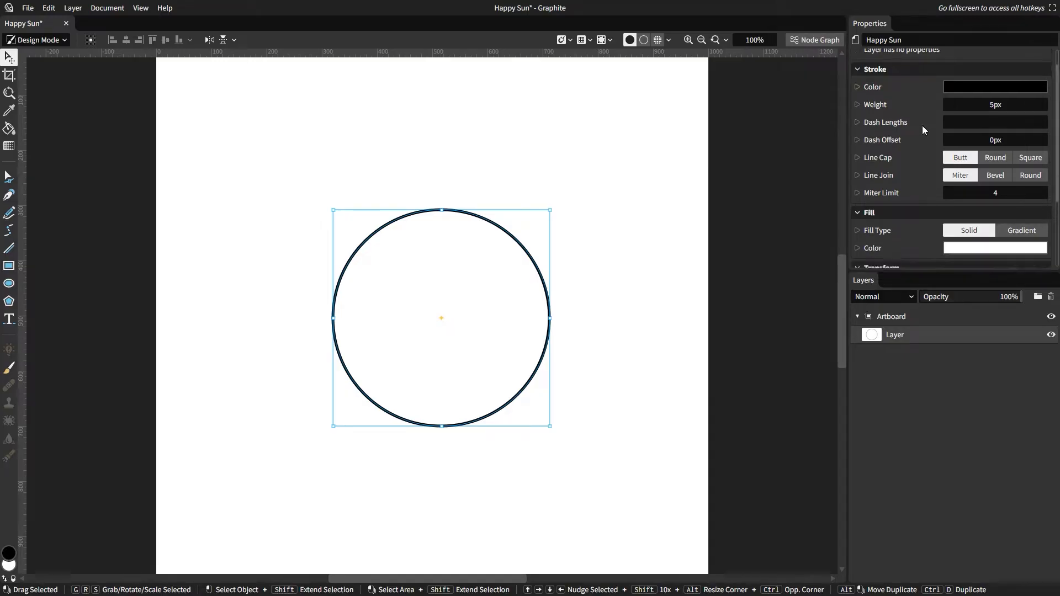
scroll(down, 3)
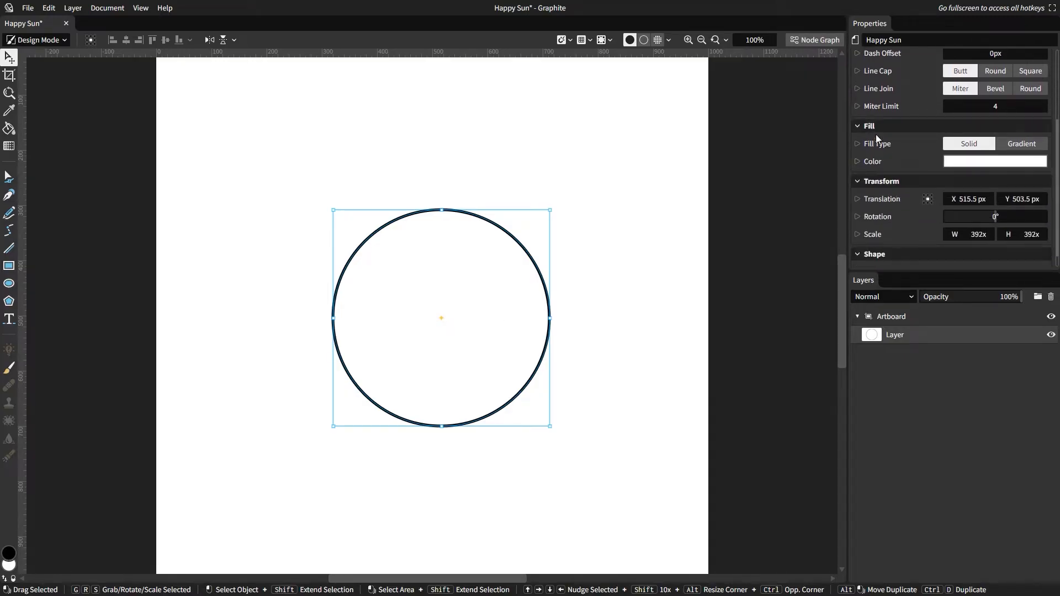
click(995, 161)
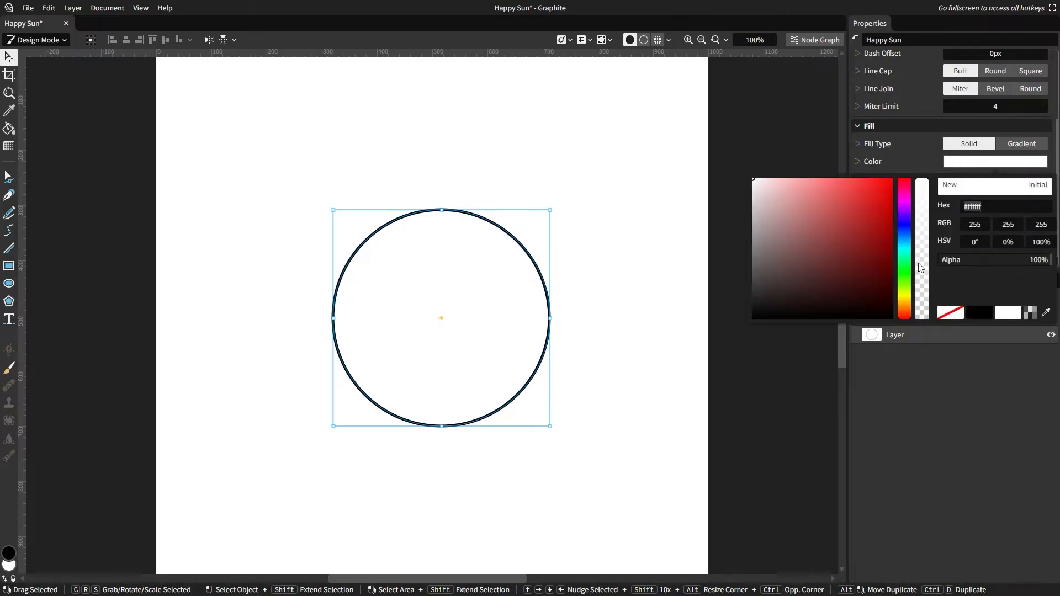
Pick a warm yellow hue and shade for the circle's fill
click(905, 300)
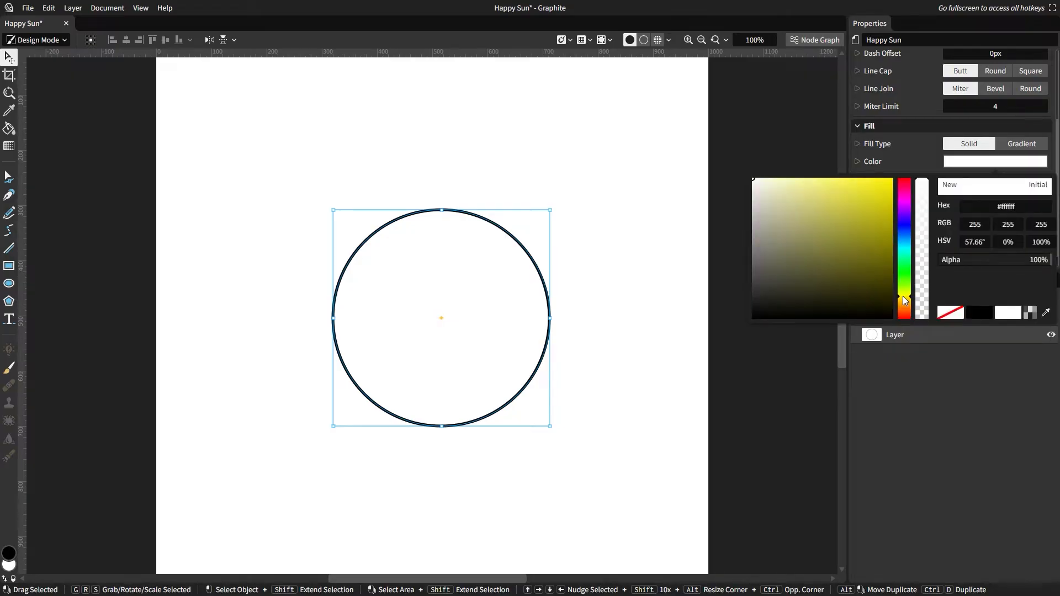
click(905, 226)
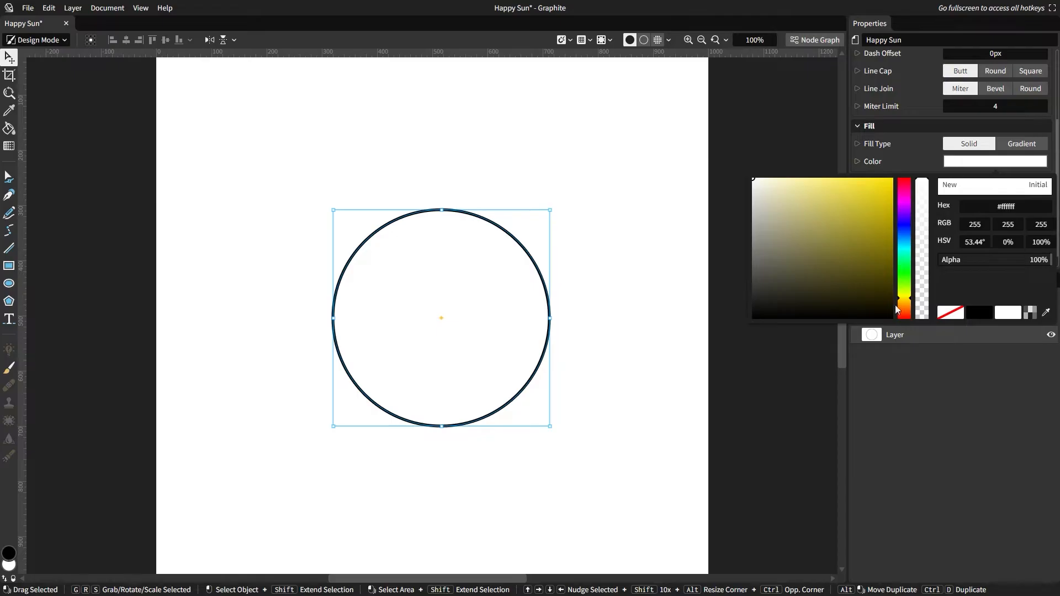
drag(904, 309, 908, 302)
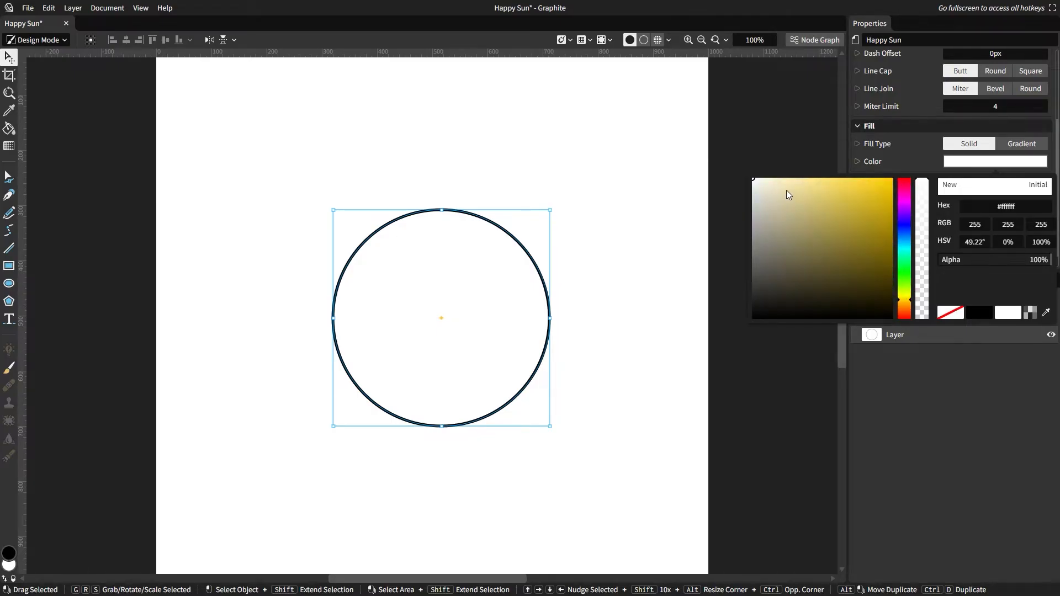
click(871, 188)
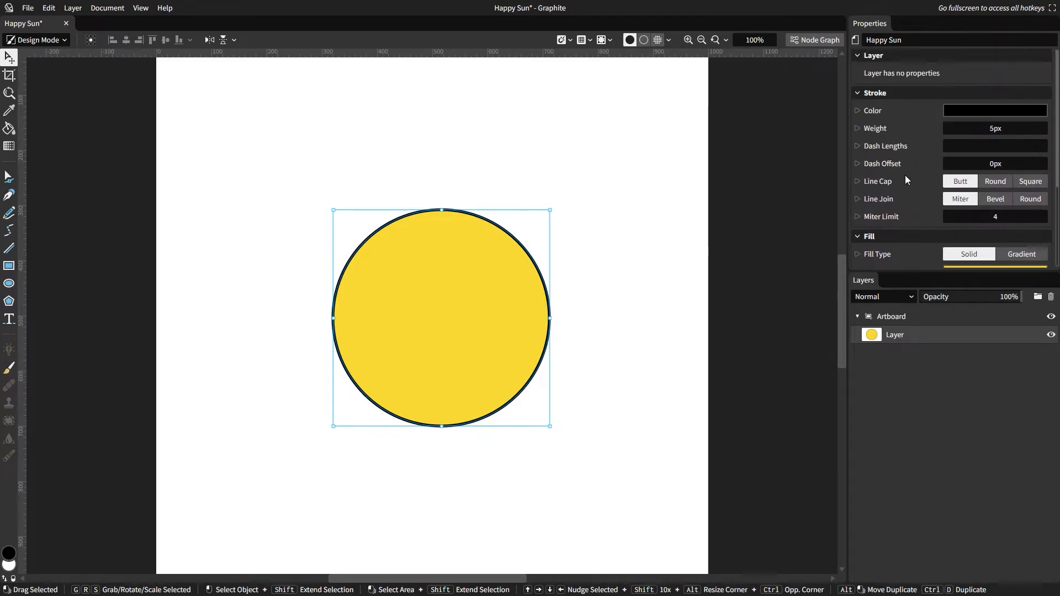
mouse_move(927, 137)
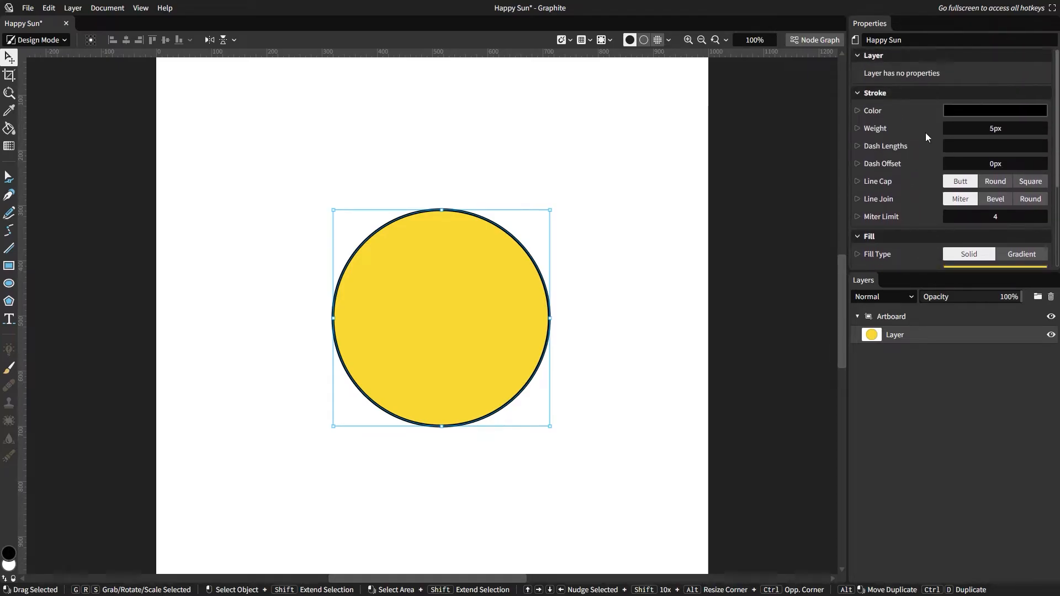
Give the circle a thick dark grey 20 px outline and shrink it slightly
click(995, 111)
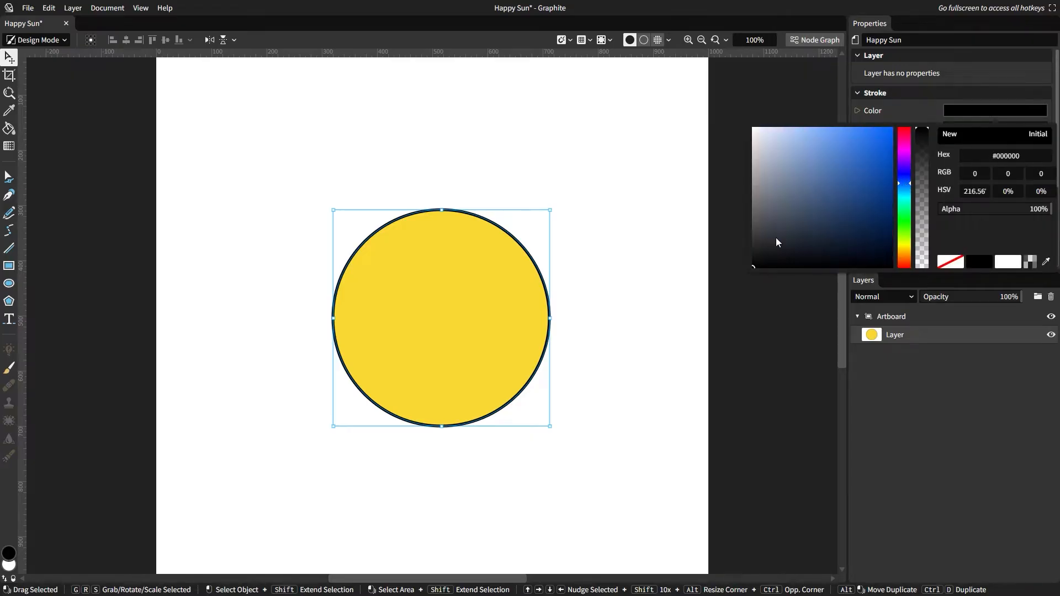
click(773, 242)
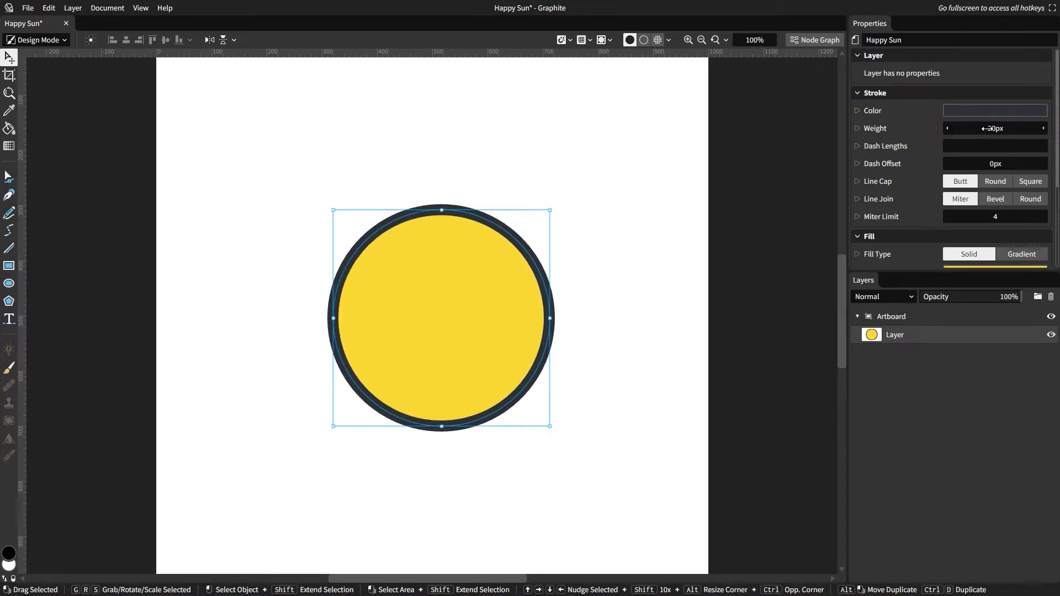
click(589, 348)
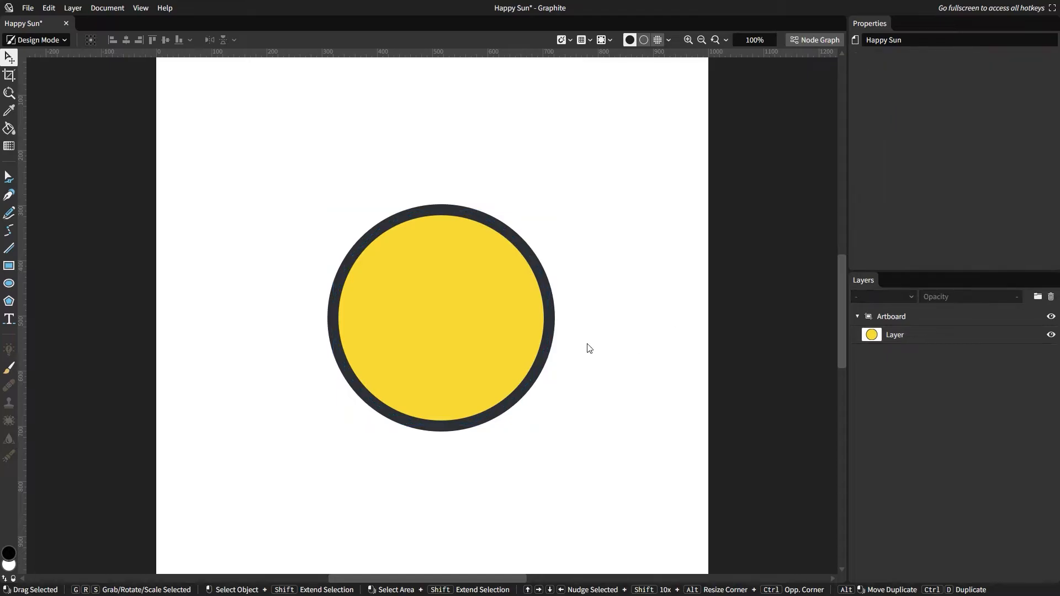
click(441, 316)
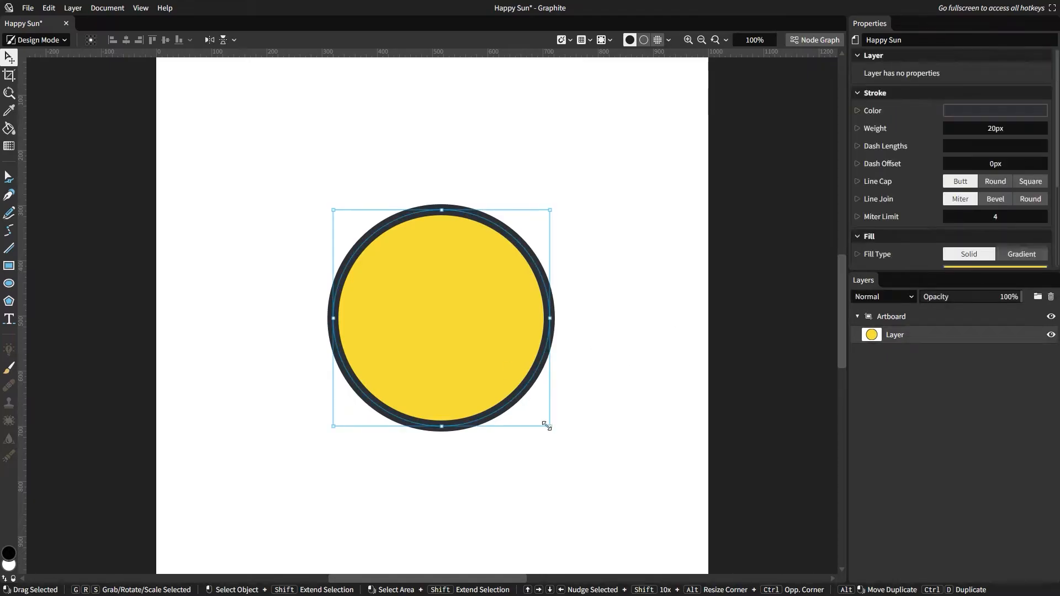
drag(547, 426, 541, 416)
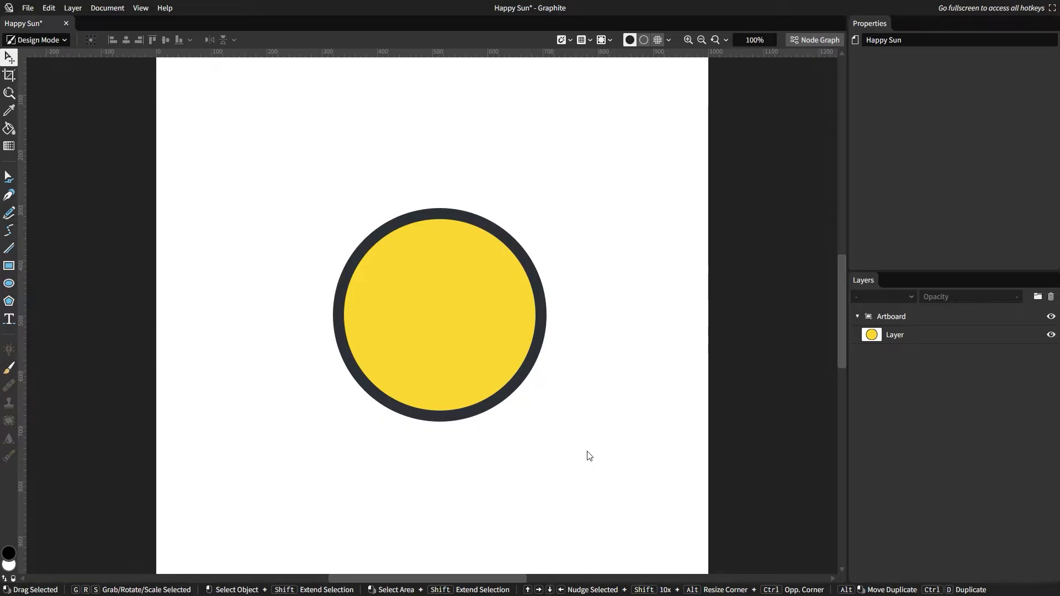
mouse_move(76, 267)
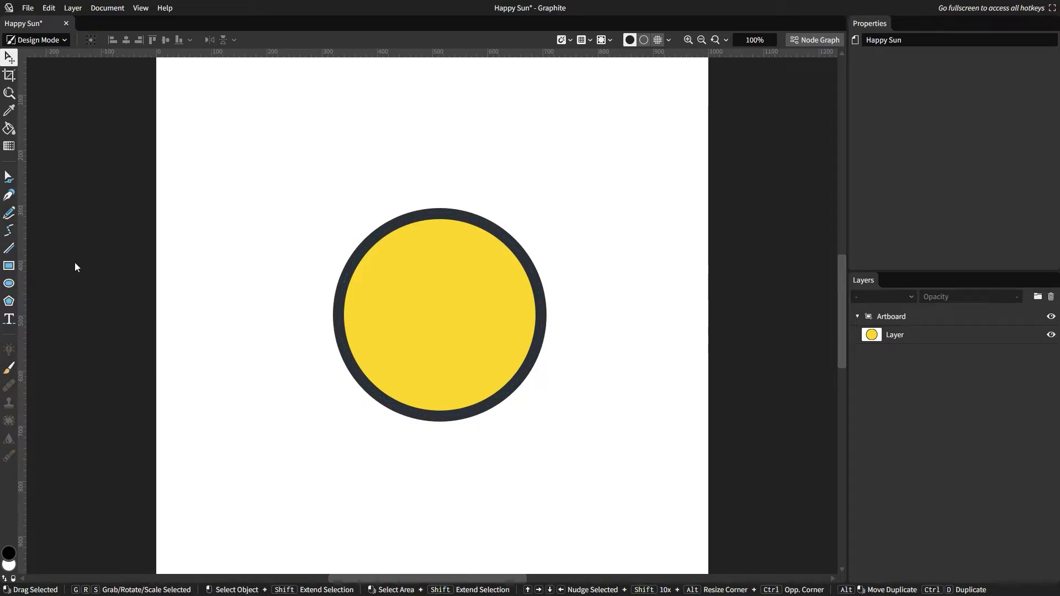
mouse_move(10, 194)
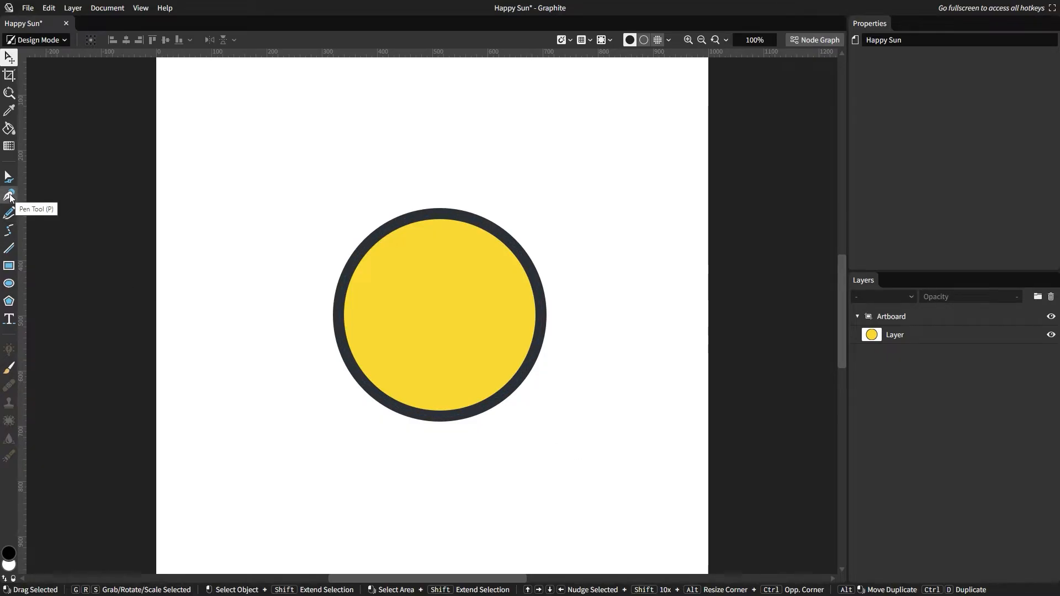
Draw a curved smile path below the circle with the Pen tool
click(9, 196)
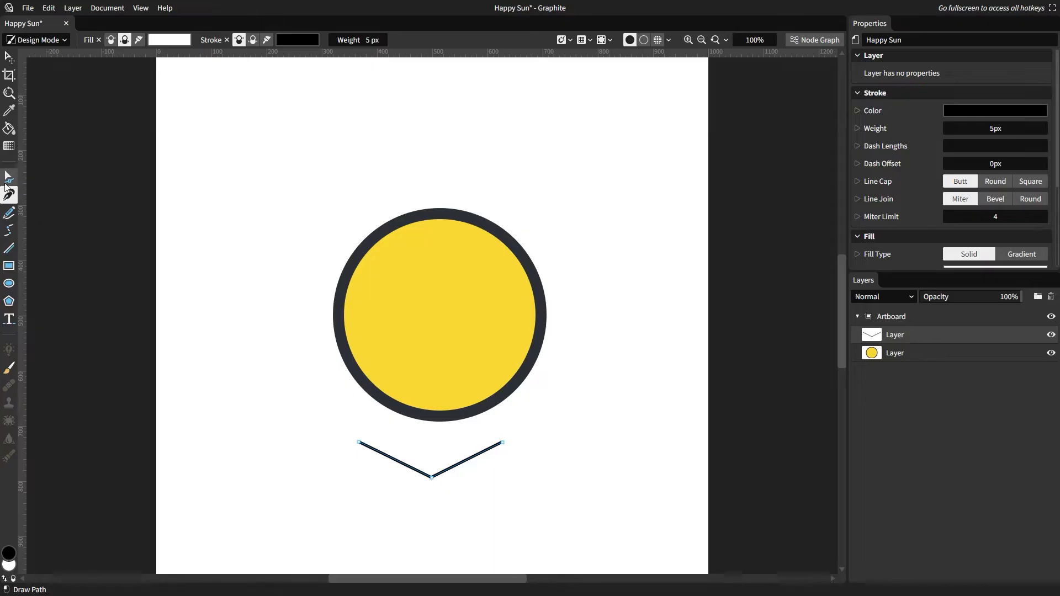
click(10, 176)
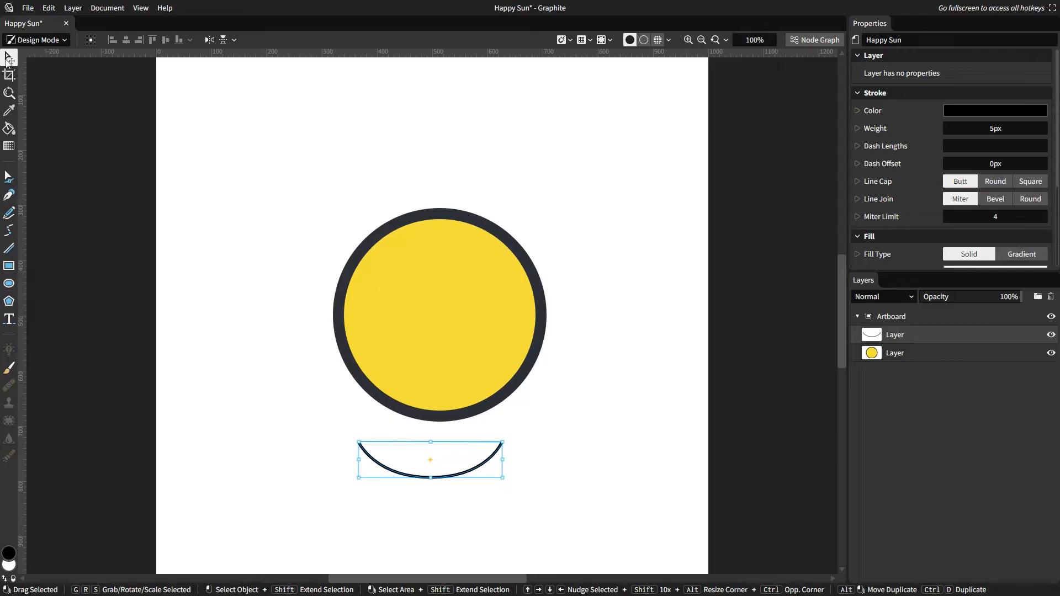
mouse_move(445, 480)
text(20)
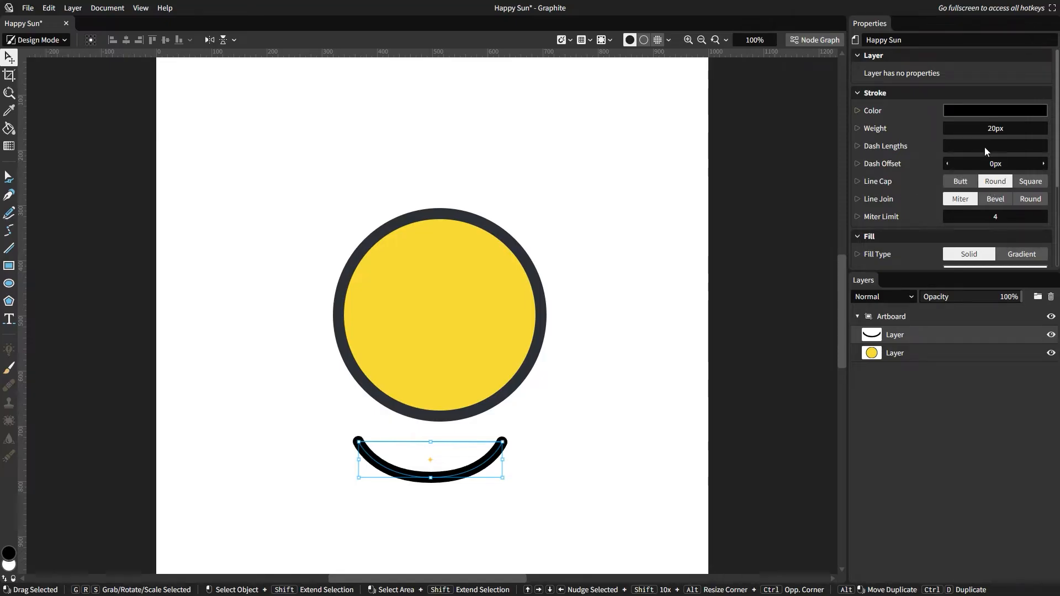
Match the smile's stroke colour to the circle's dark grey outline
click(996, 111)
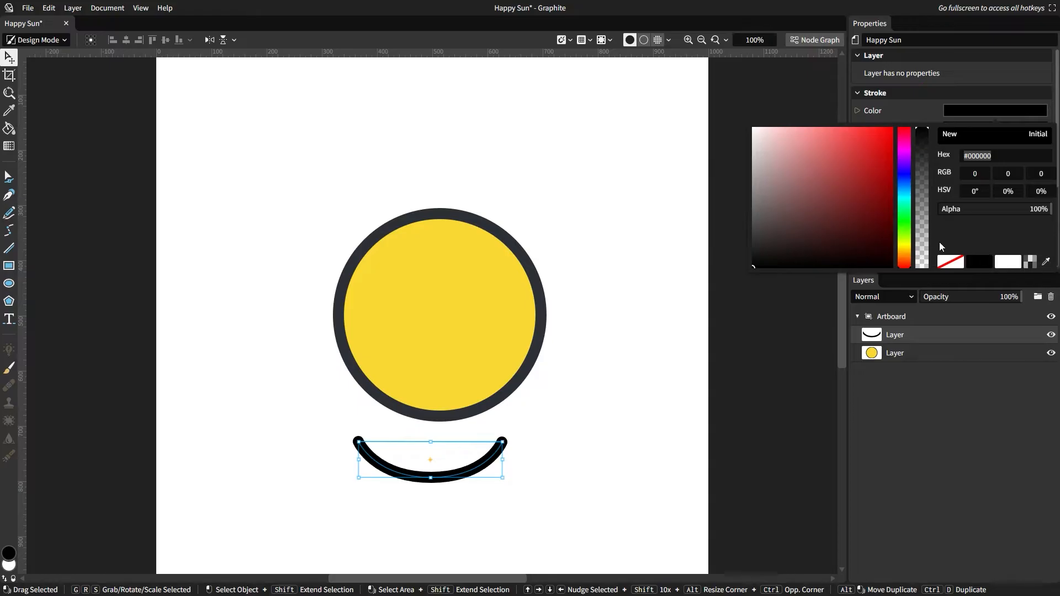
click(438, 315)
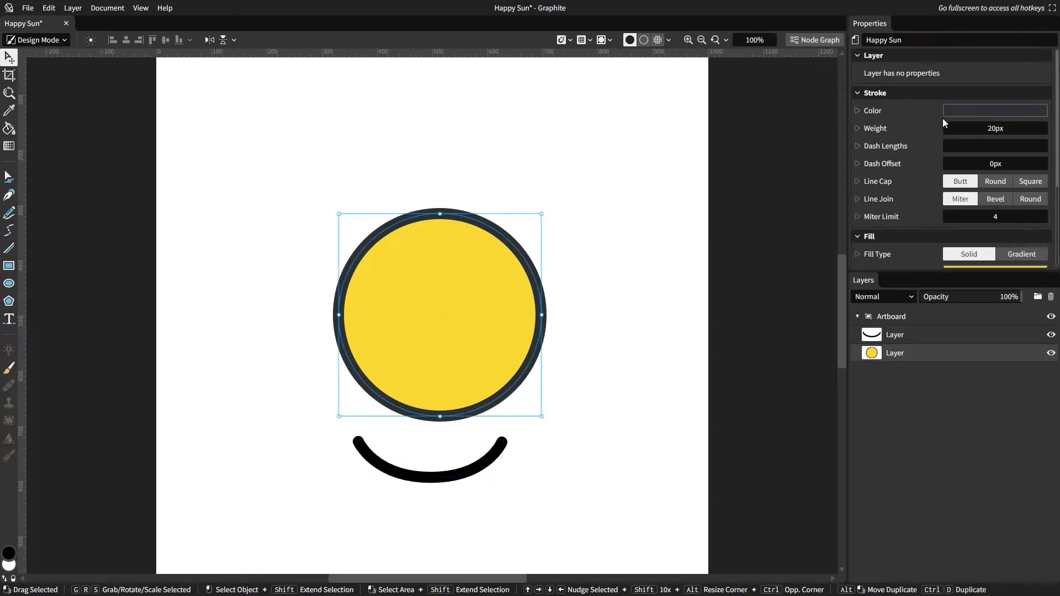
click(994, 110)
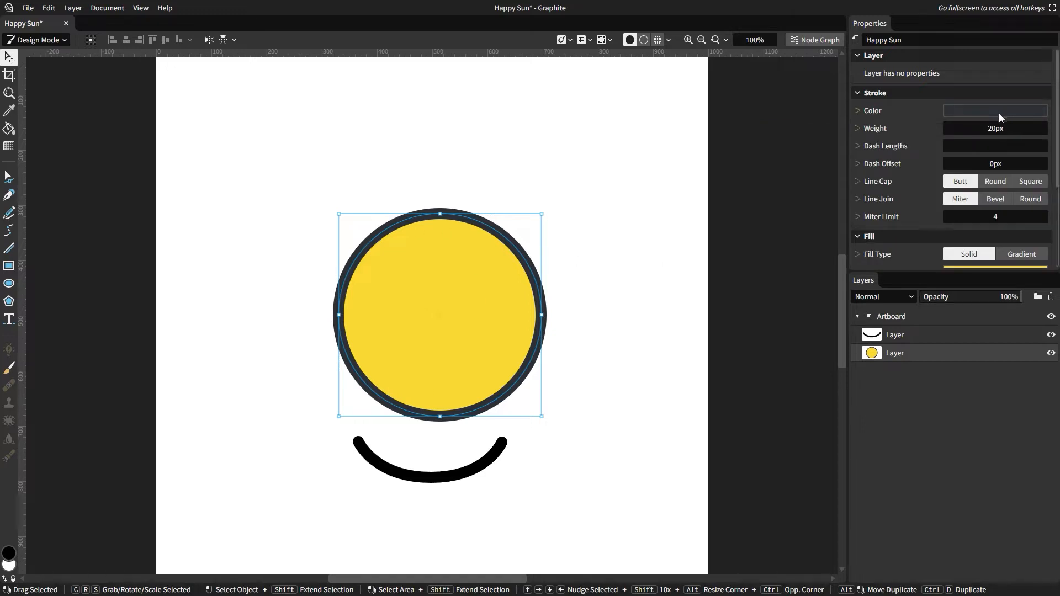
click(995, 111)
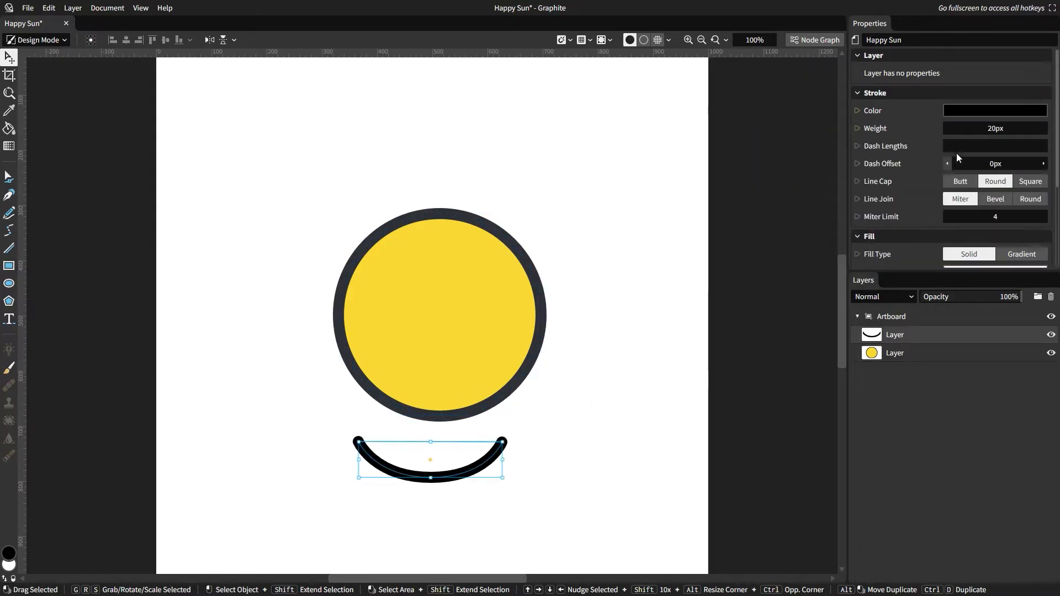
click(995, 110)
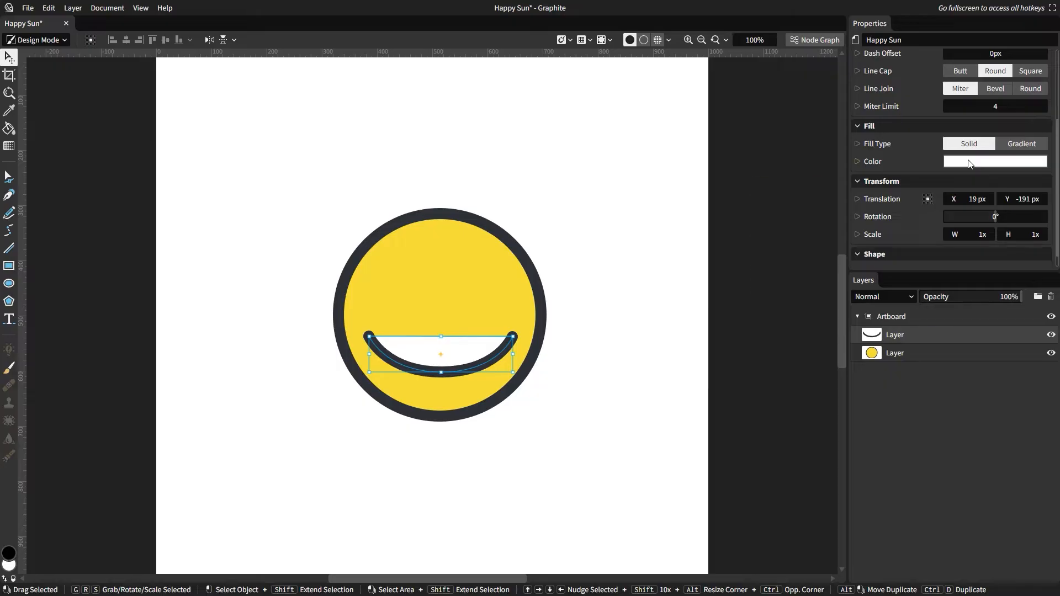
Remove the smile's fill so only the stroke remains
click(994, 162)
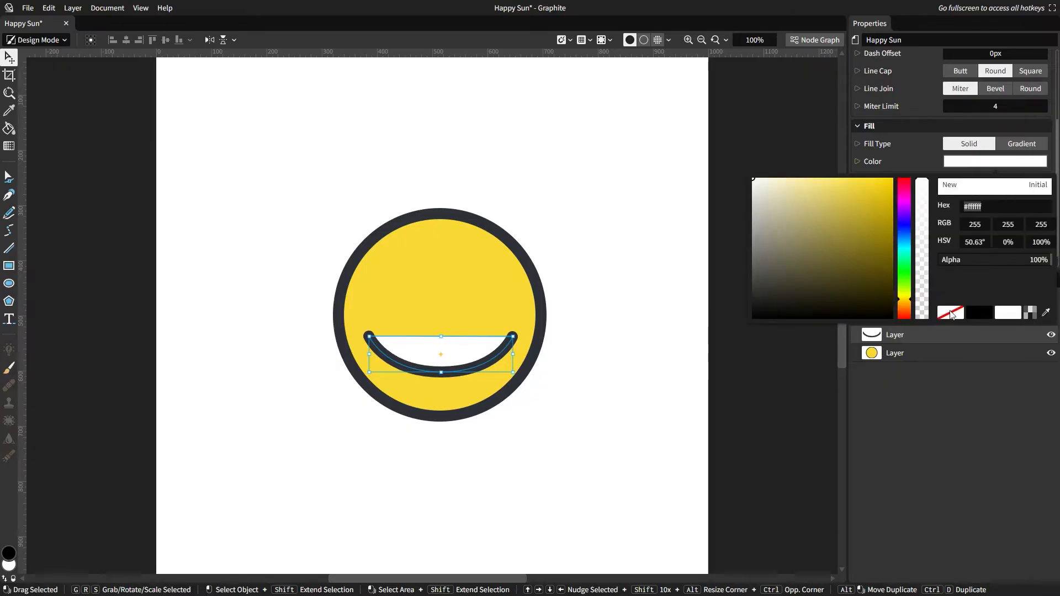
click(627, 318)
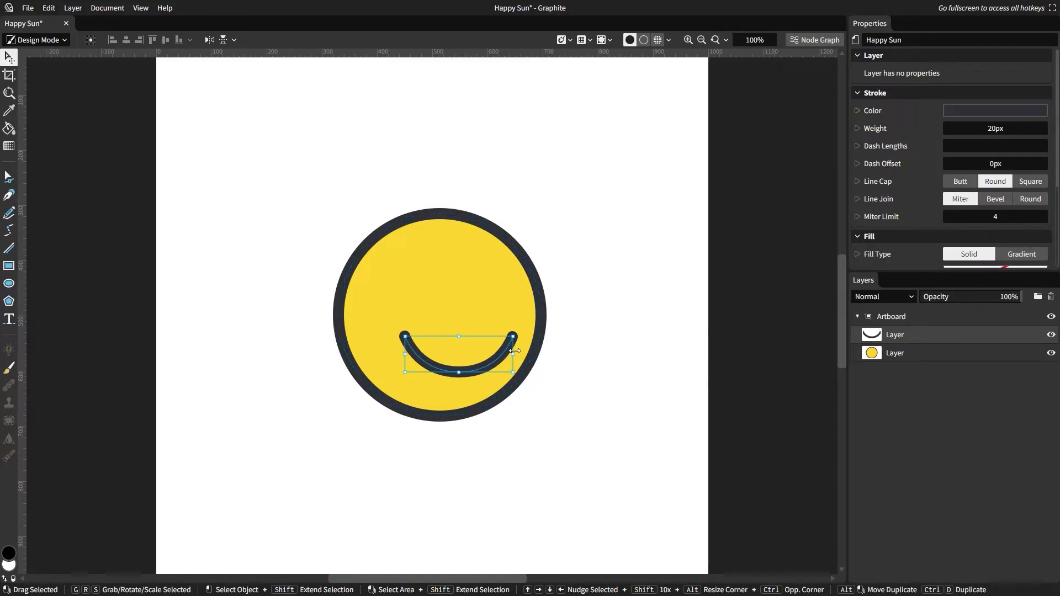
Scale the smile narrower and flatter and start moving it onto the face
drag(512, 355, 469, 355)
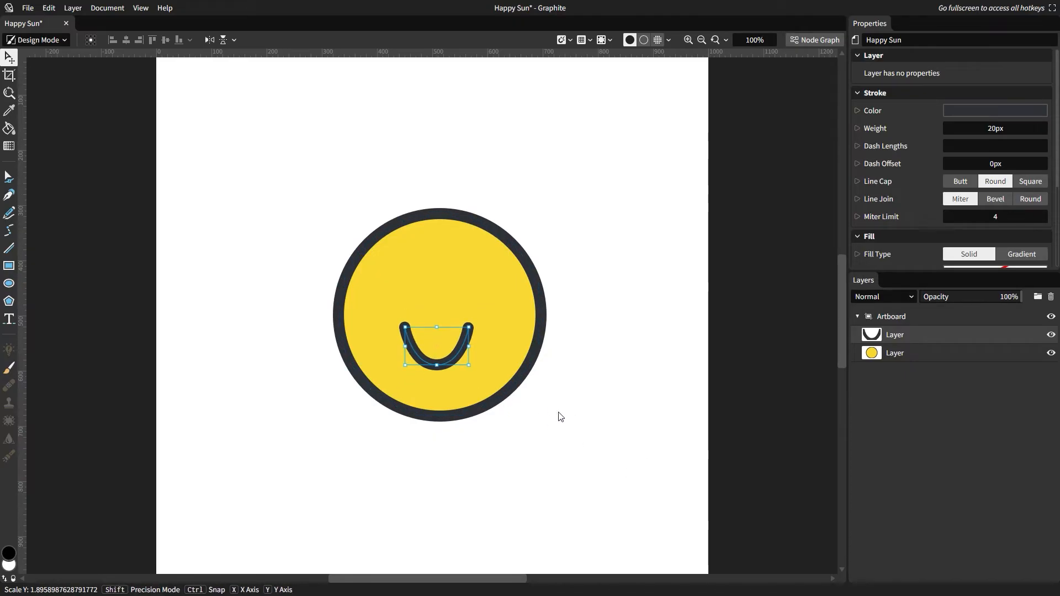
drag(437, 323, 437, 343)
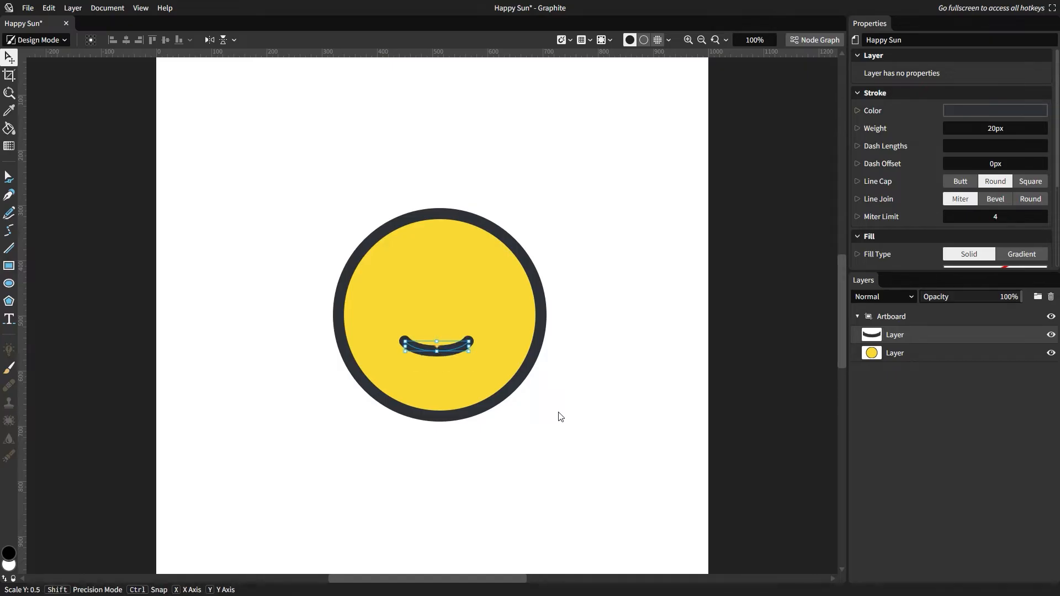
mouse_move(546, 433)
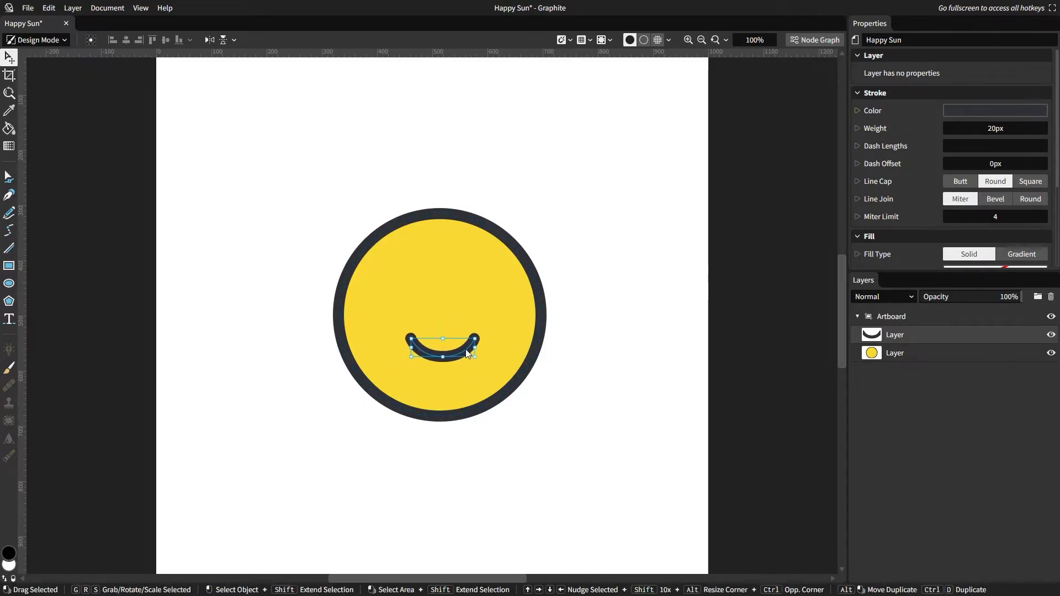
drag(443, 341, 433, 369)
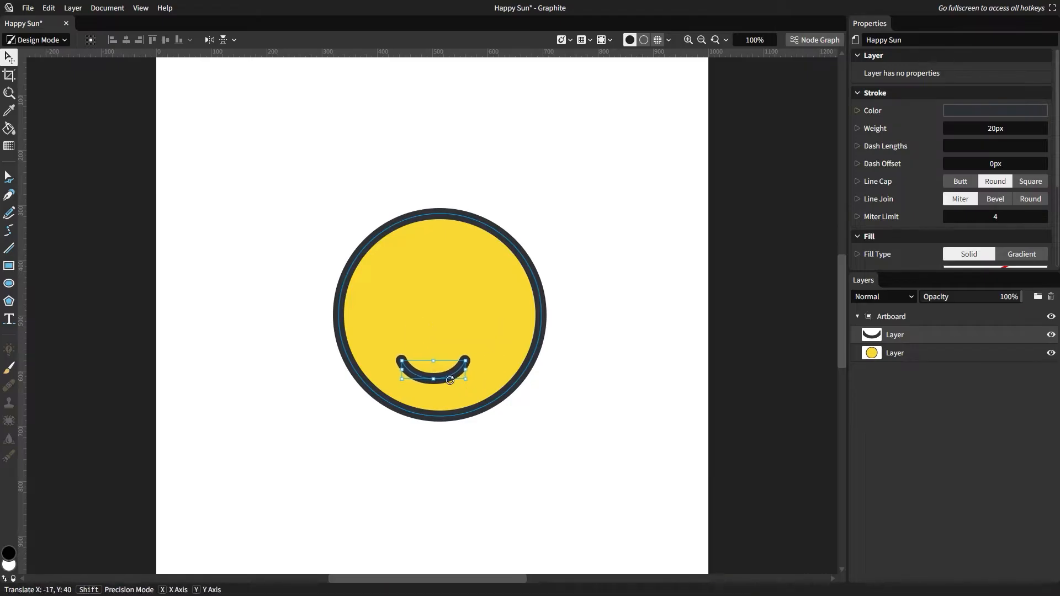
Reposition the smile until it sits centred in the lower half of the face
drag(433, 369, 473, 336)
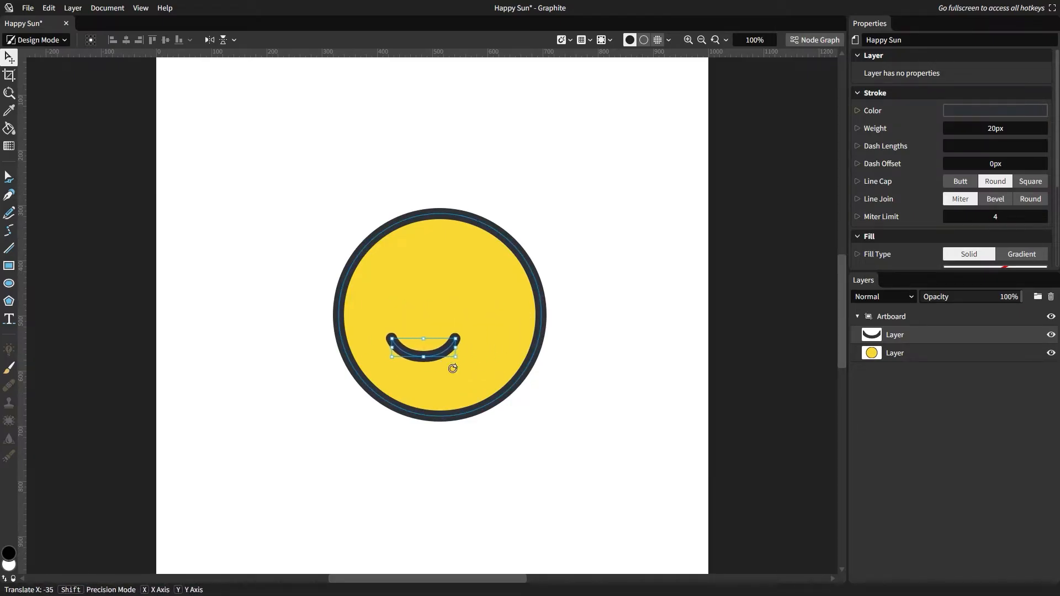
drag(423, 339, 454, 349)
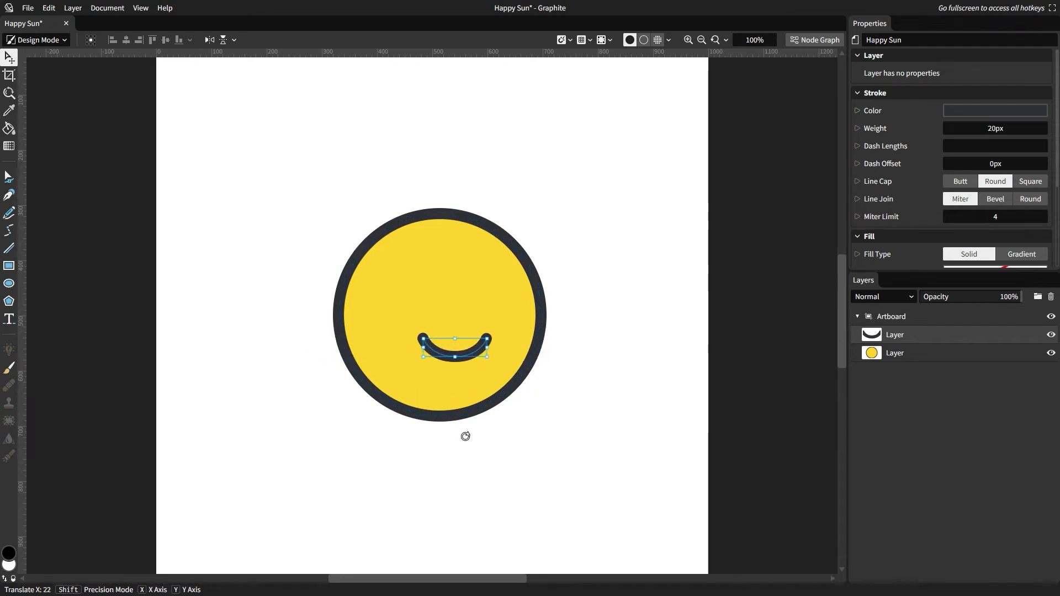
drag(454, 348, 443, 284)
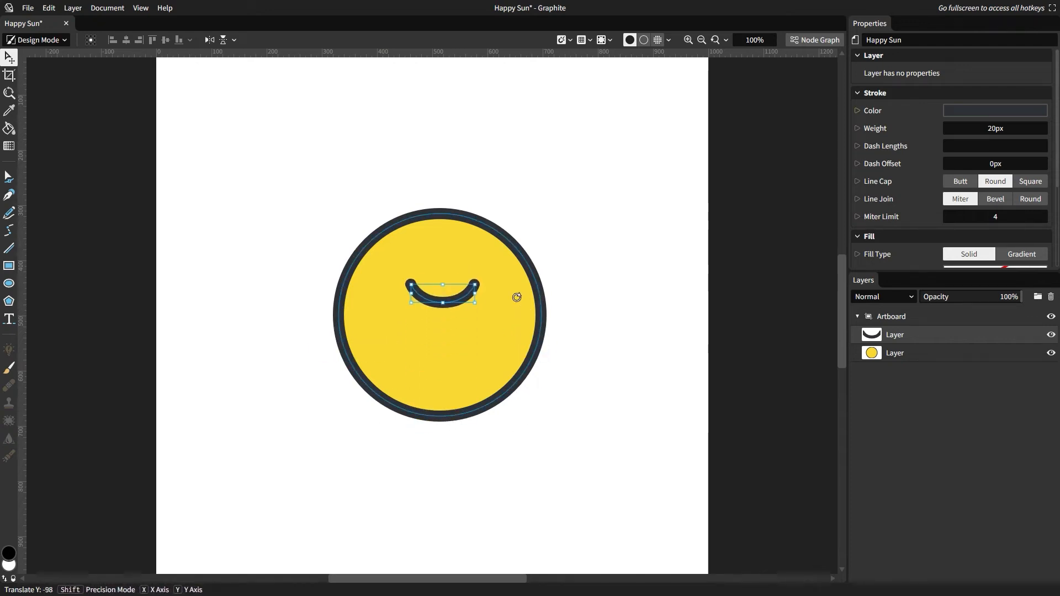
drag(443, 291, 443, 351)
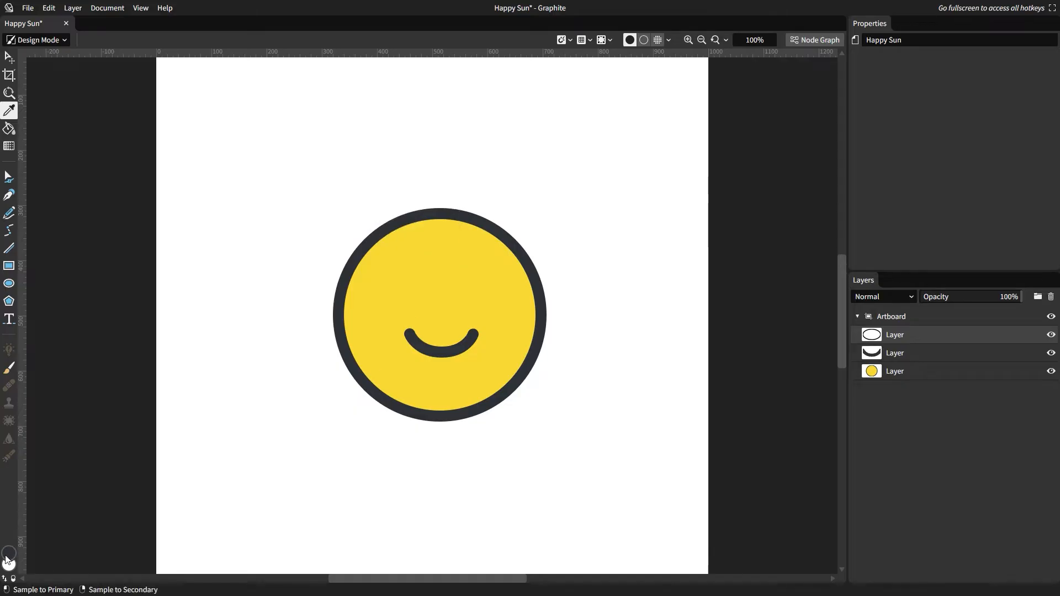
click(8, 556)
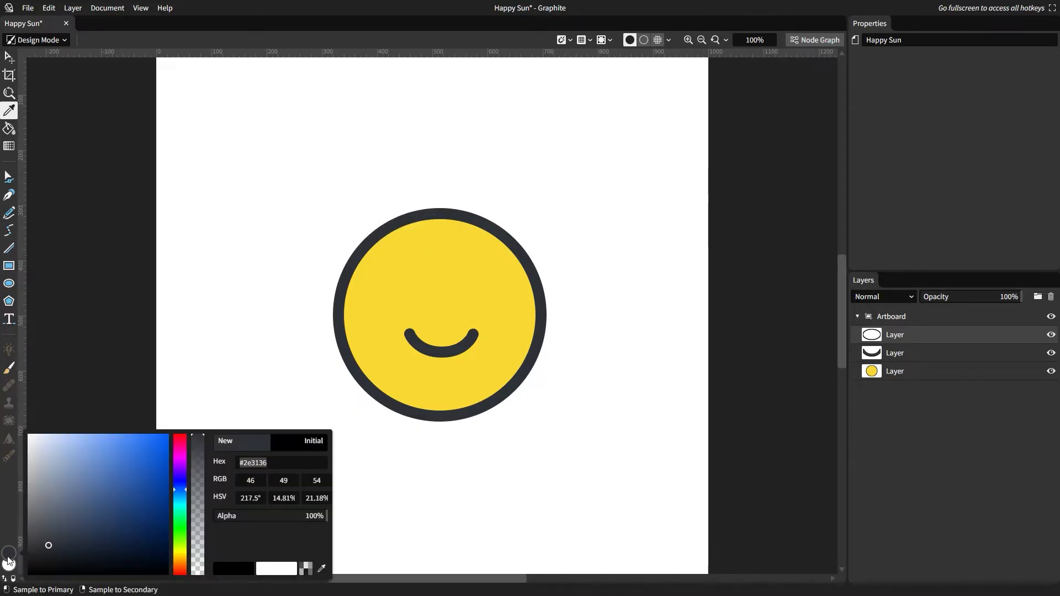
click(9, 553)
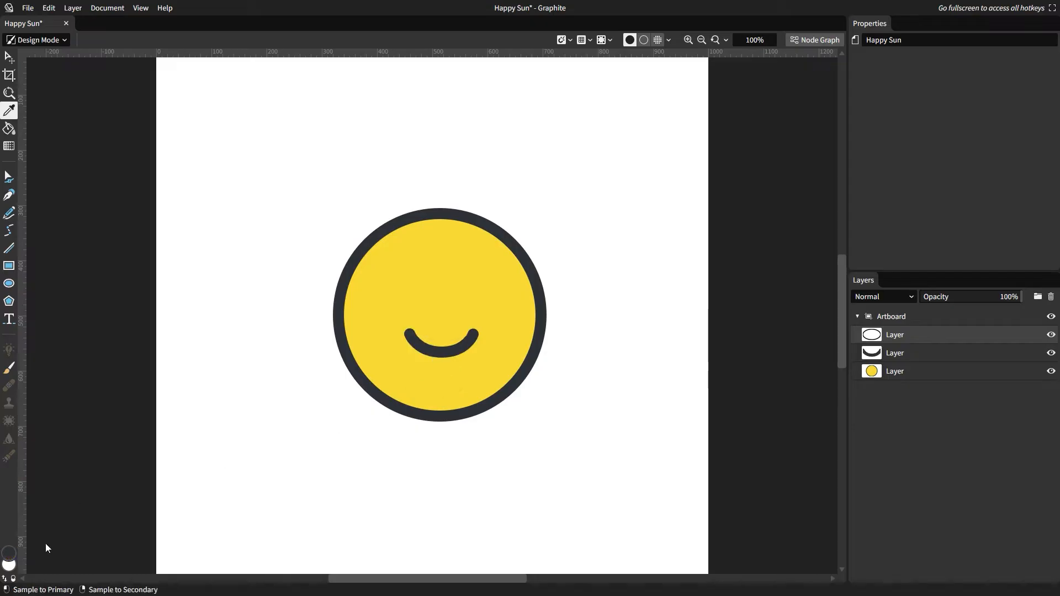
click(8, 555)
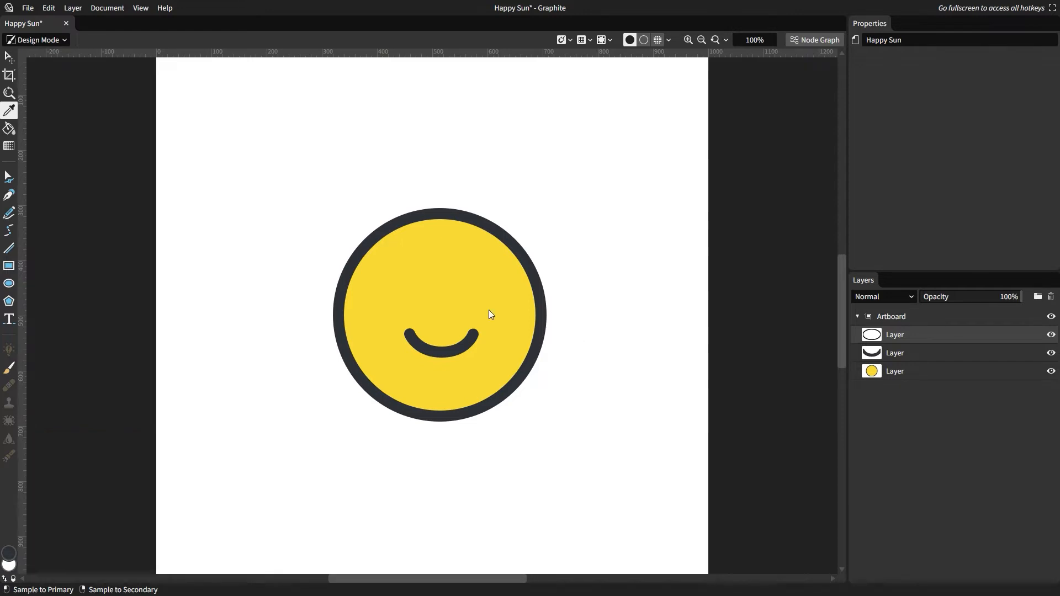
click(8, 284)
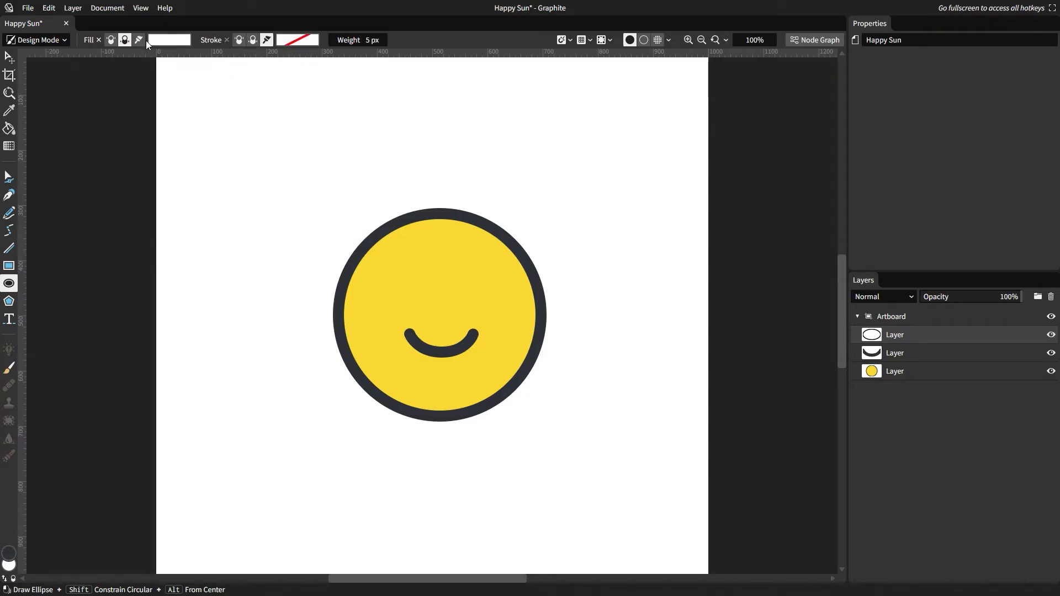
mouse_move(110, 40)
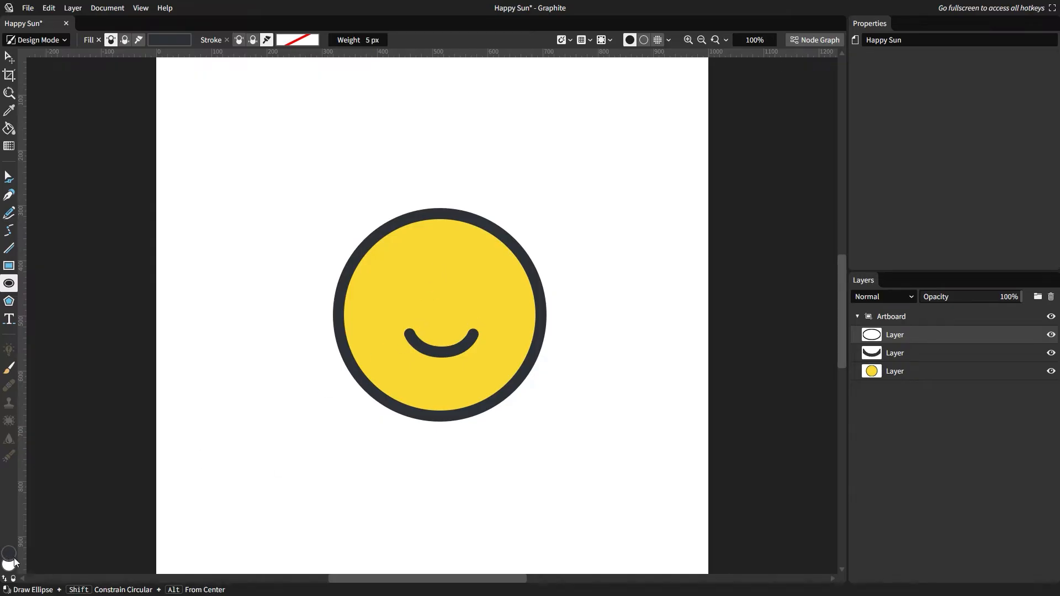
click(8, 555)
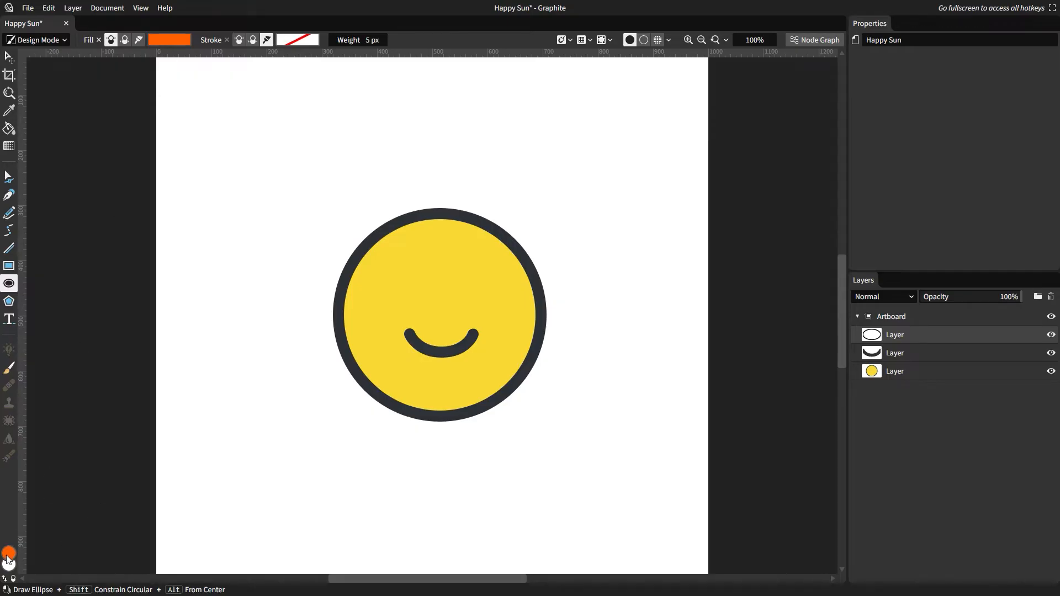
mouse_move(142, 60)
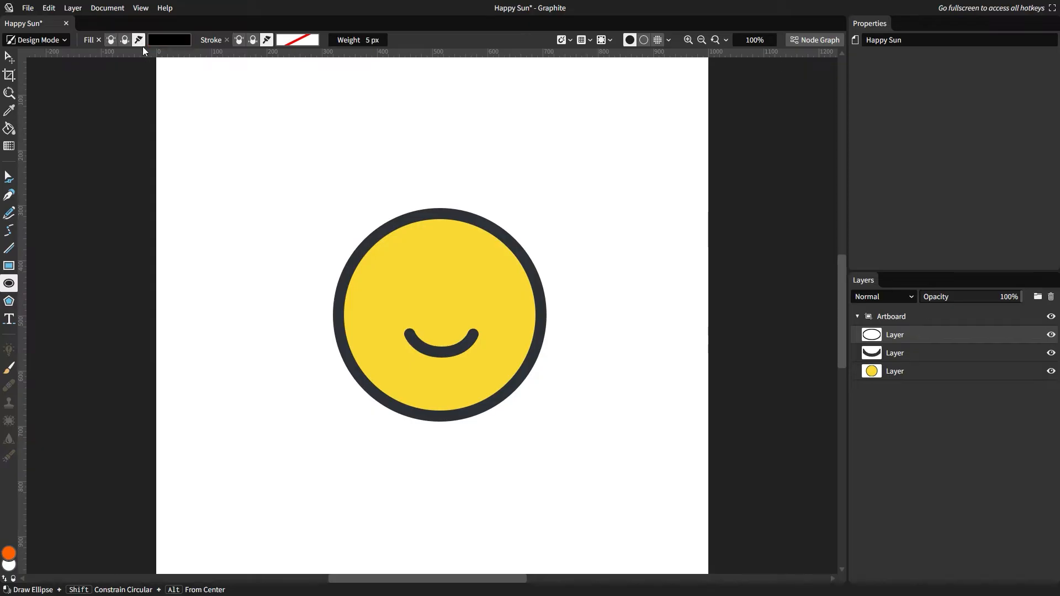
click(168, 39)
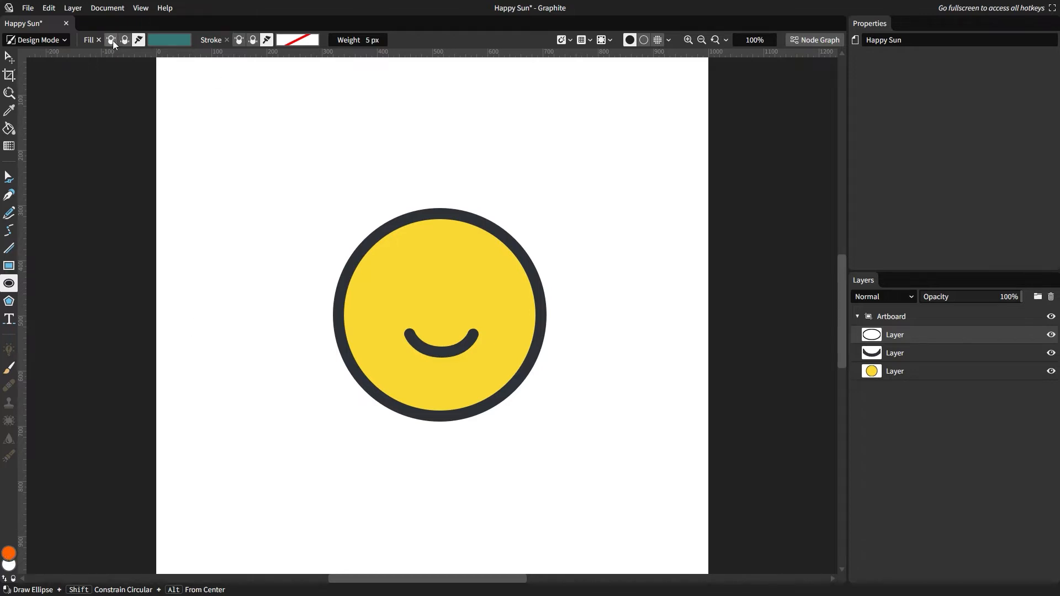
click(125, 40)
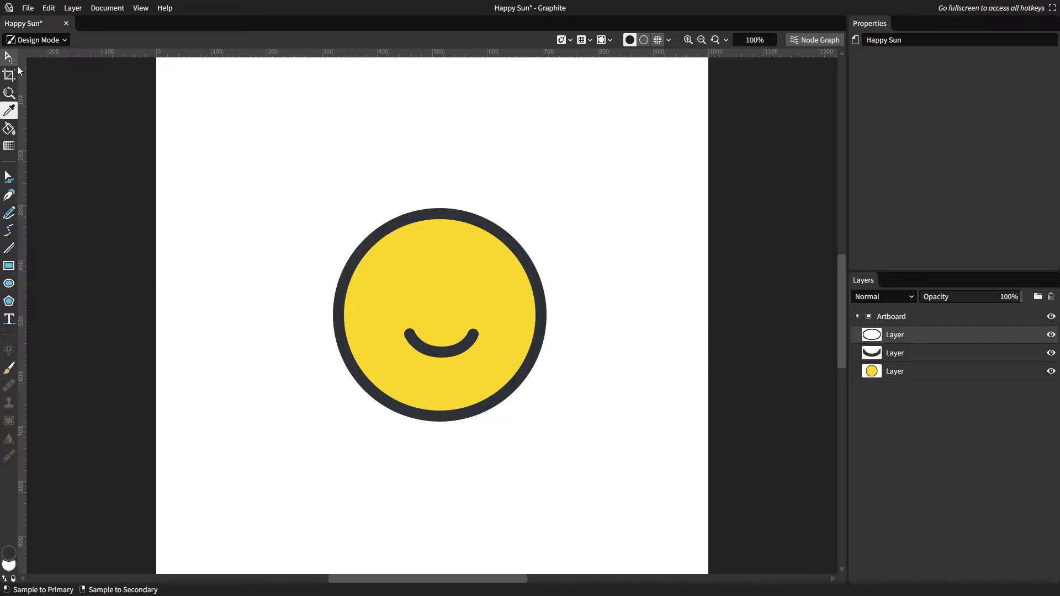
Draw a dark left eye on the face and add a small white highlight inside it
click(8, 284)
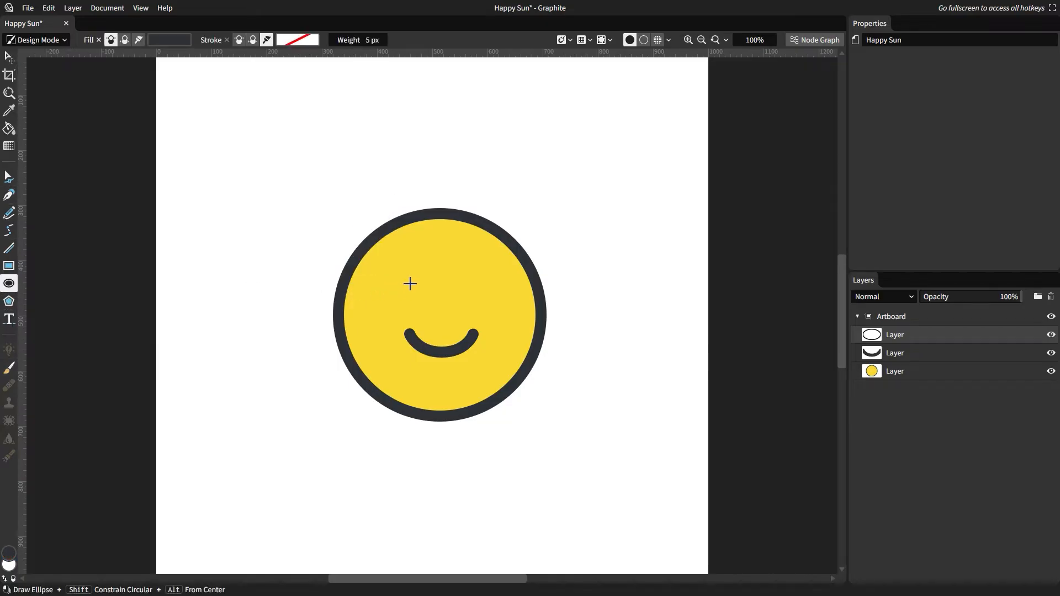
drag(421, 291, 428, 297)
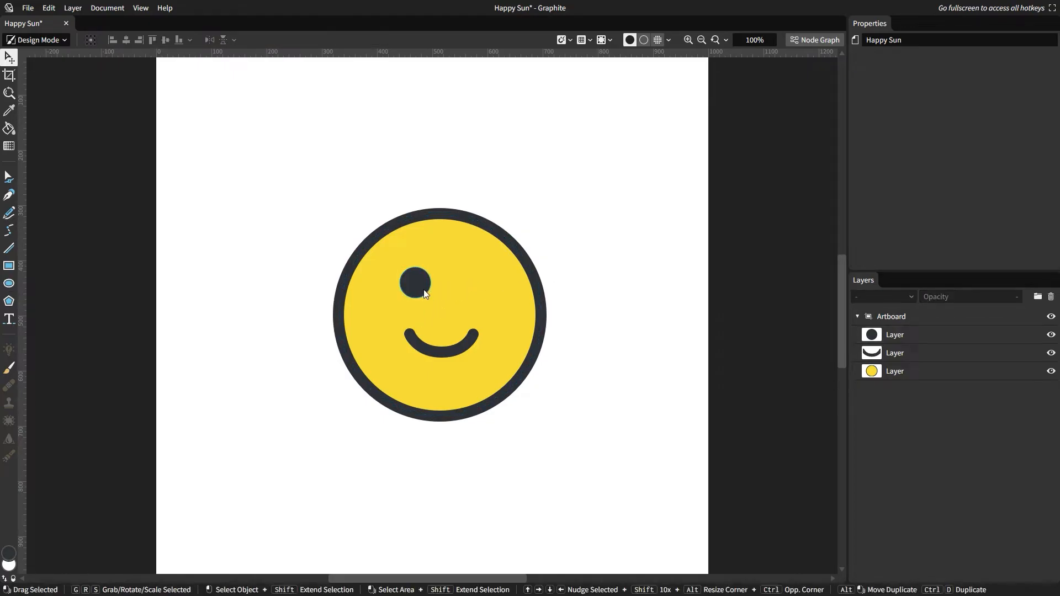
click(415, 282)
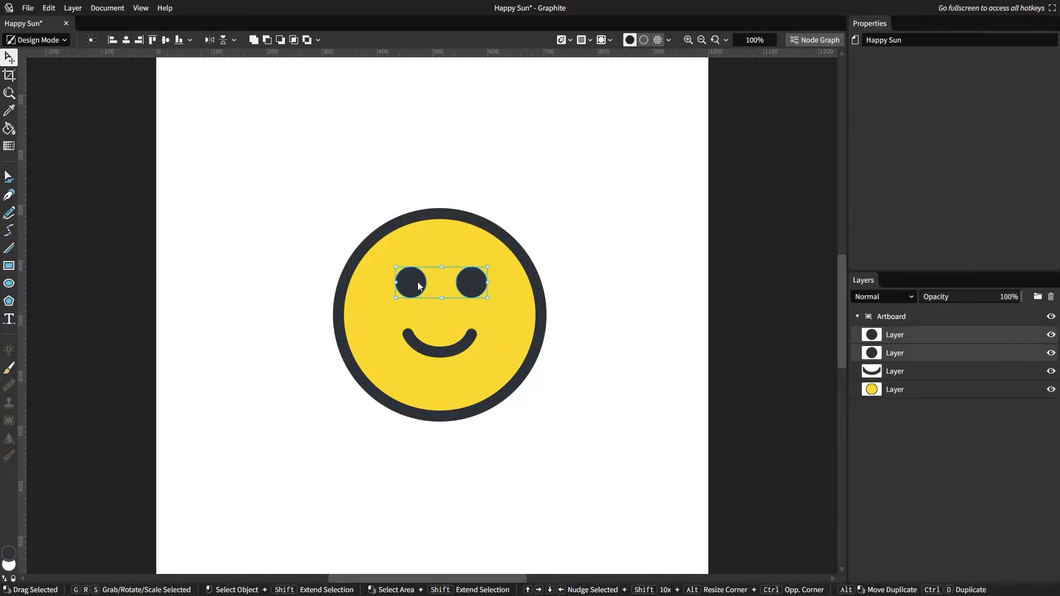
click(440, 339)
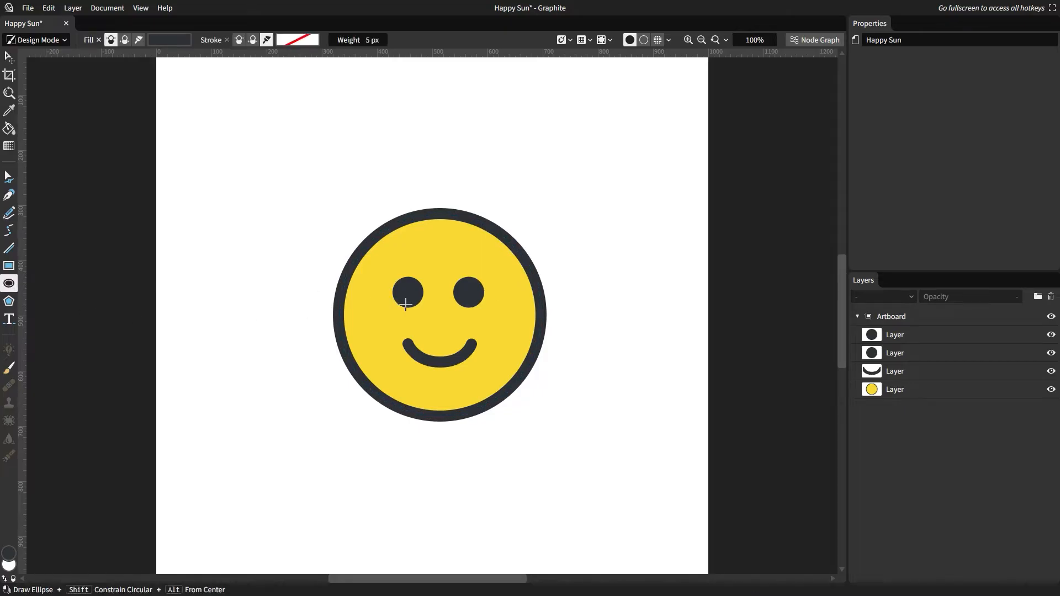
click(408, 291)
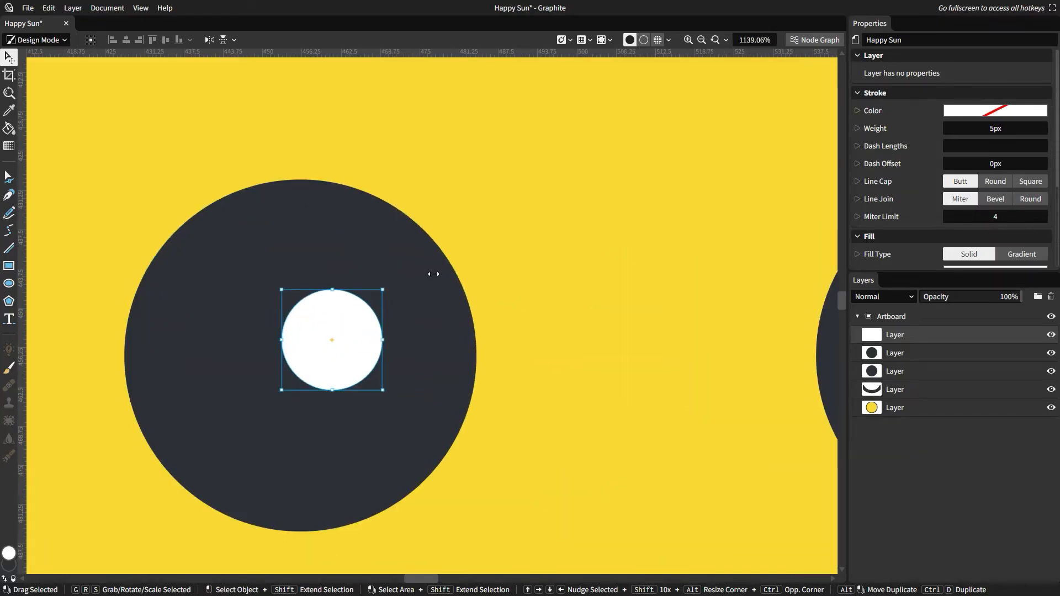
Place a small white highlight ellipse in the left eye and copy it into the right eye
click(688, 40)
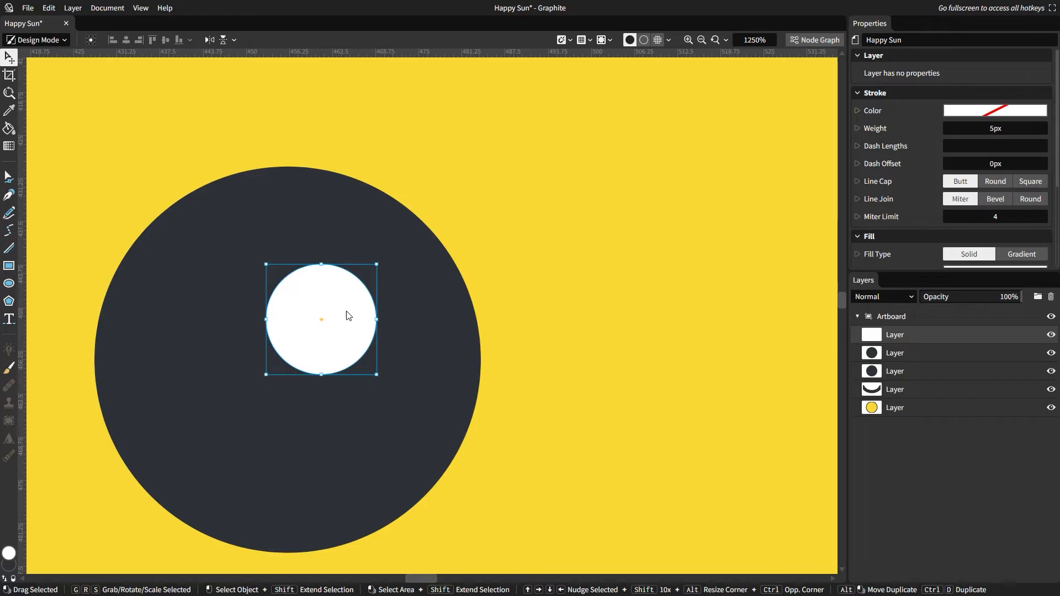
drag(322, 319, 341, 296)
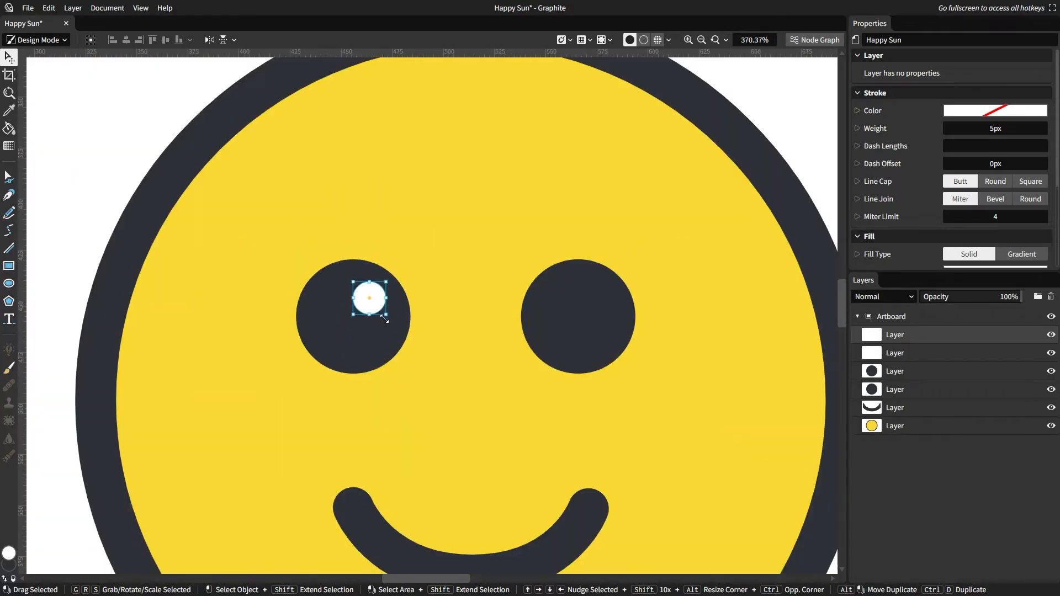
click(598, 294)
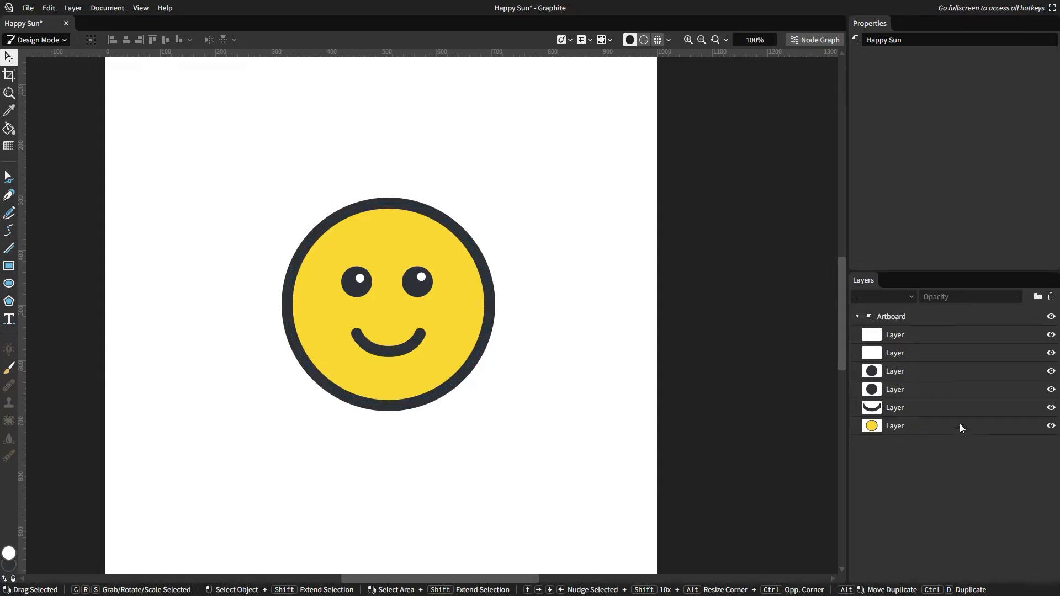
Duplicate the yellow face circle and strip the fill and outline from the copy
click(895, 425)
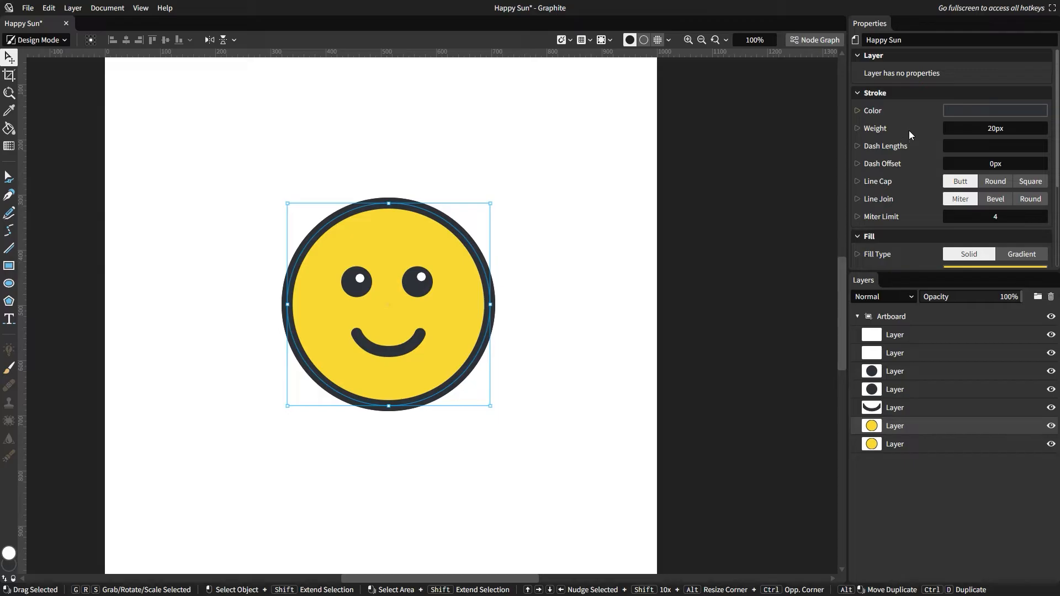
mouse_move(905, 175)
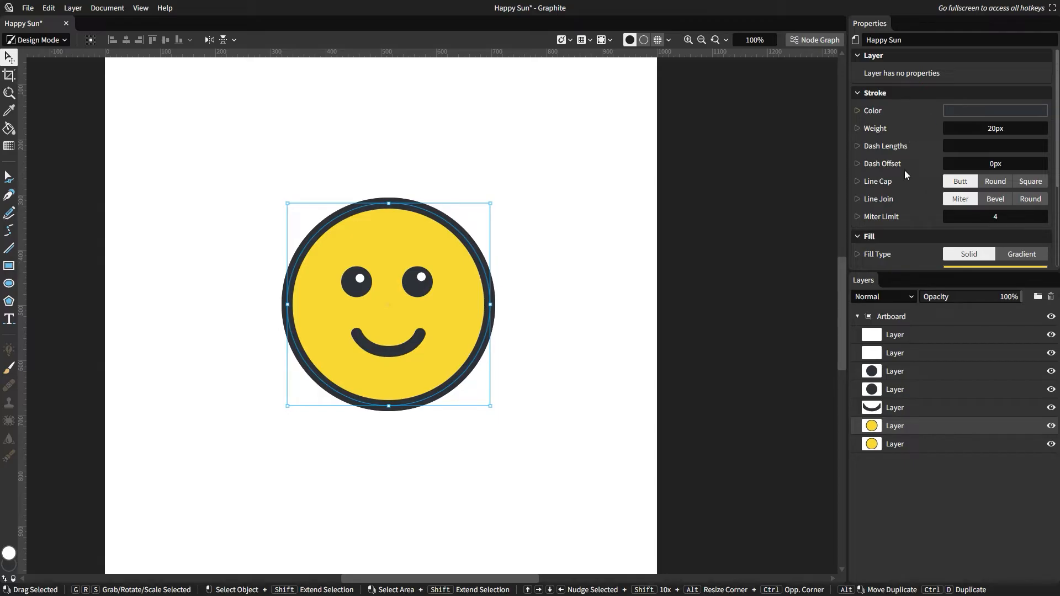
click(995, 216)
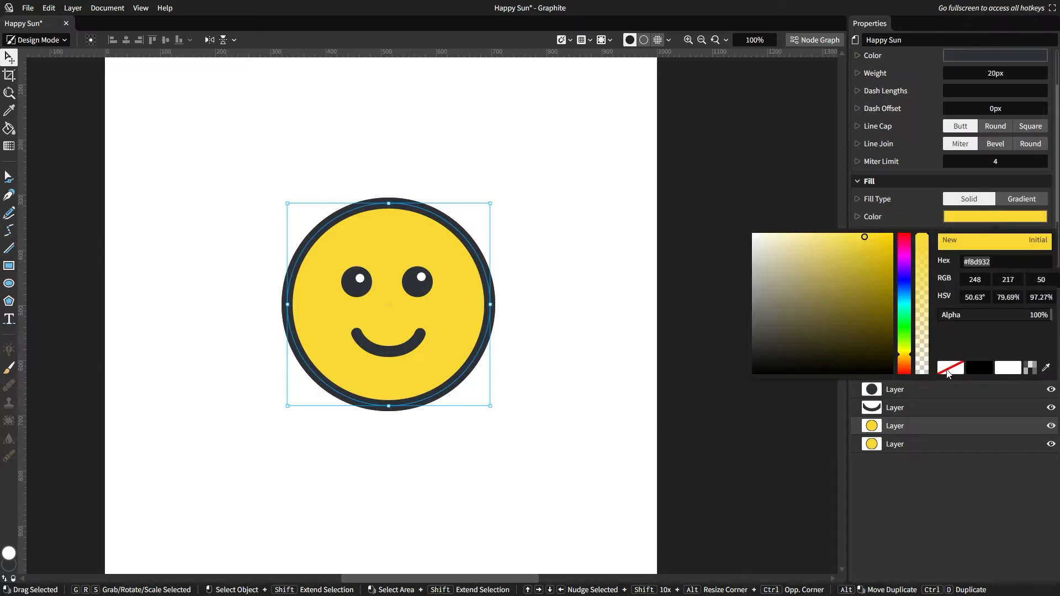
mouse_move(950, 366)
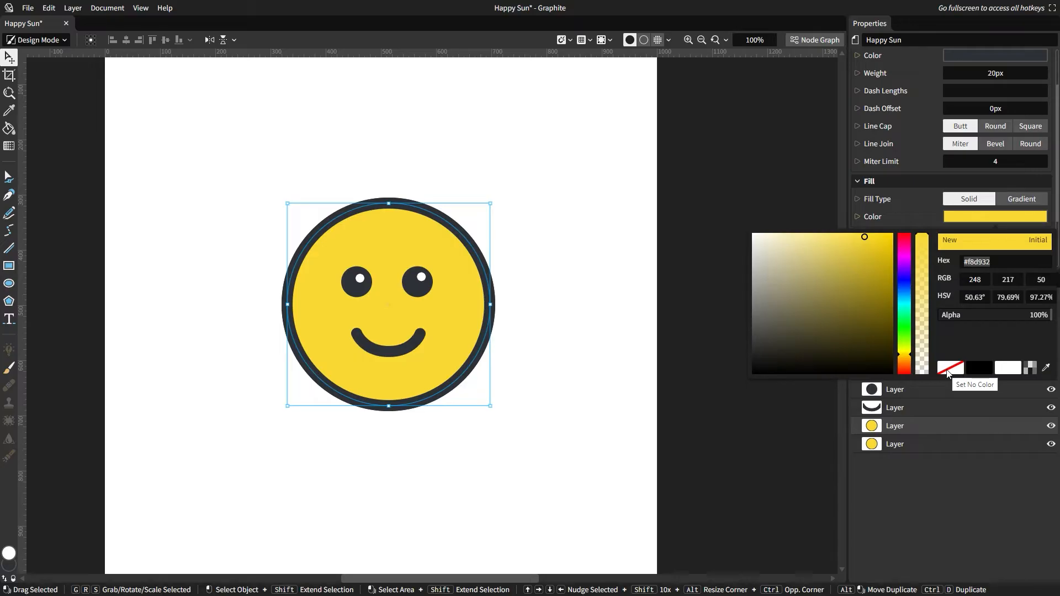
click(950, 368)
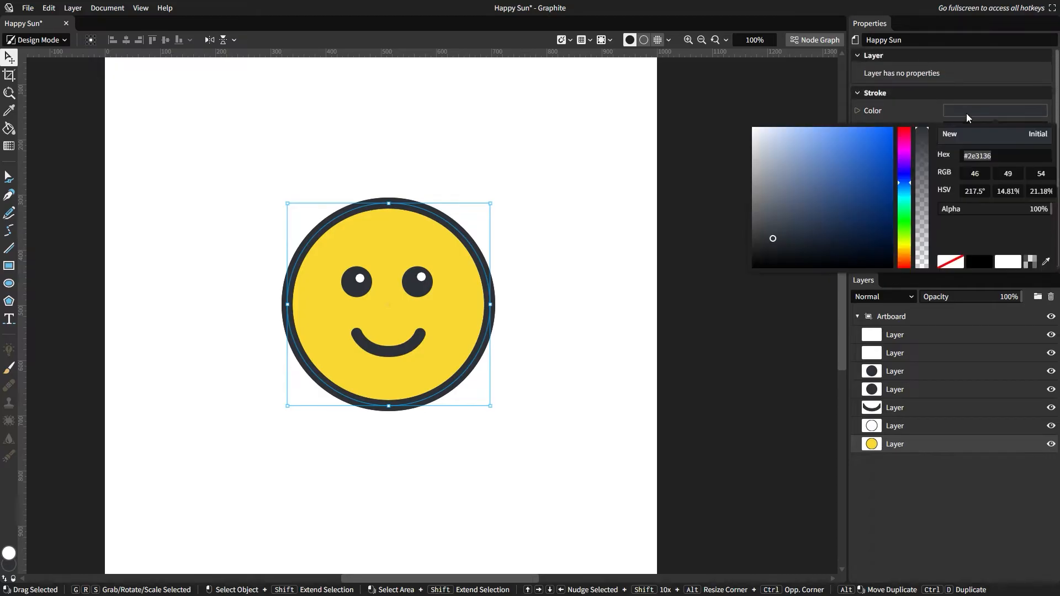
click(520, 448)
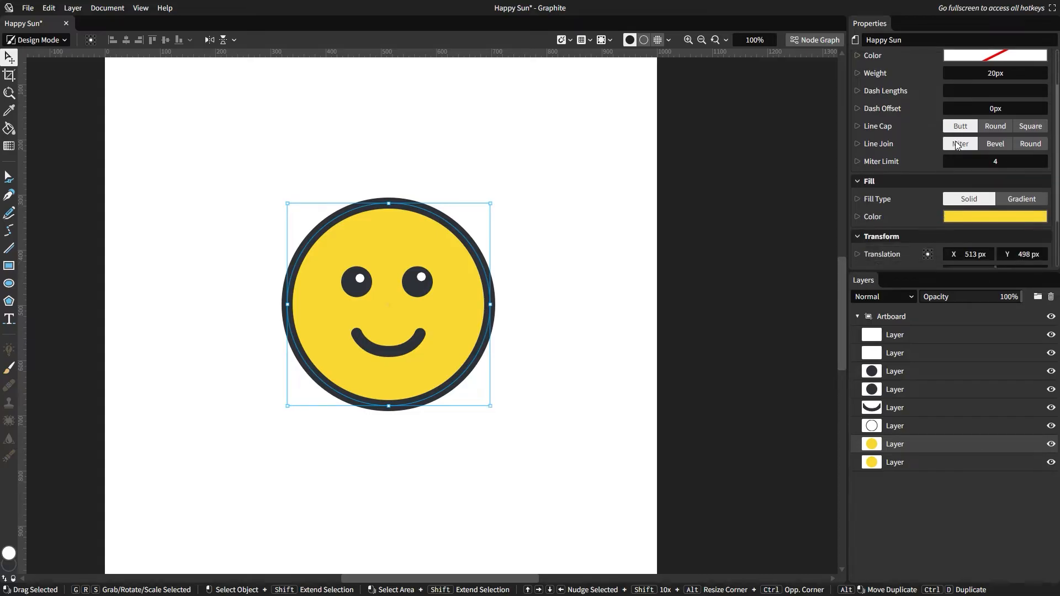
Give the bottom copy a darker yellow and shrink the upper circle so a shadow crescent shows below
click(894, 462)
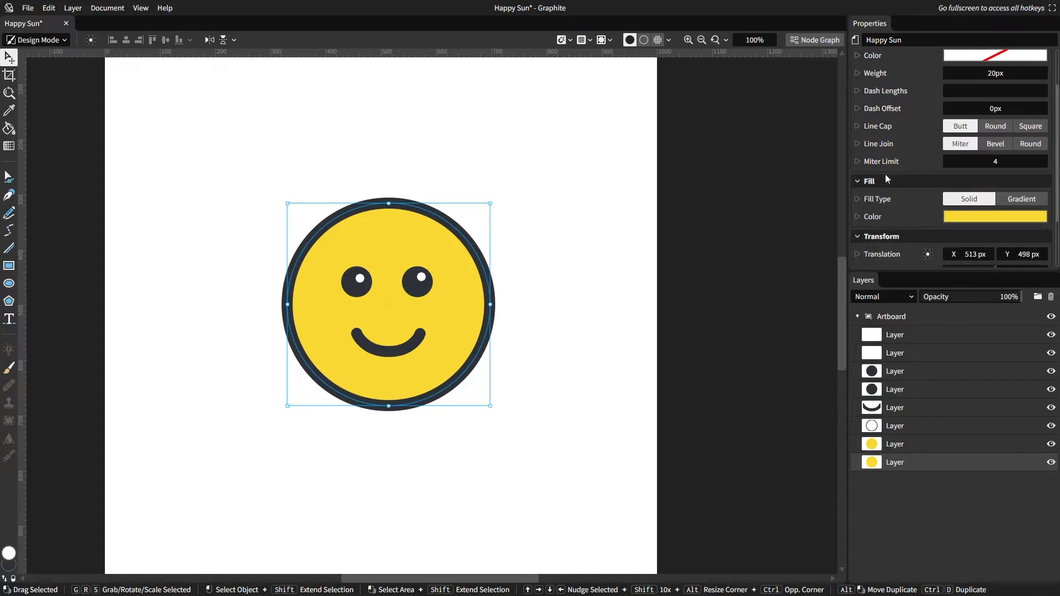
click(995, 216)
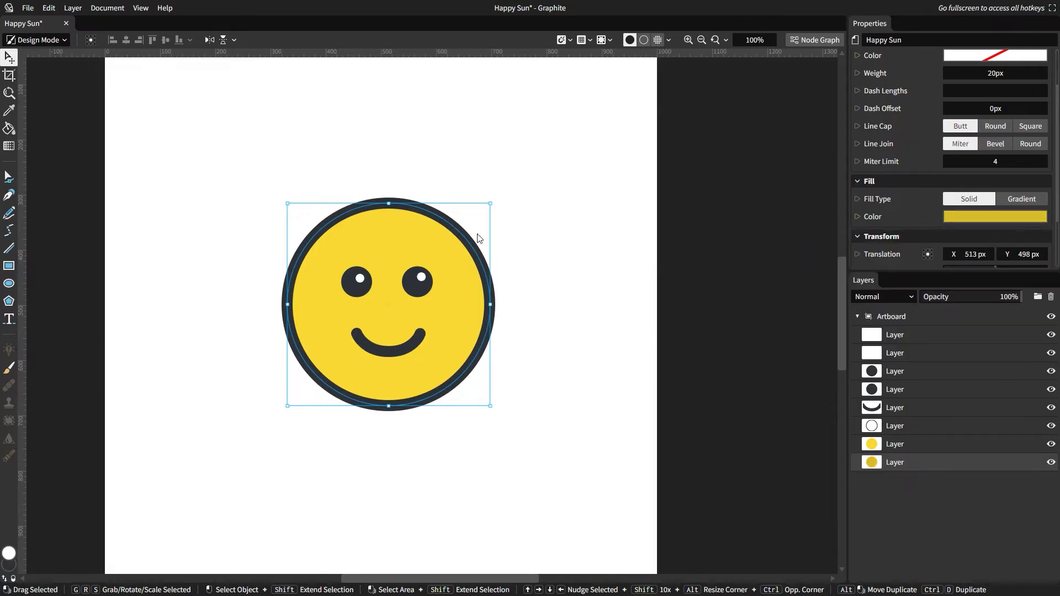
drag(492, 405, 474, 387)
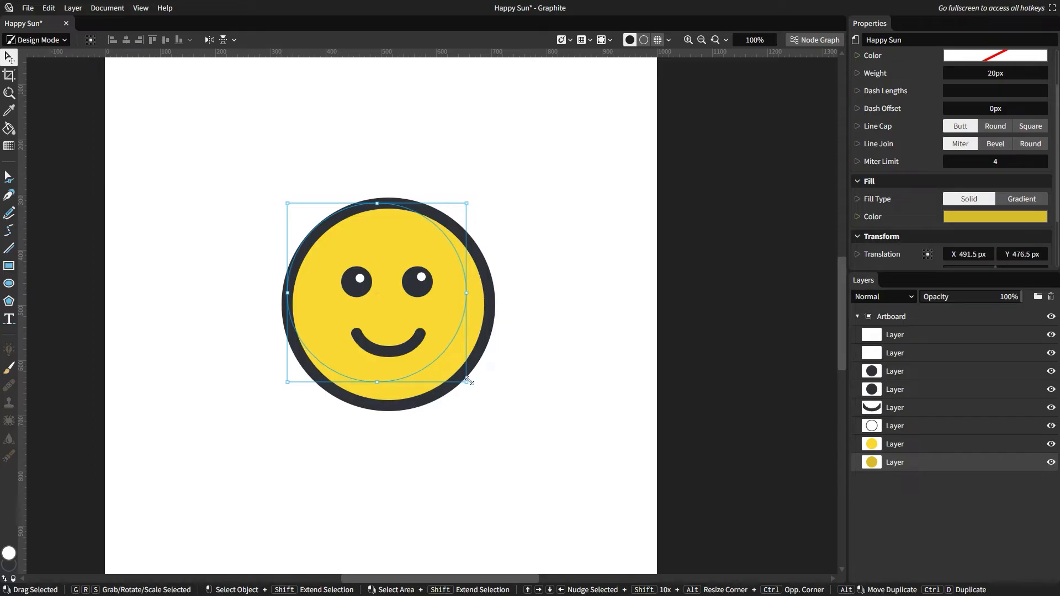
drag(467, 382, 487, 406)
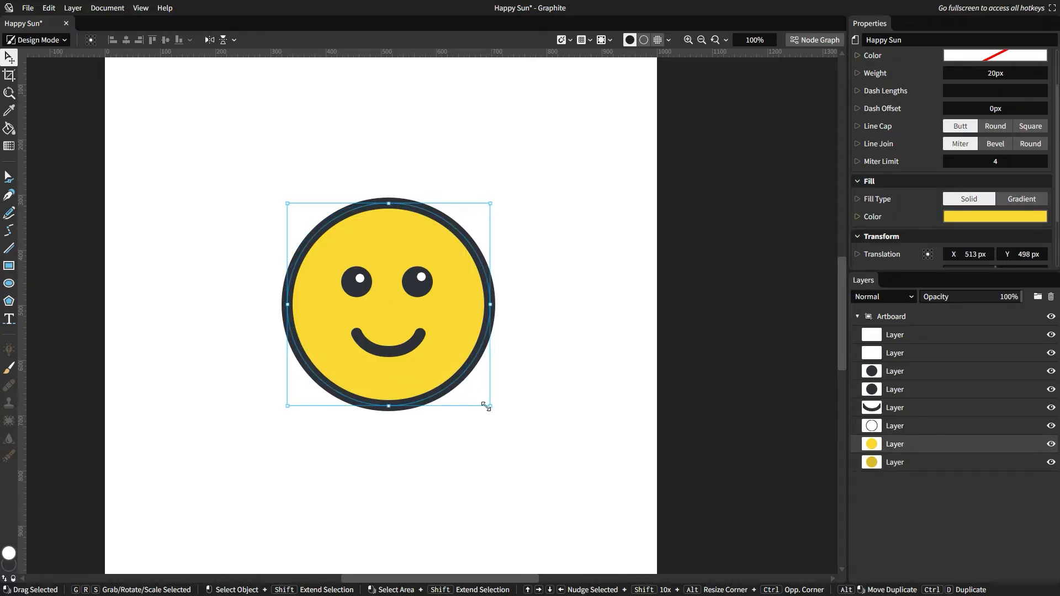
drag(487, 405, 466, 385)
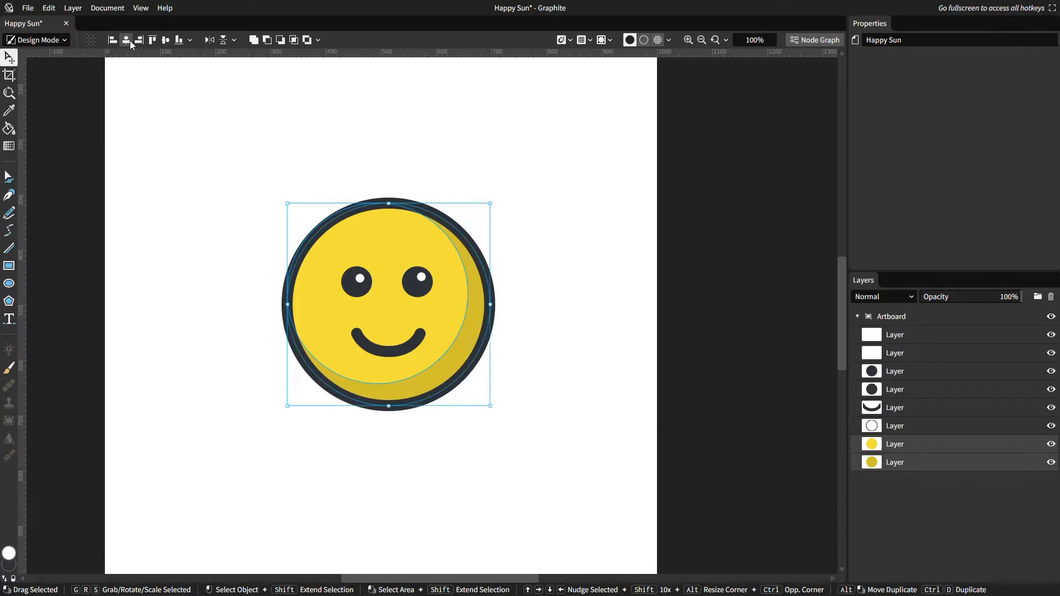
click(570, 344)
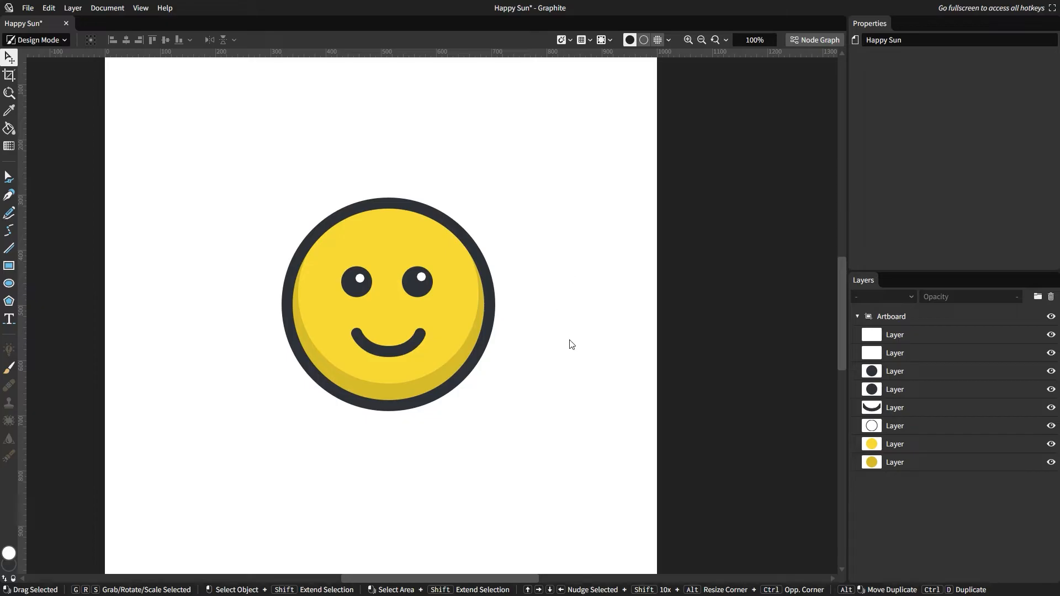
click(894, 444)
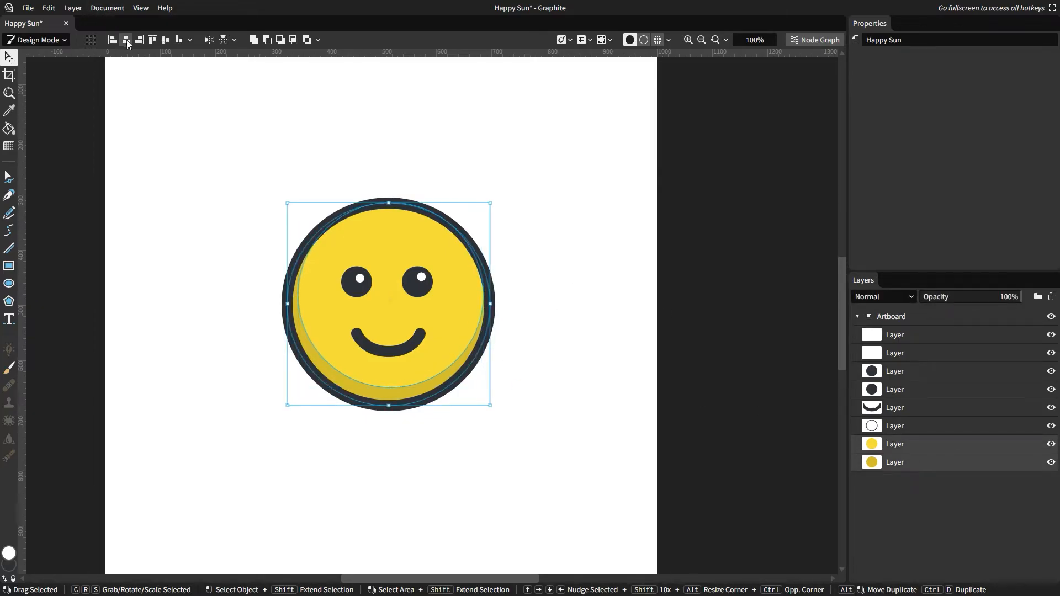
Brighten the shadow crescent's fill slightly to golden yellow #e0af2c and deselect
click(895, 462)
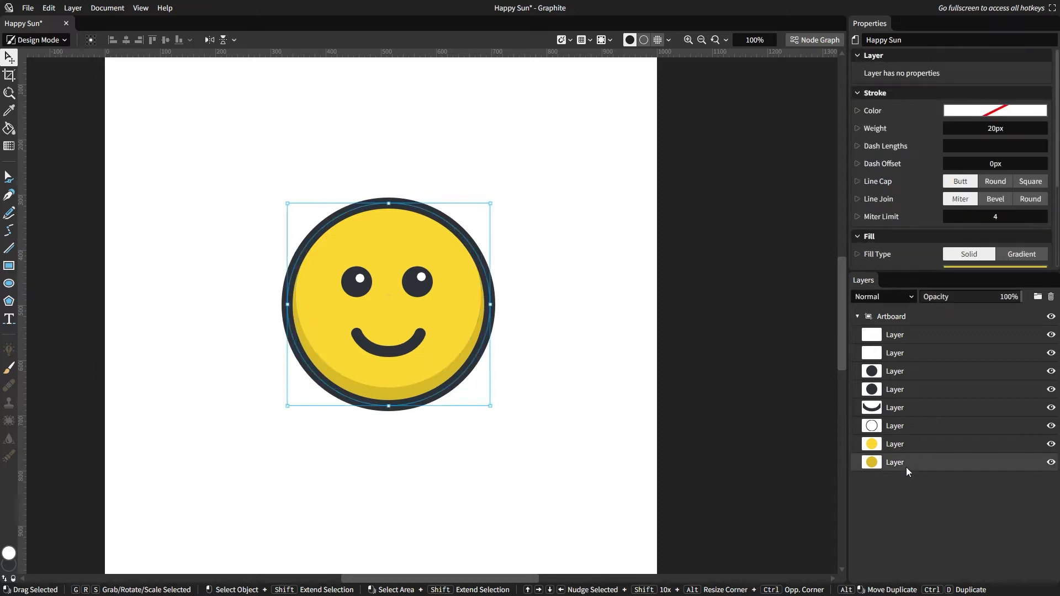
click(995, 217)
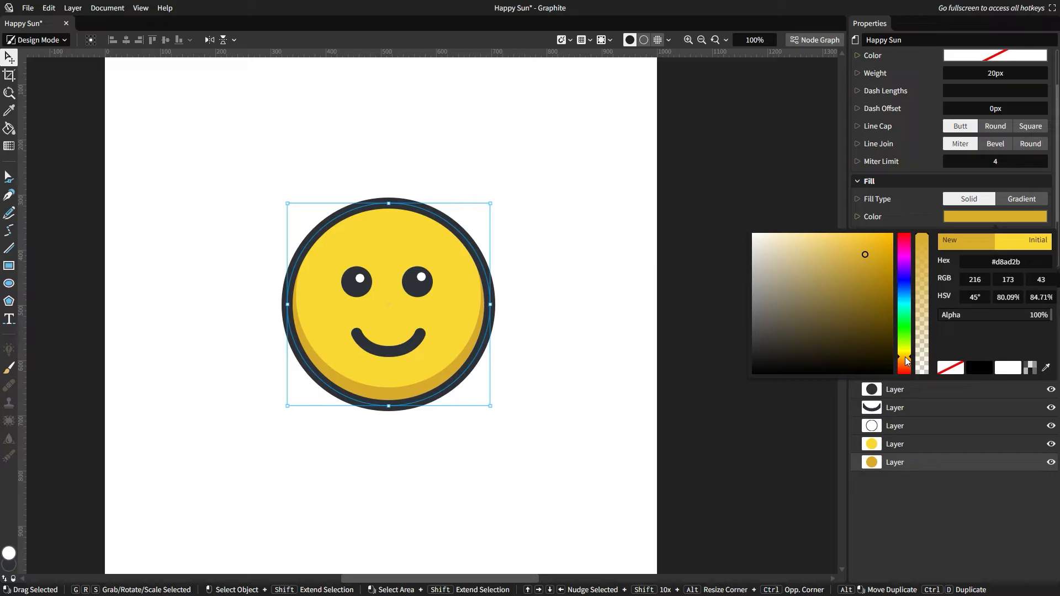
click(864, 254)
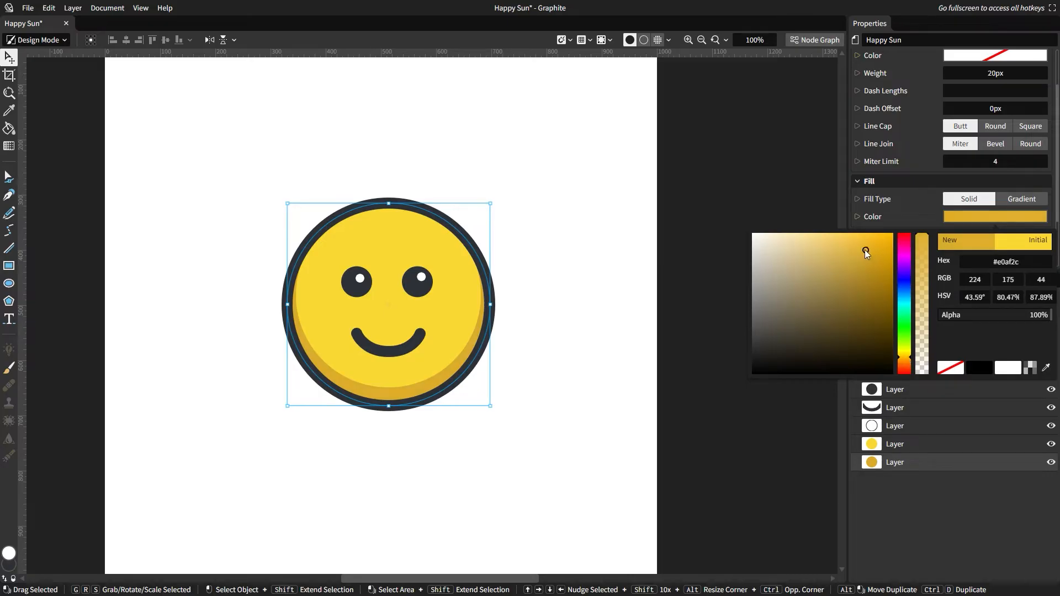
click(653, 130)
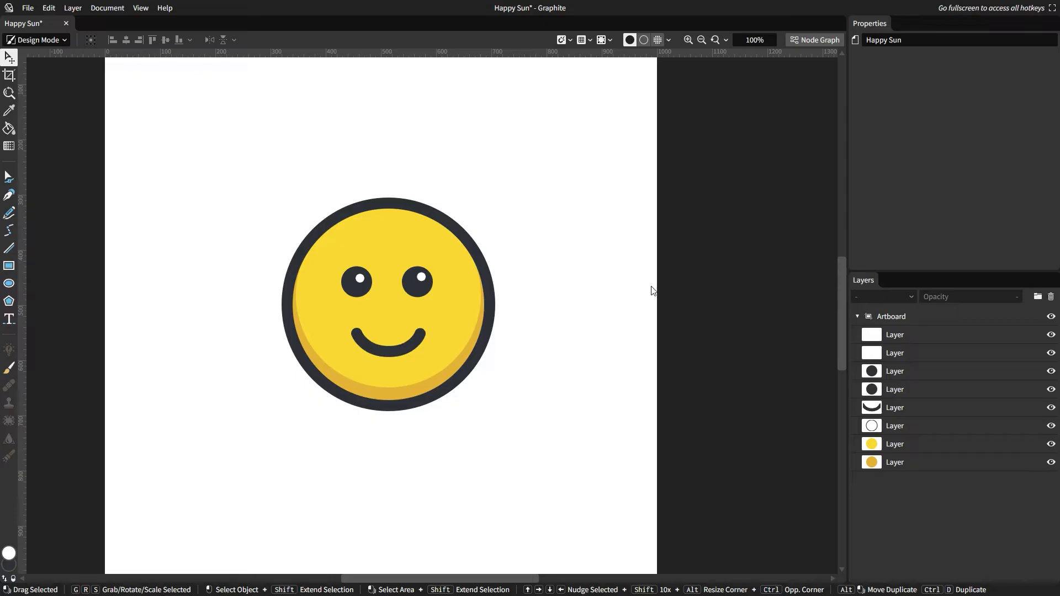
mouse_move(264, 288)
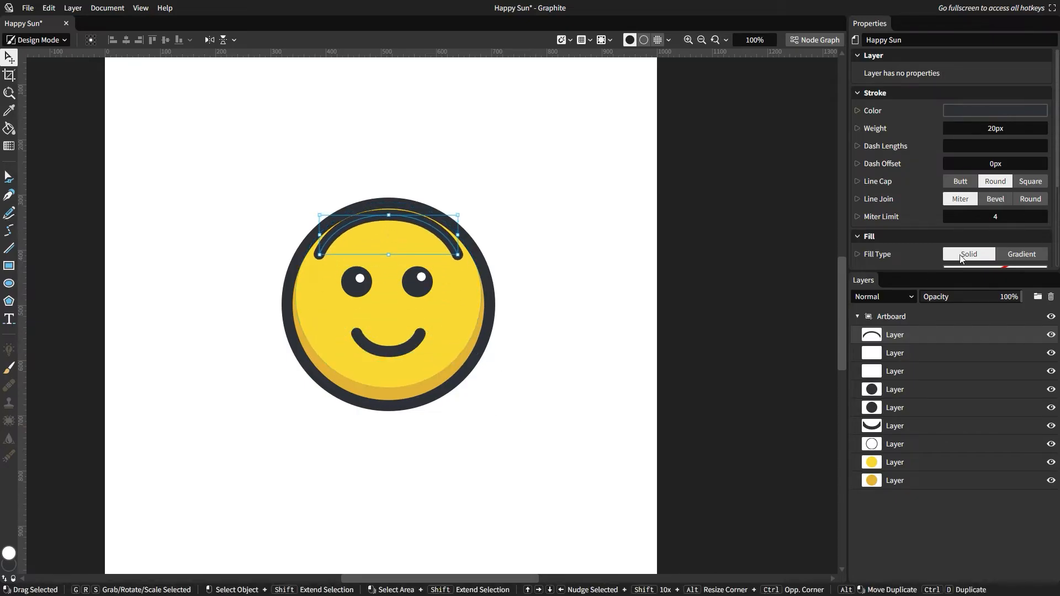
Colour the top highlight arc's stroke white with round caps at about 68% opacity
click(994, 110)
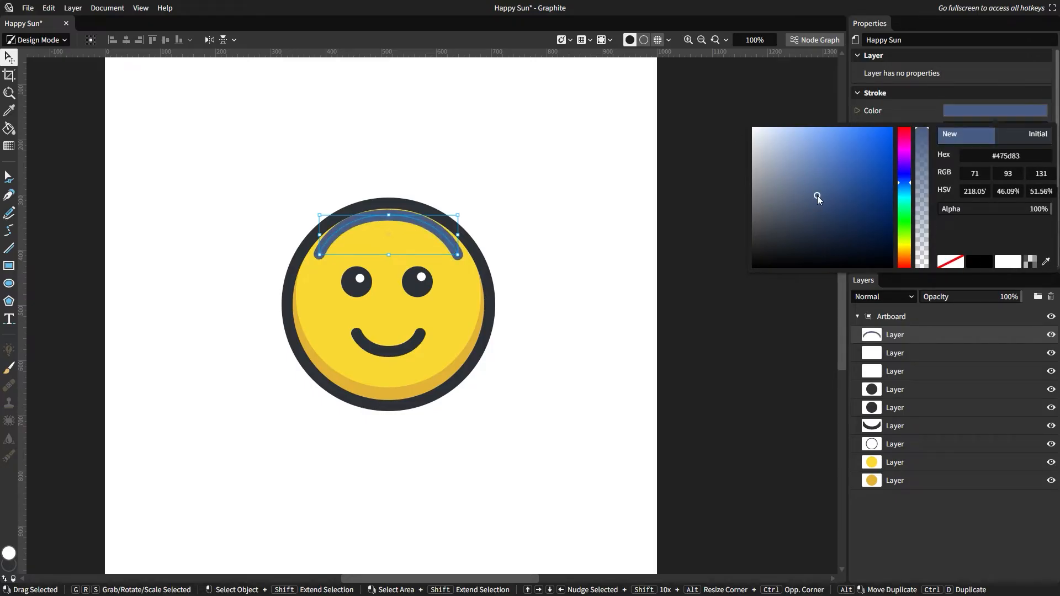
click(1007, 263)
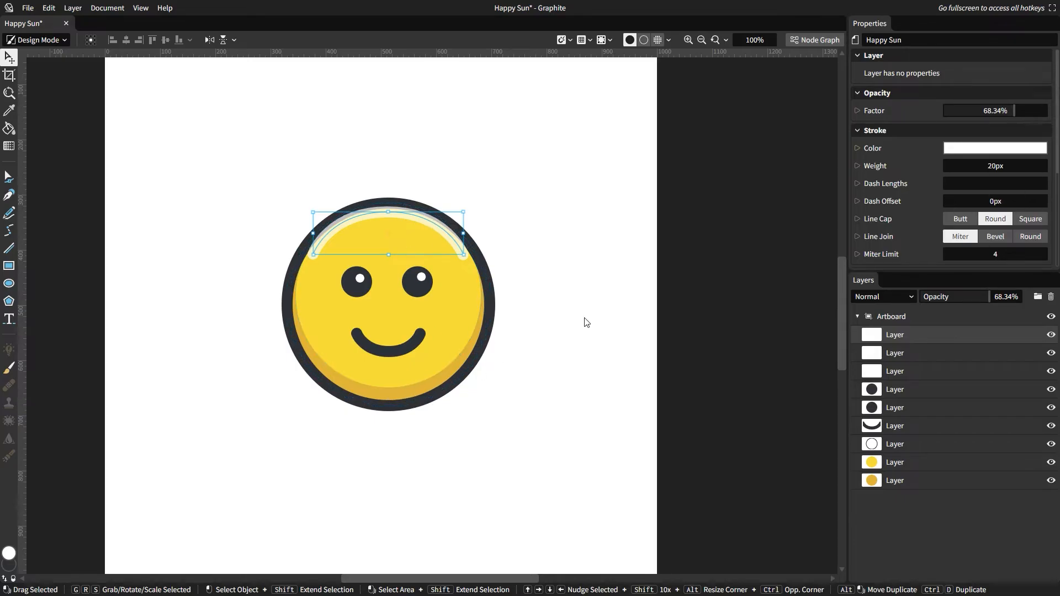
scroll(down, 3)
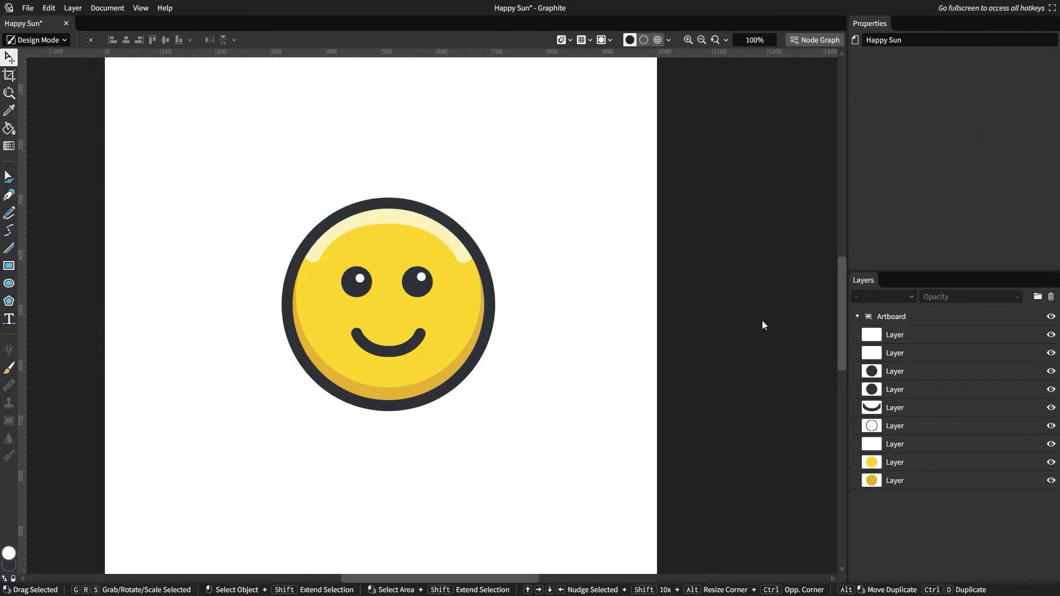
Rename the layers descriptively, from Shadowed Yellow at the bottom to Right Pupil at the top
click(894, 480)
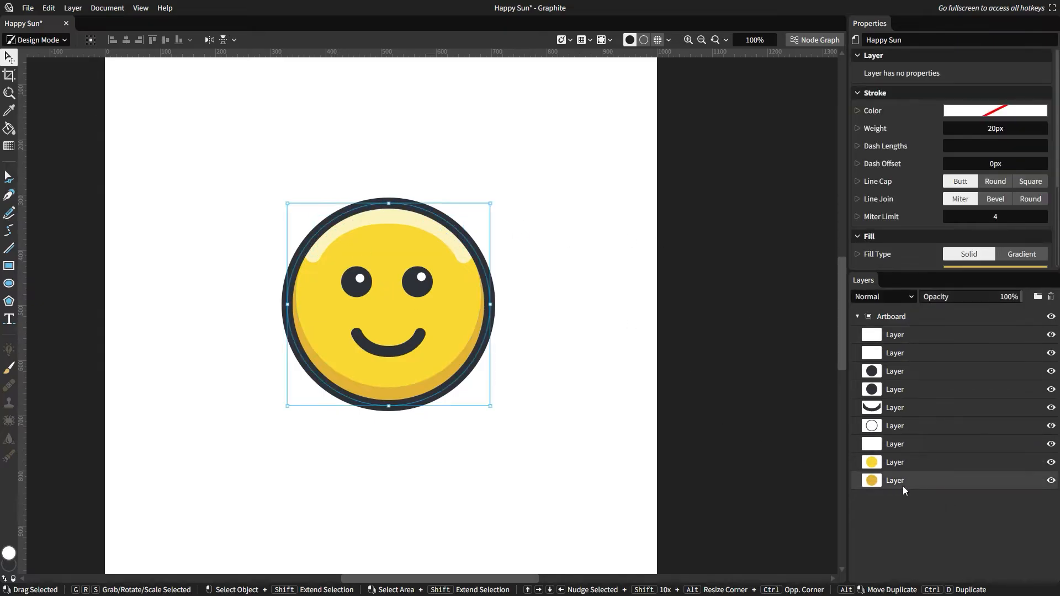
text(Shadowed Yellow)
text(Left Pupil)
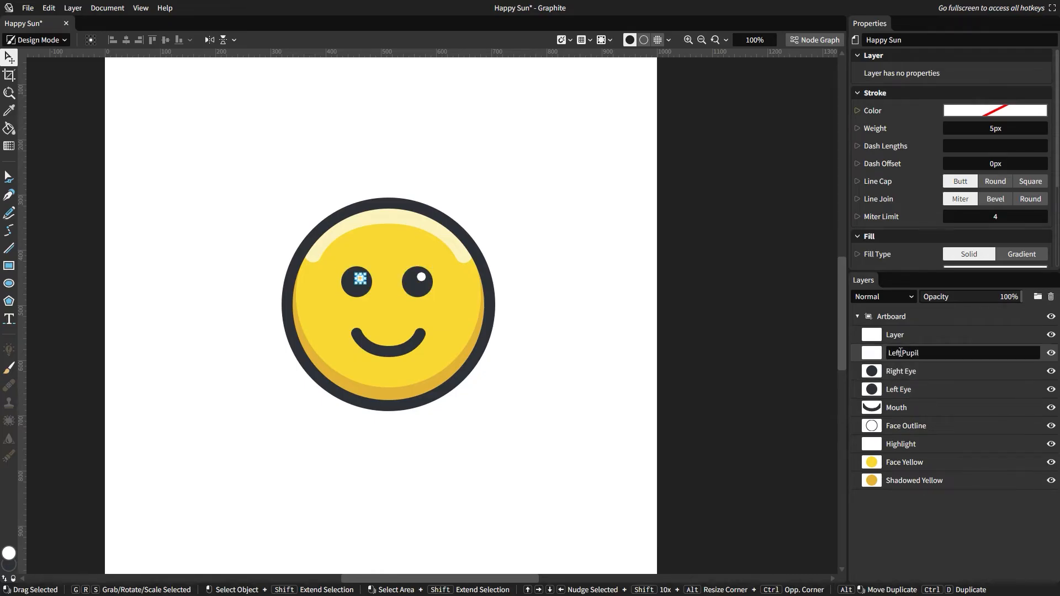
click(637, 360)
text(Right Pupil)
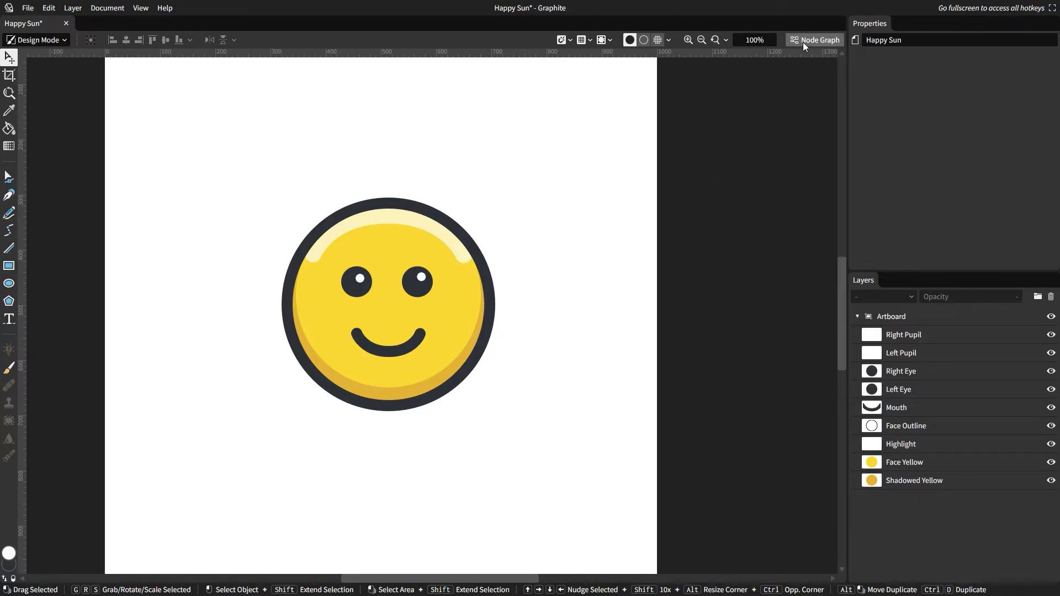
View the Happy Sun node graph and inspect the Highlight layer's Shape, Transform and Stroke nodes
click(820, 40)
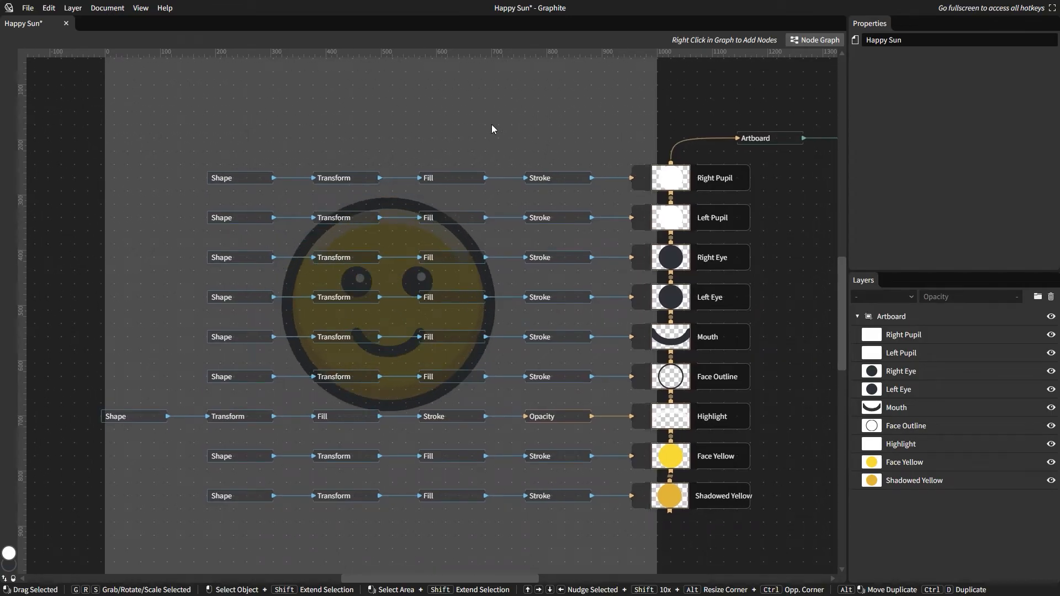
mouse_move(719, 180)
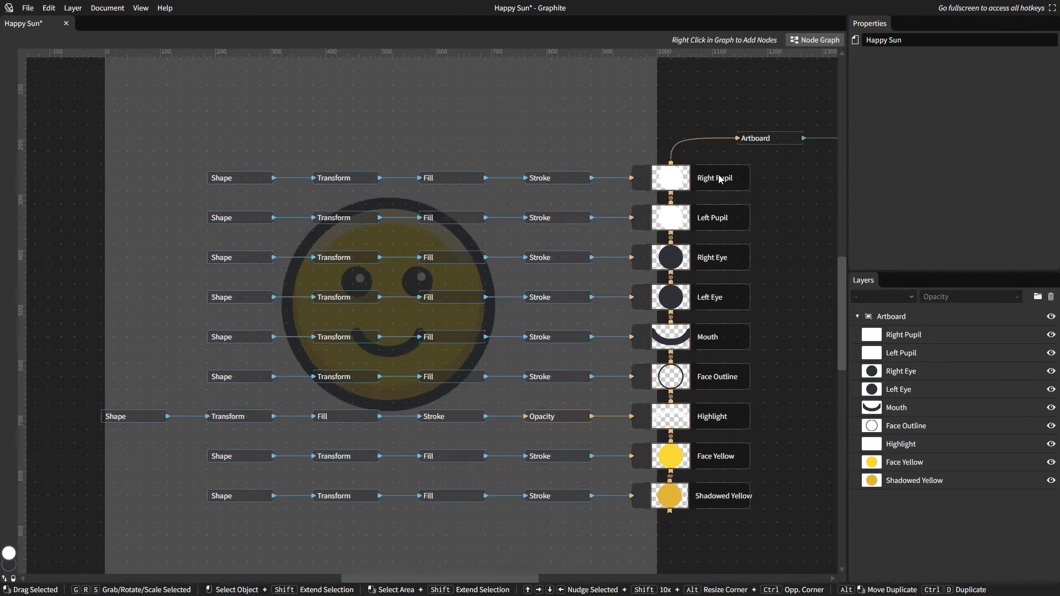
click(901, 352)
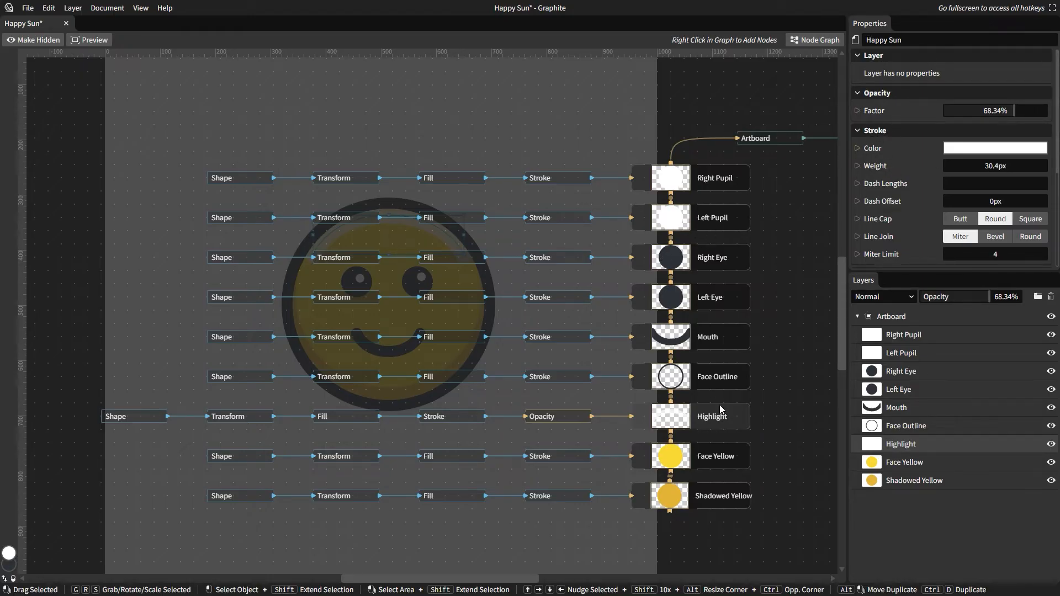
mouse_move(557, 424)
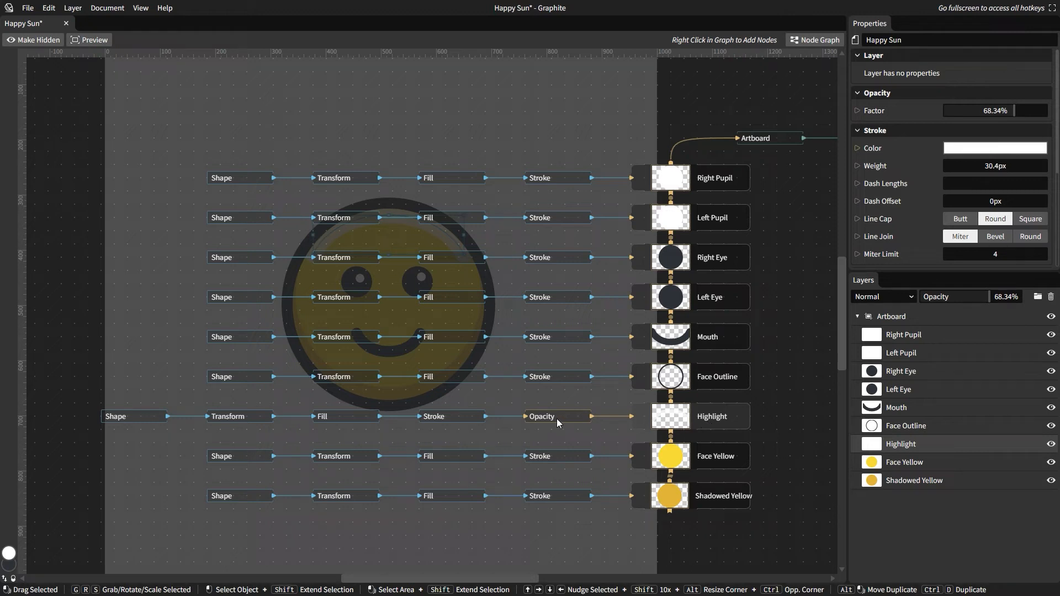
click(322, 416)
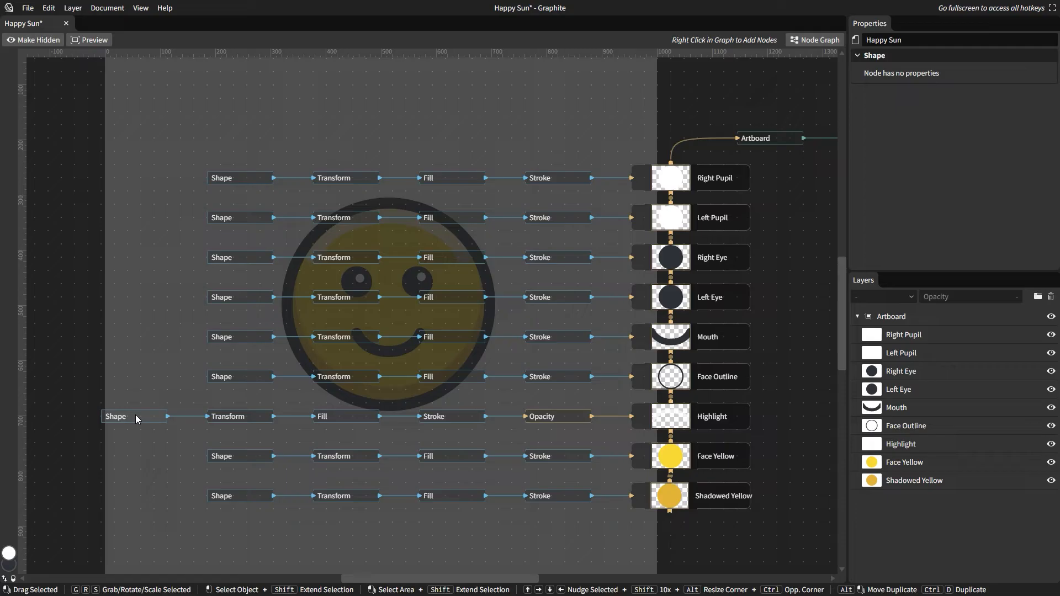
click(228, 416)
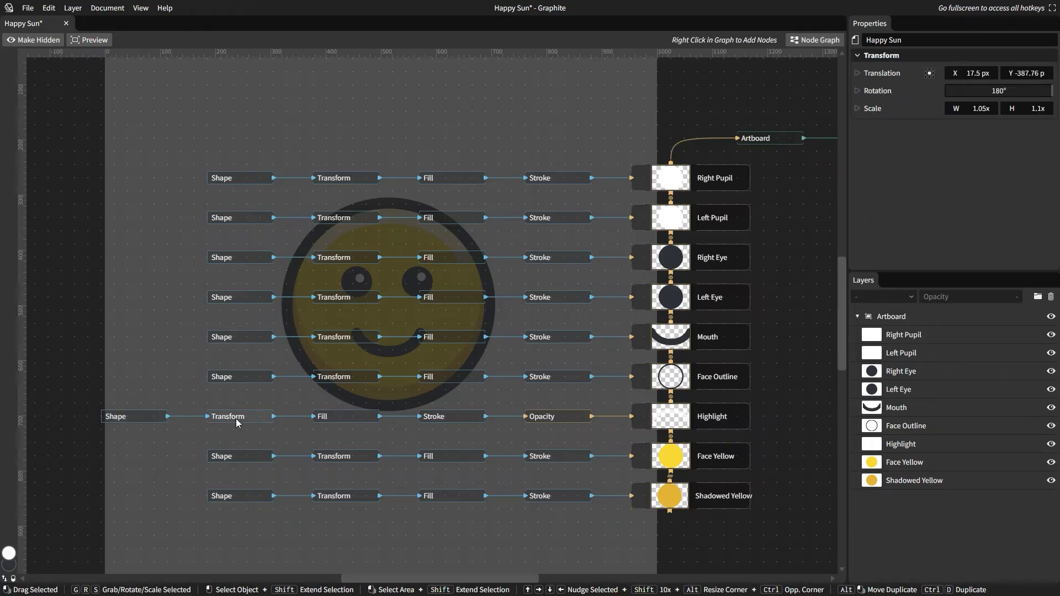
click(433, 417)
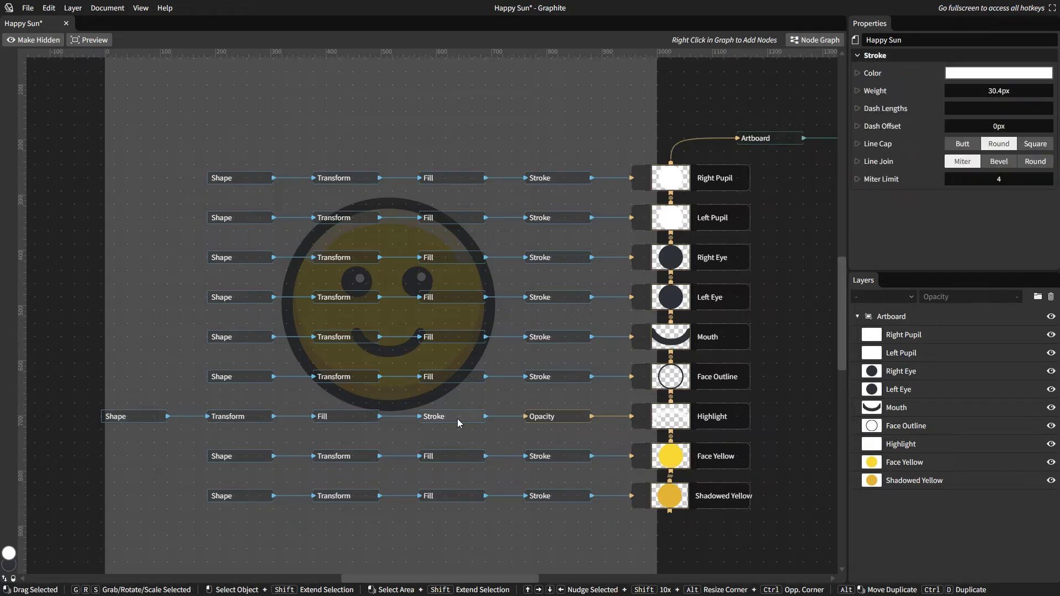
click(541, 417)
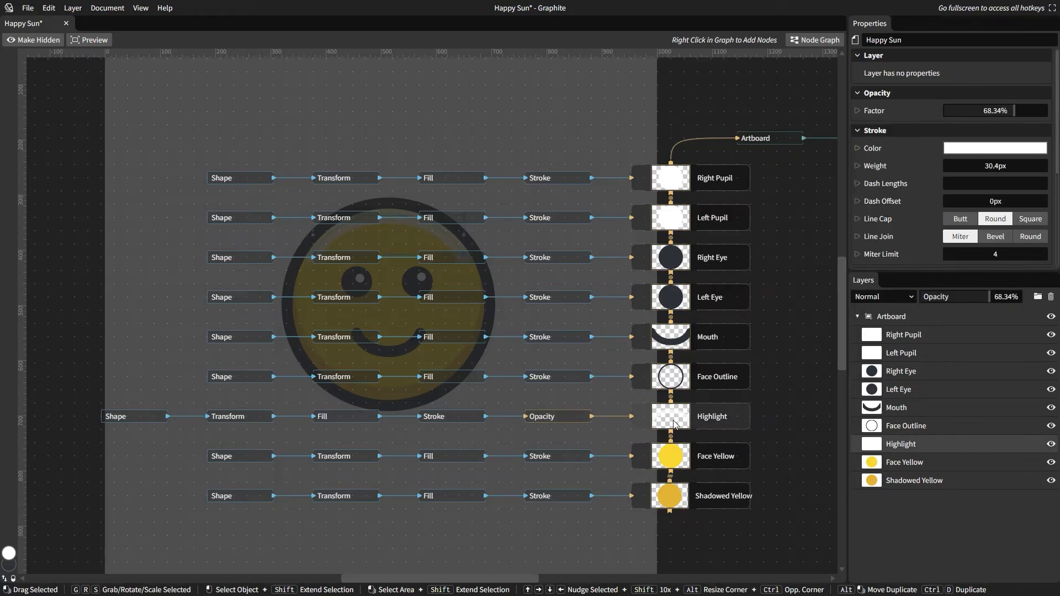
mouse_move(175, 423)
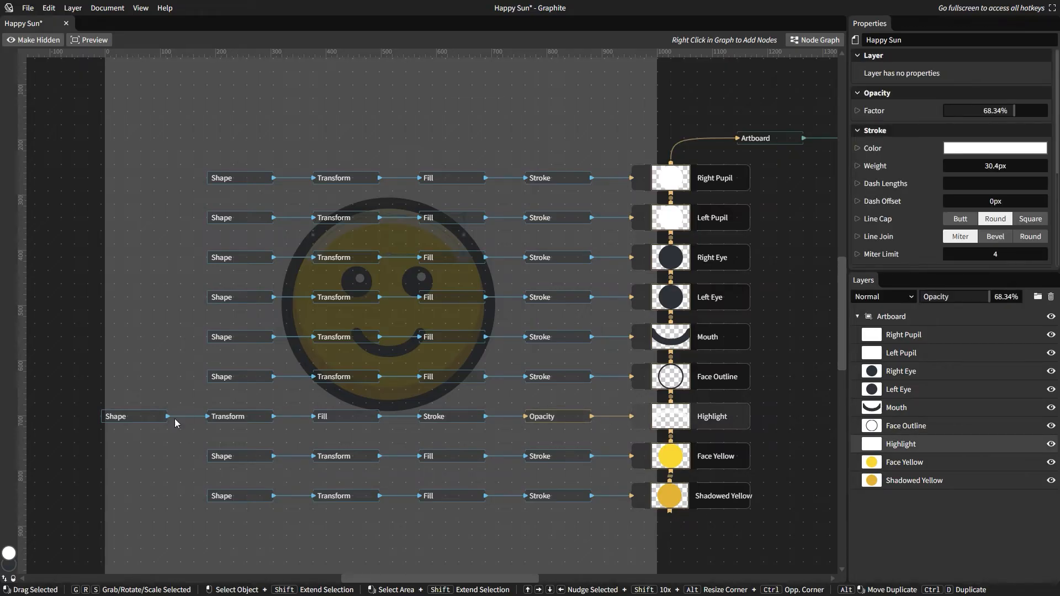
mouse_move(870, 169)
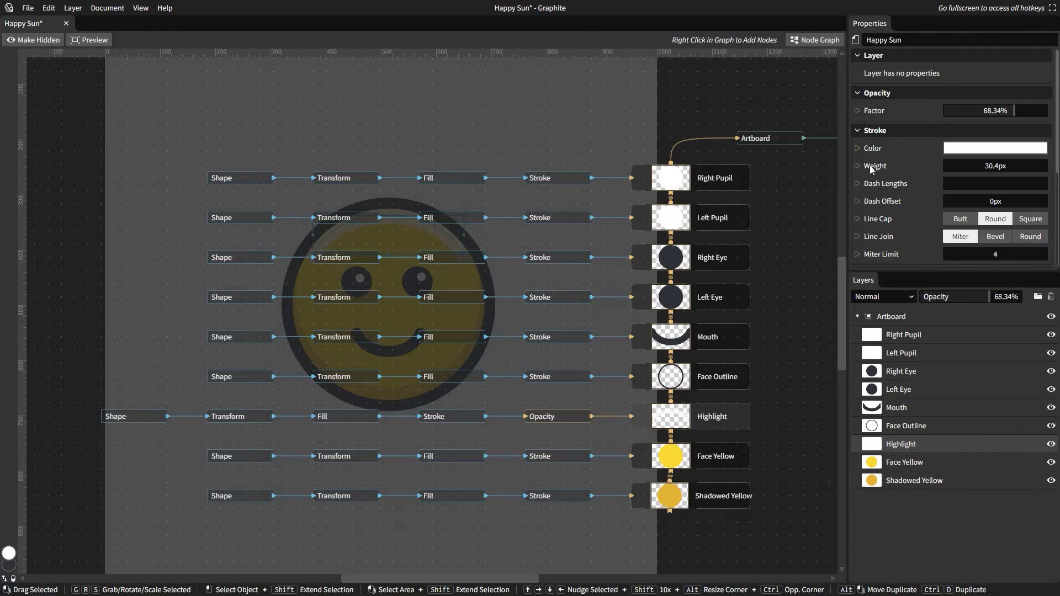
mouse_move(906, 110)
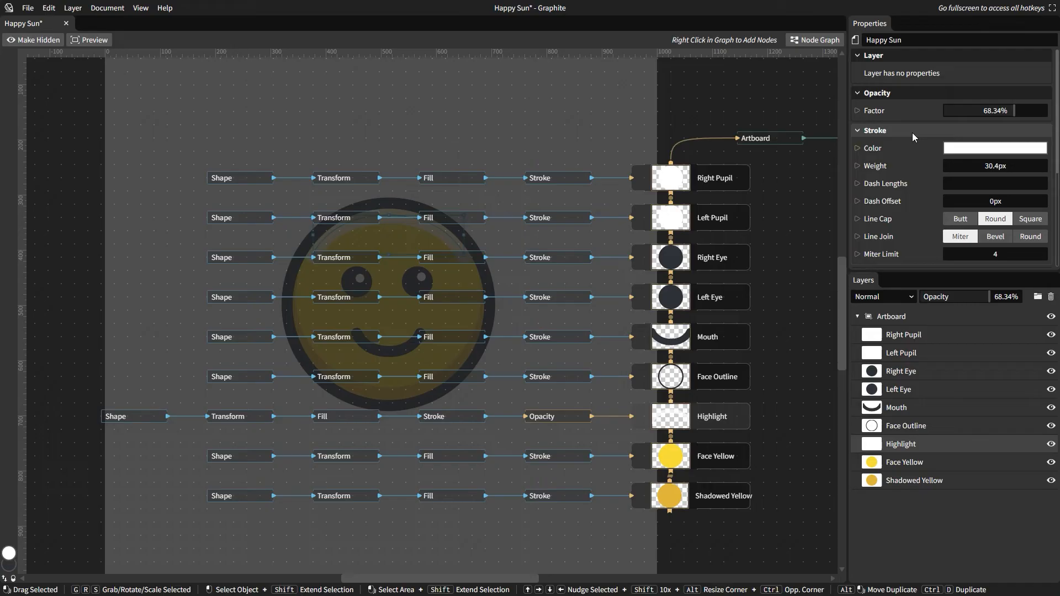
Browse the remaining node chains, clear the selection and toggle back through the canvas view
scroll(down, 3)
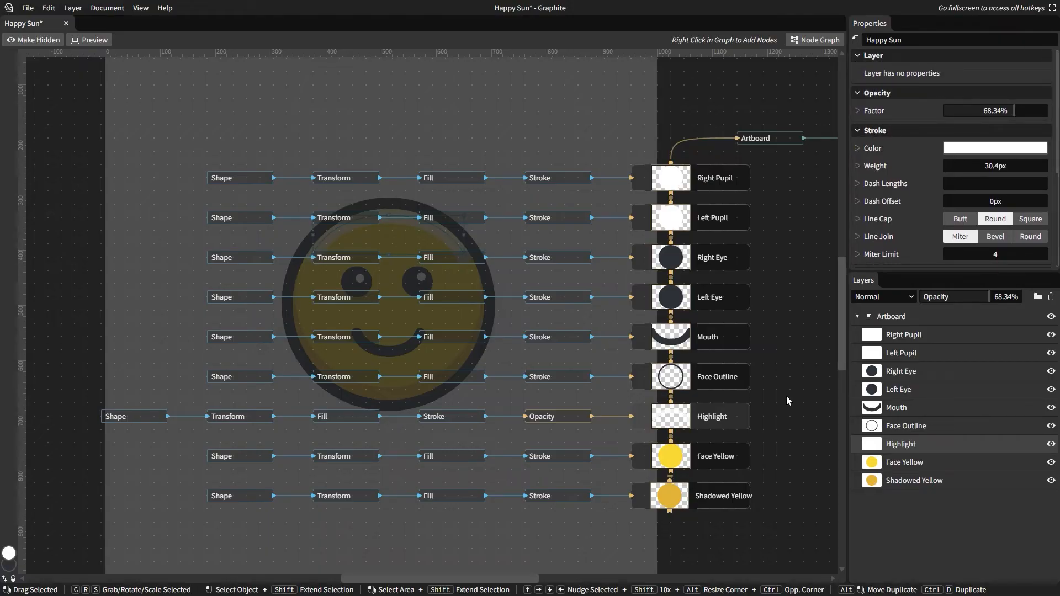
click(189, 484)
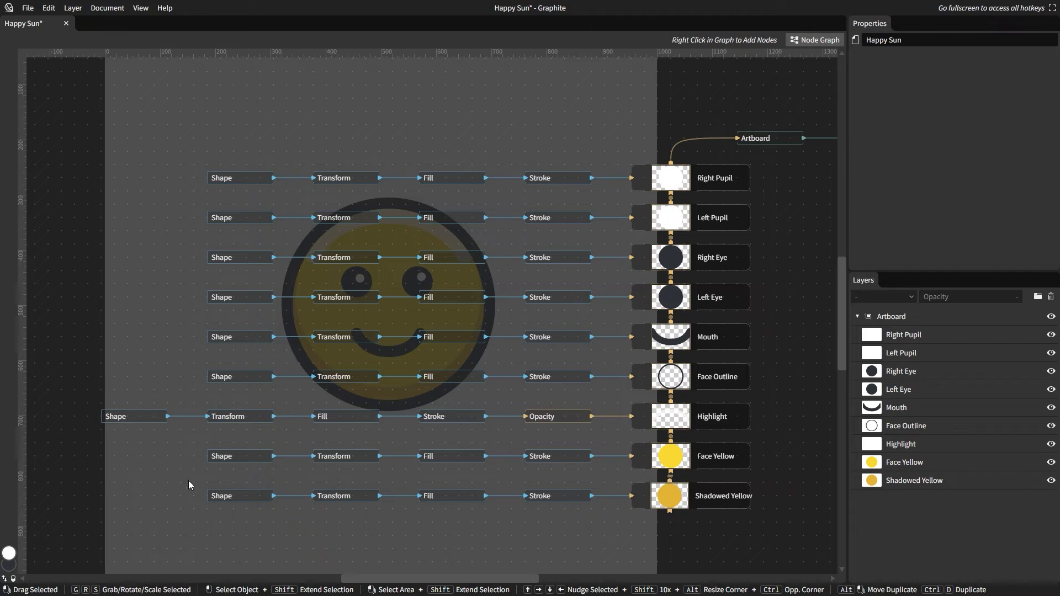
mouse_move(718, 213)
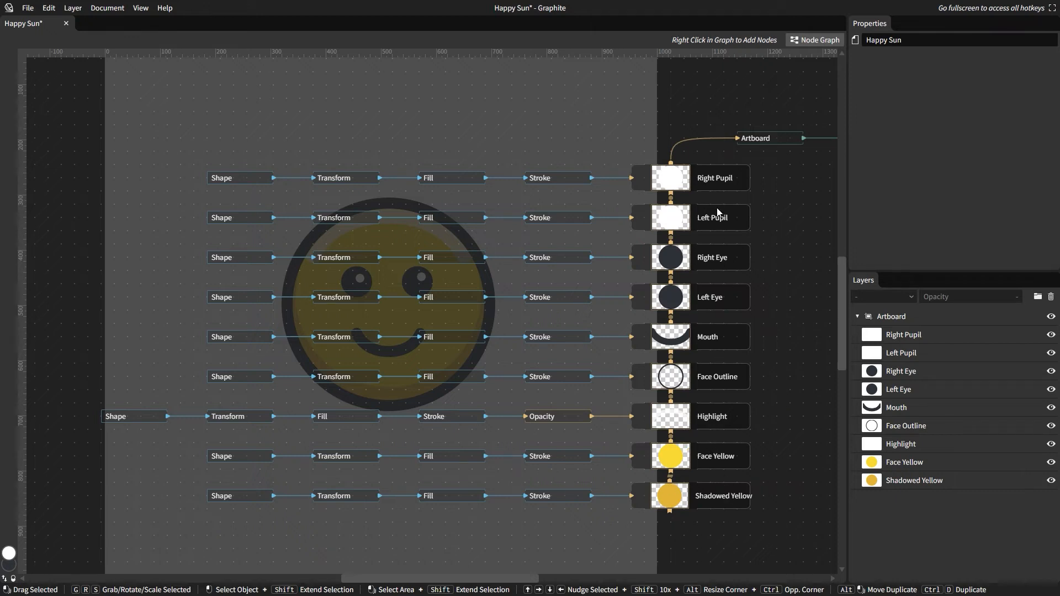
mouse_move(809, 350)
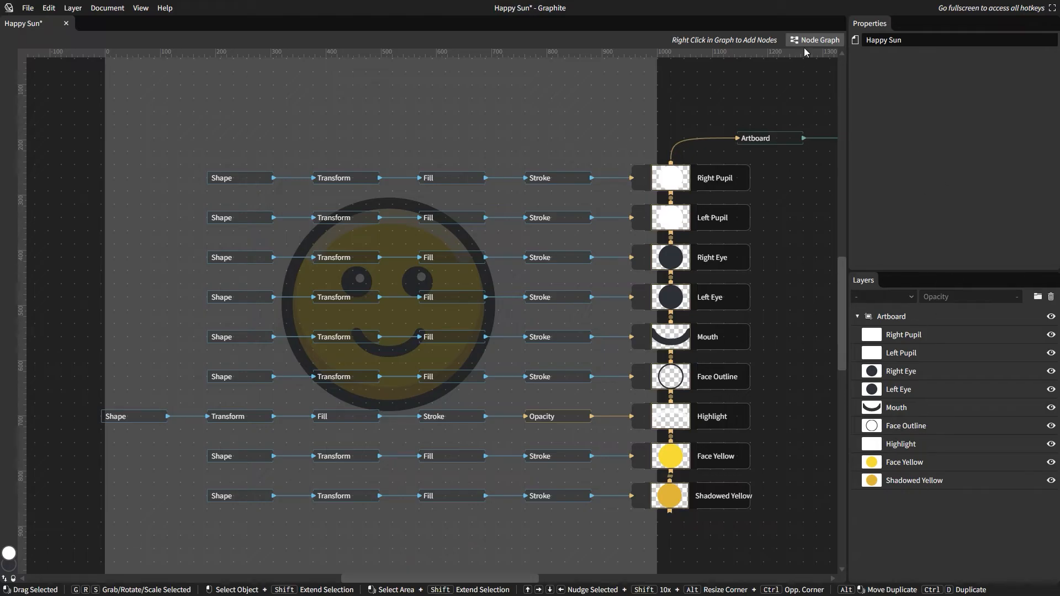
click(818, 39)
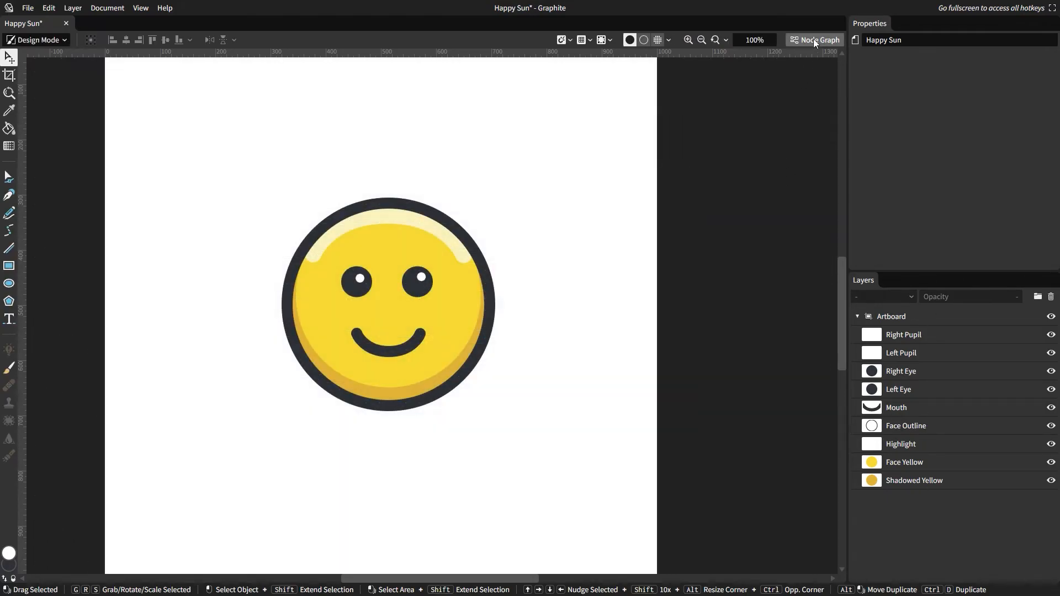
click(819, 40)
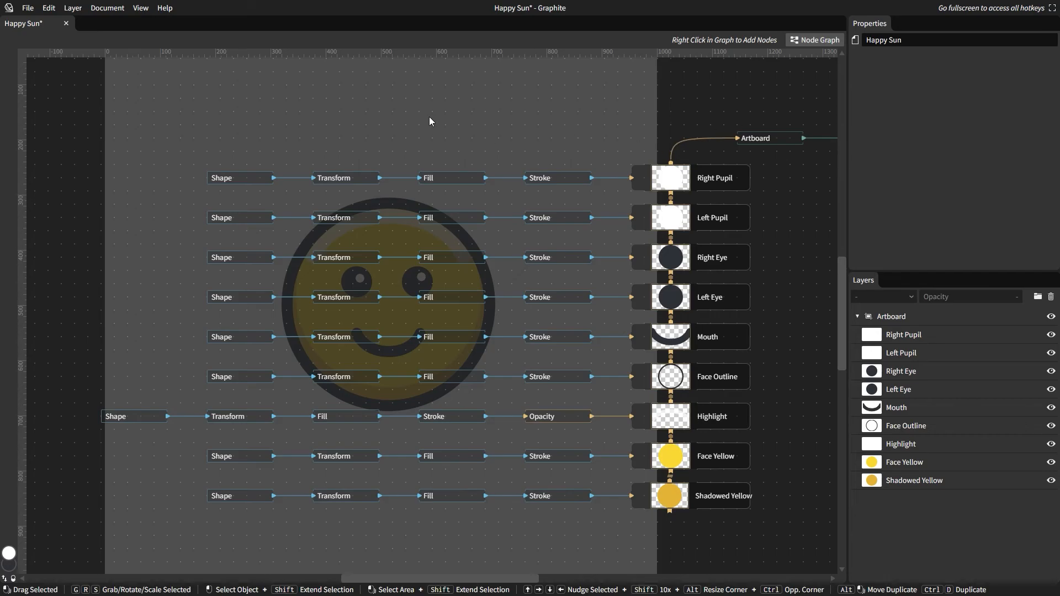
mouse_move(435, 116)
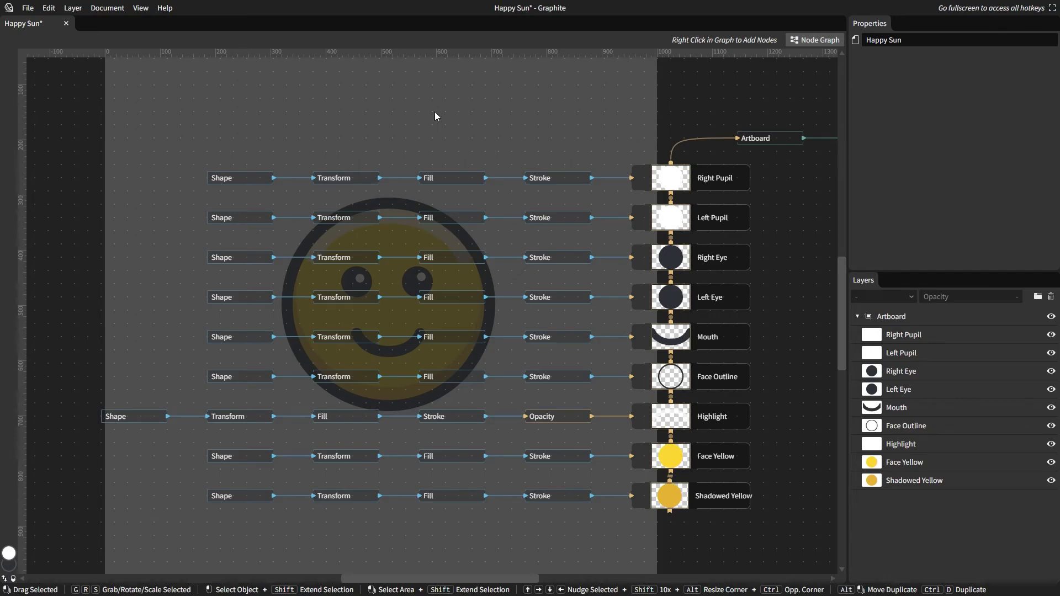
mouse_move(378, 122)
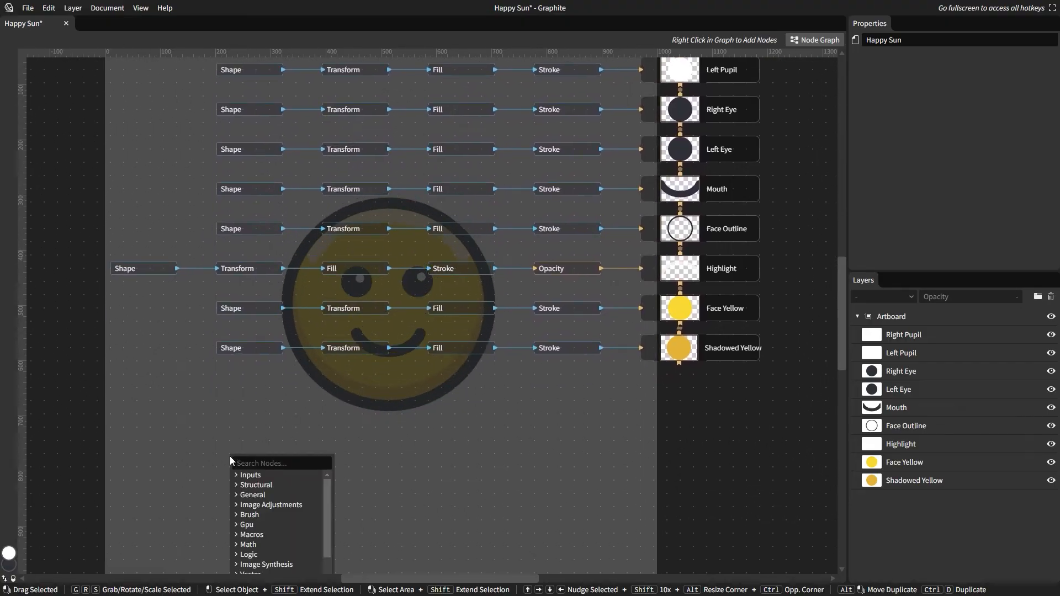
Add a Line node wired into its own new layer named Rays with a Stroke node
text(line)
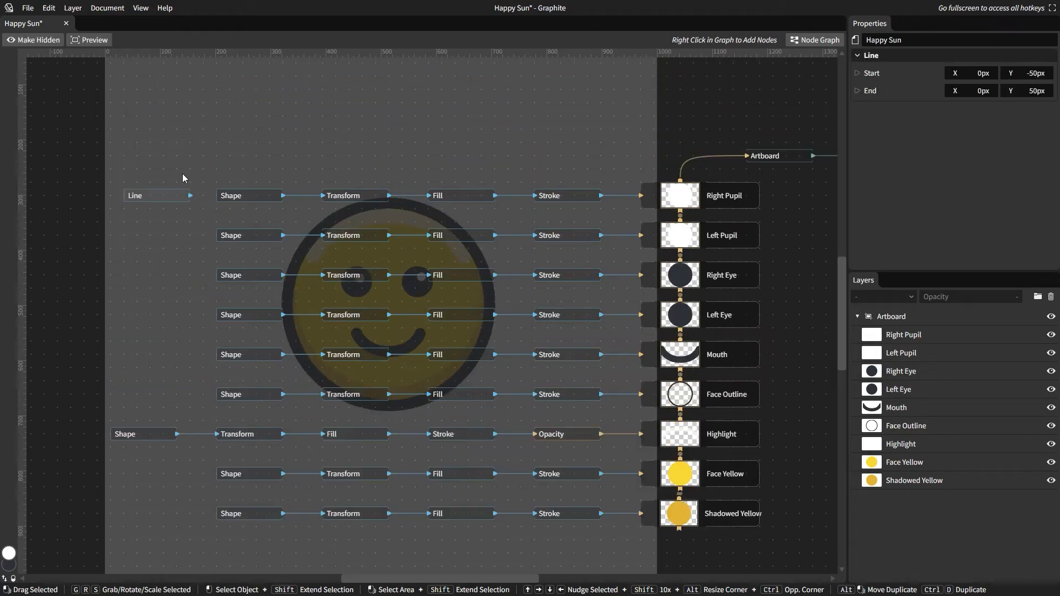
drag(134, 196, 227, 155)
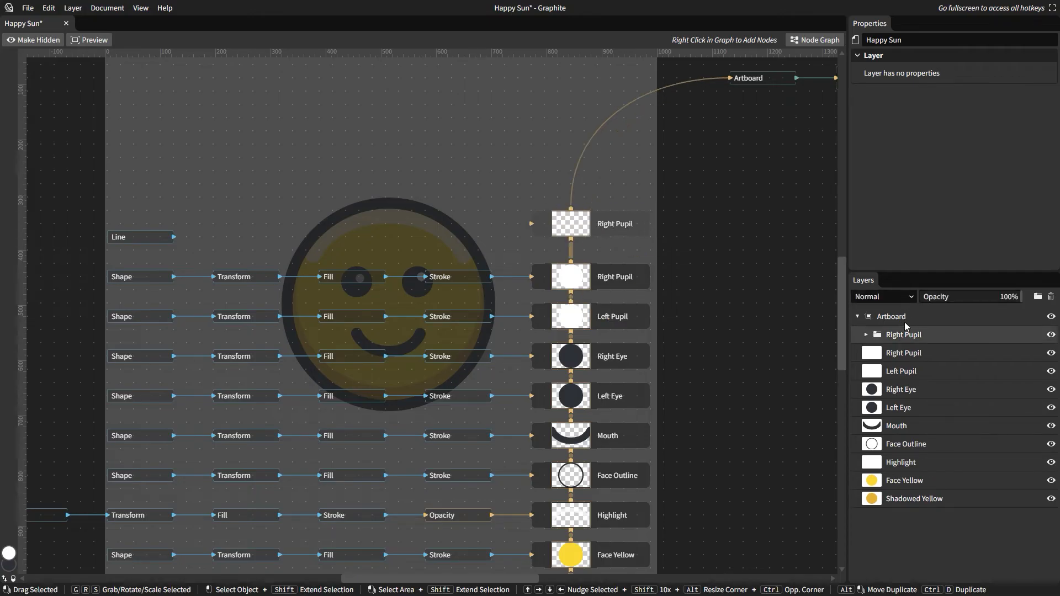
double_click(904, 334)
text(Rays)
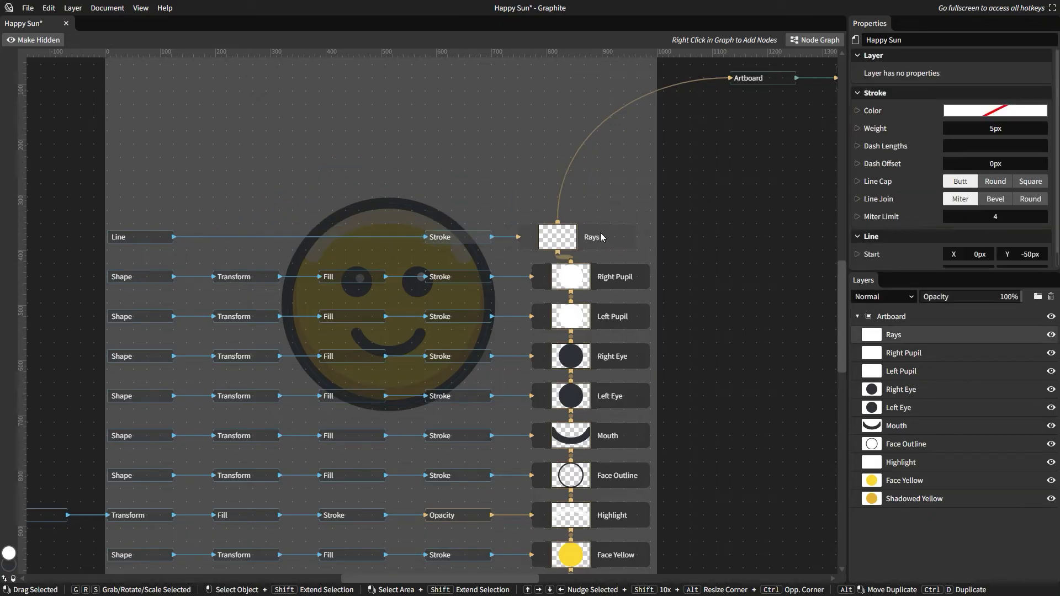
click(362, 159)
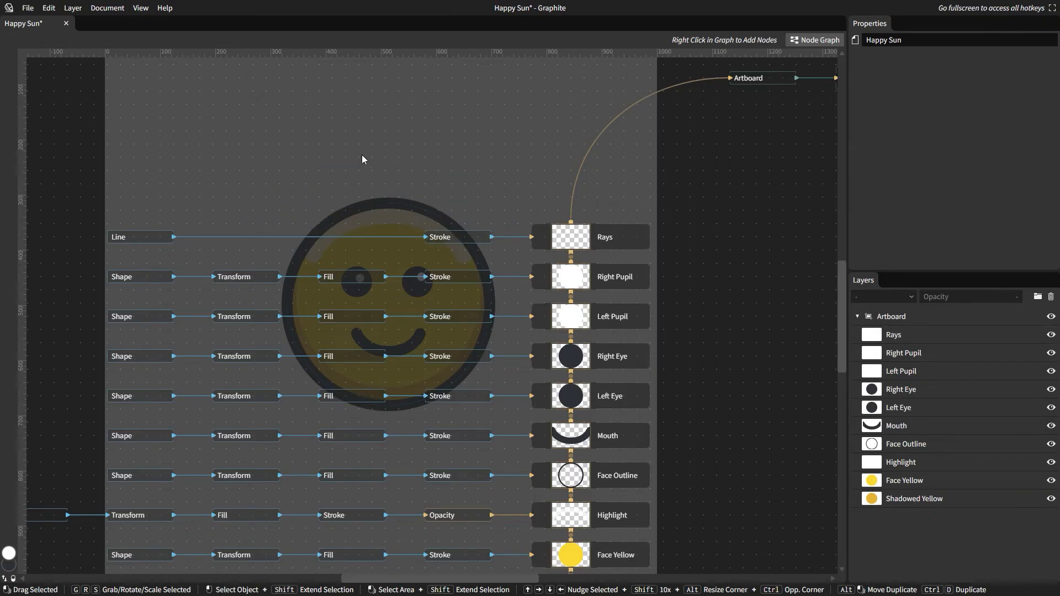
Insert a Circular Repeat node after the Line in the Rays chain
text(circular)
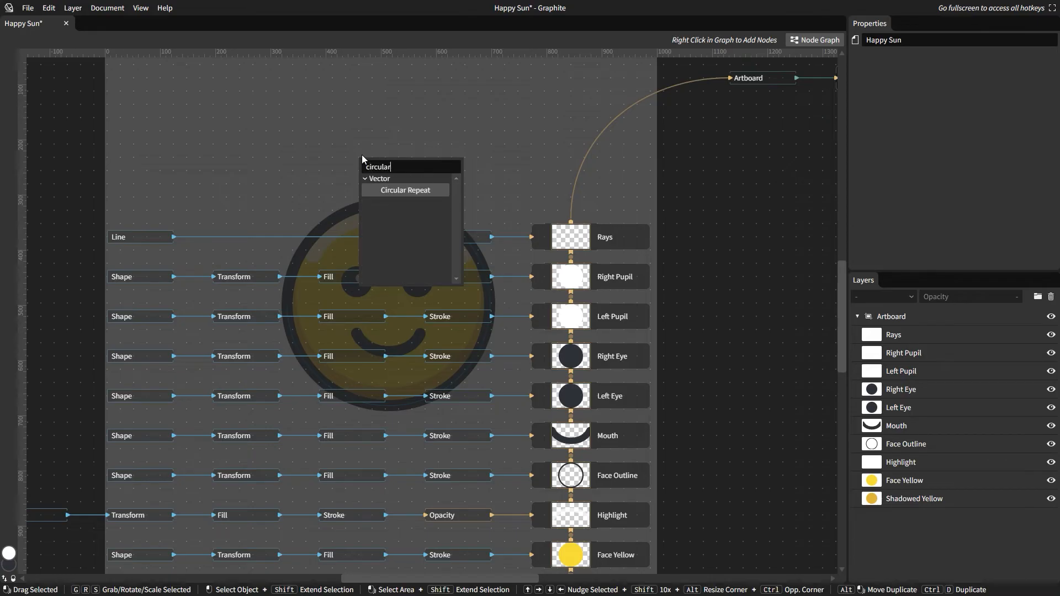
click(404, 190)
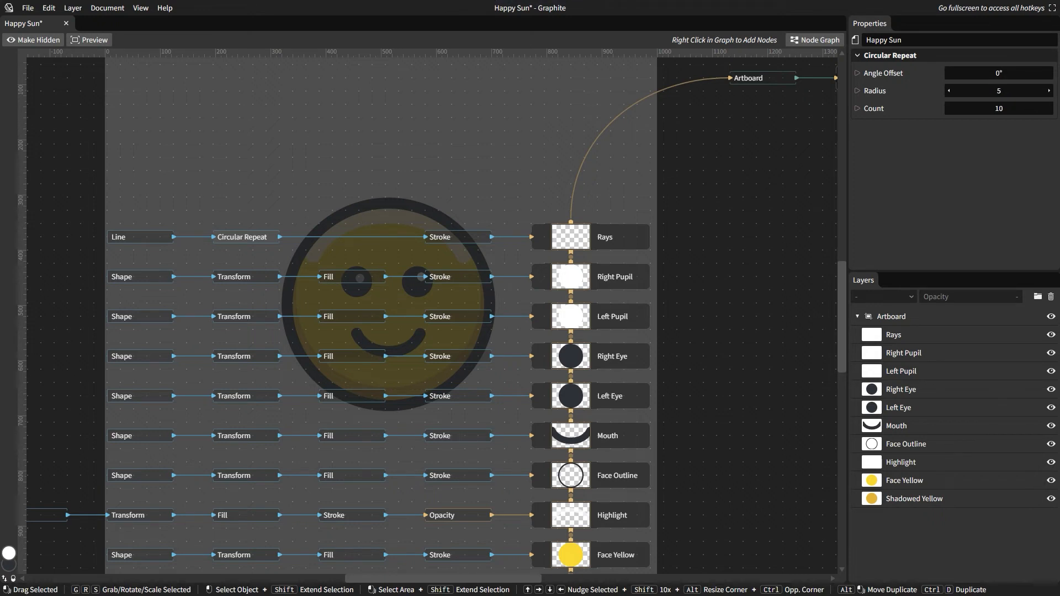
drag(999, 90, 953, 90)
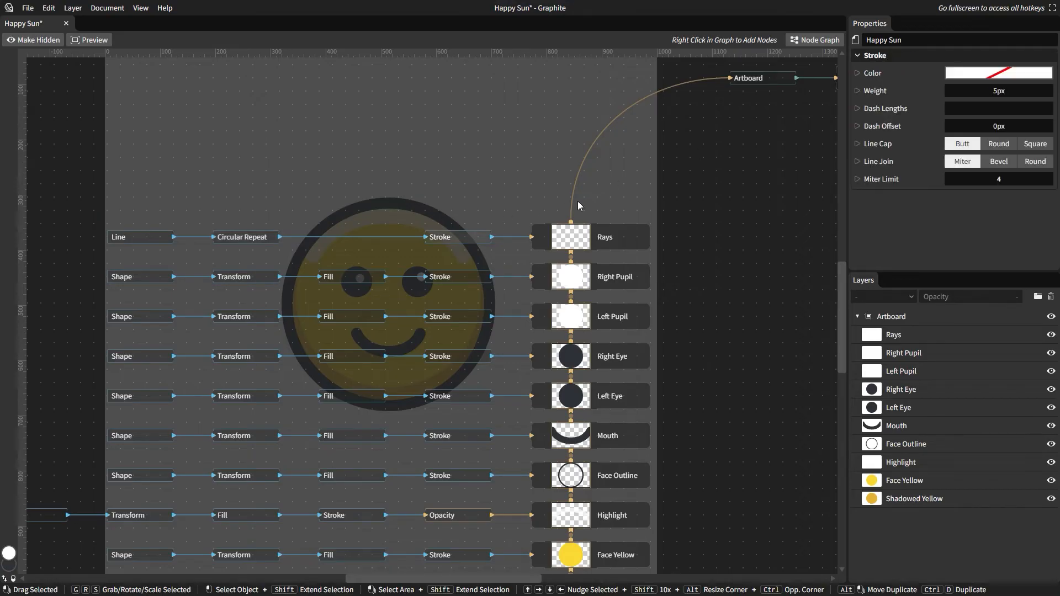
Set the rays' stroke colour to the same yellow as the face fill
click(998, 73)
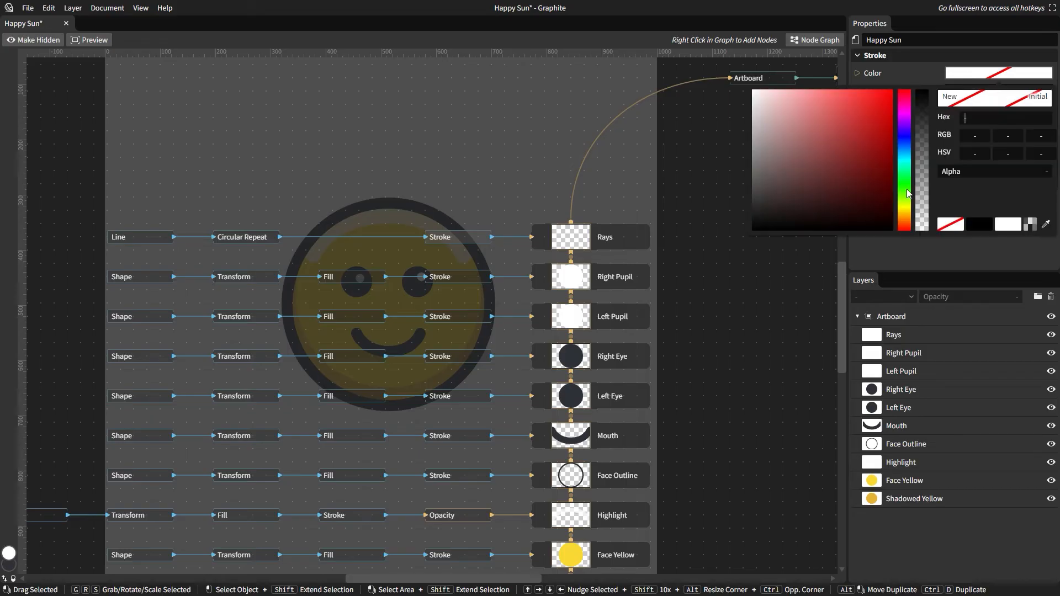
mouse_move(731, 207)
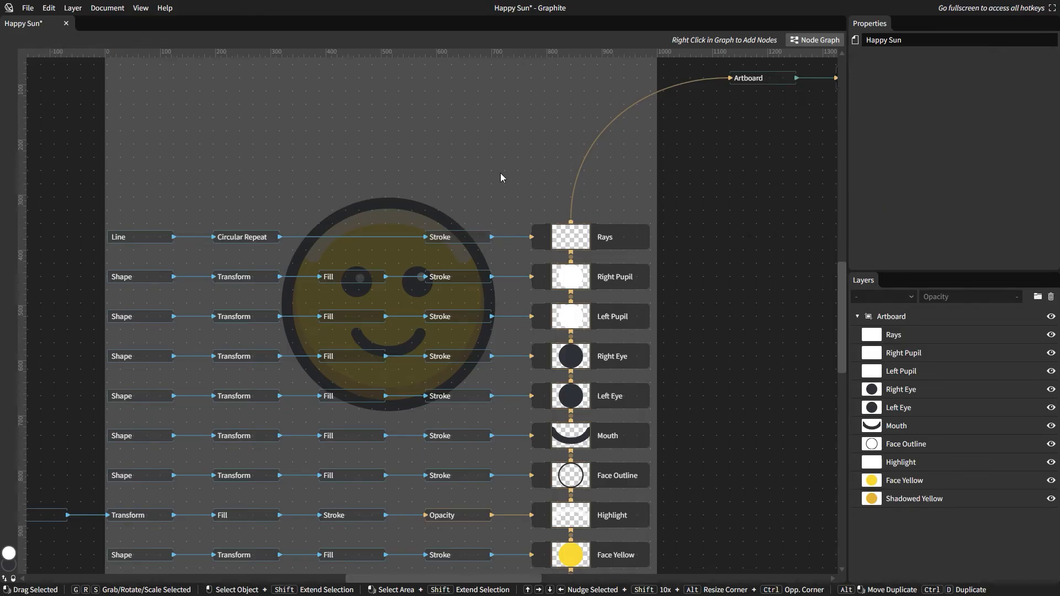
click(905, 480)
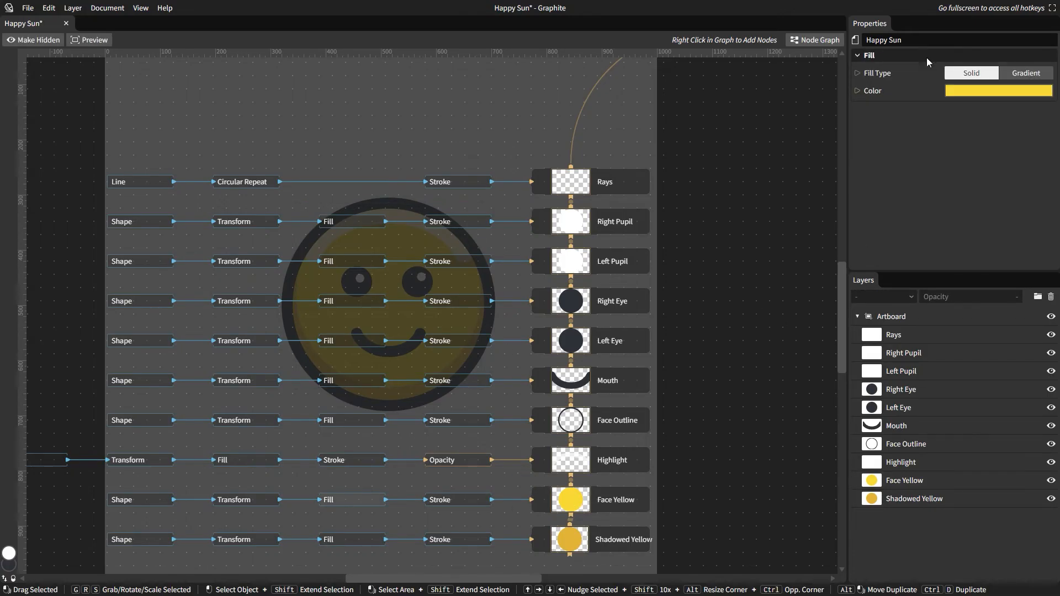
click(999, 90)
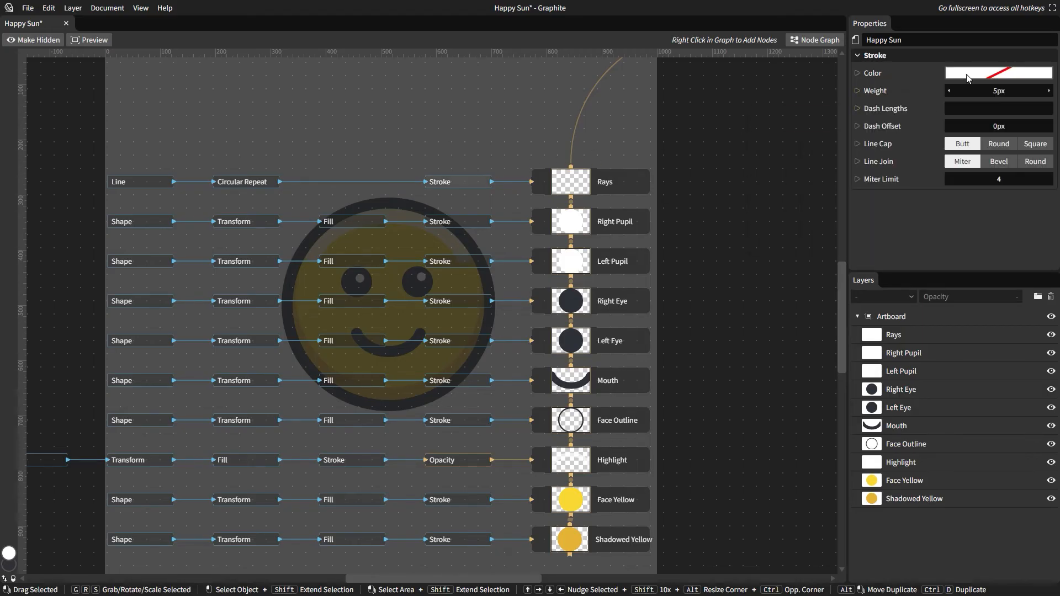
click(999, 73)
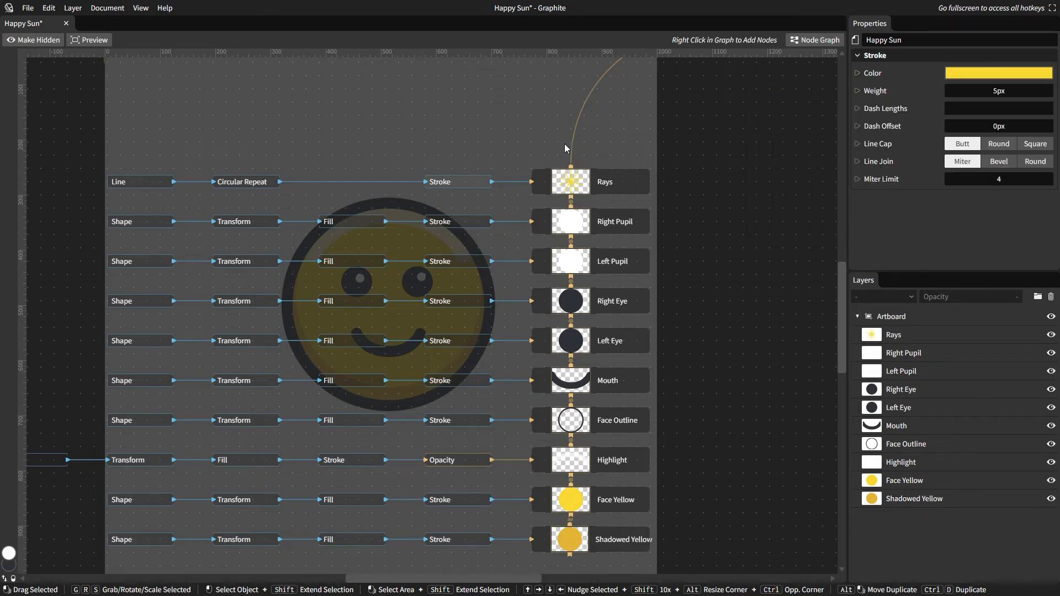
Select the Rays layer and return to the canvas showing the yellow starburst
click(570, 181)
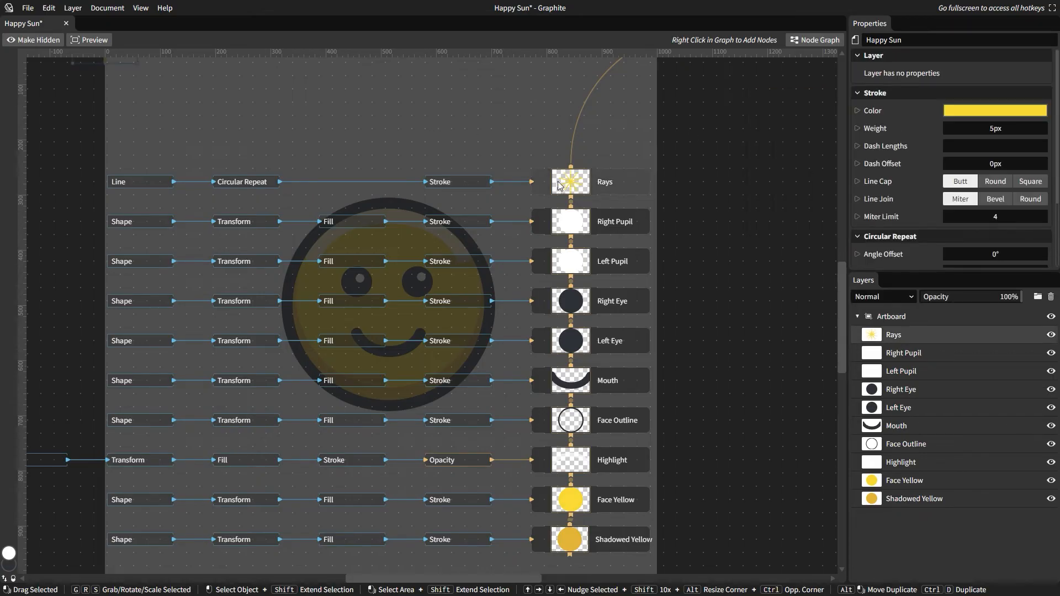
click(818, 40)
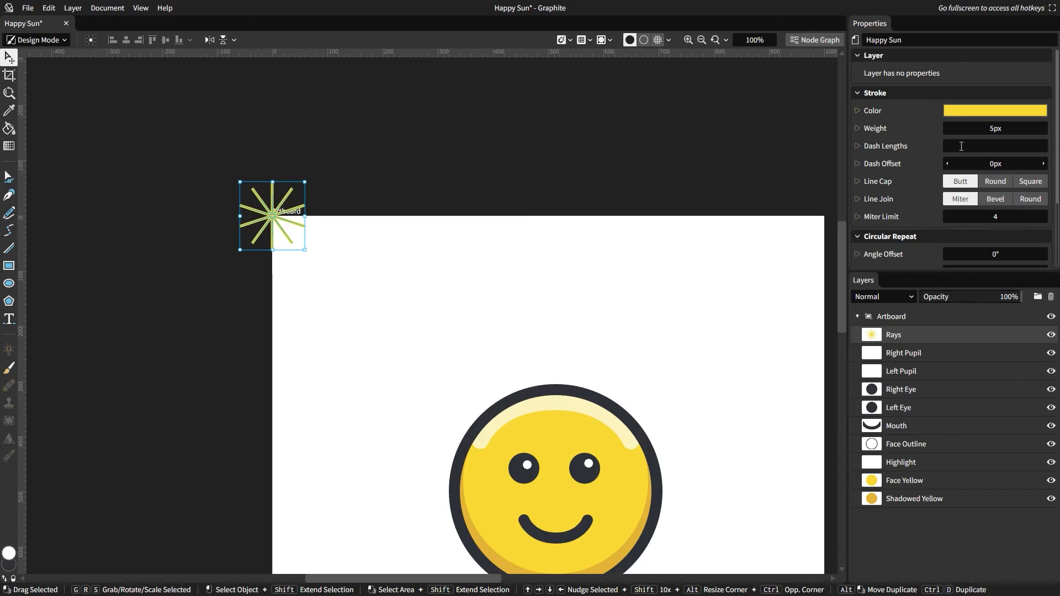
Set the rays to round caps, 20px weight, repeat radius 237.5 and count 8
click(995, 128)
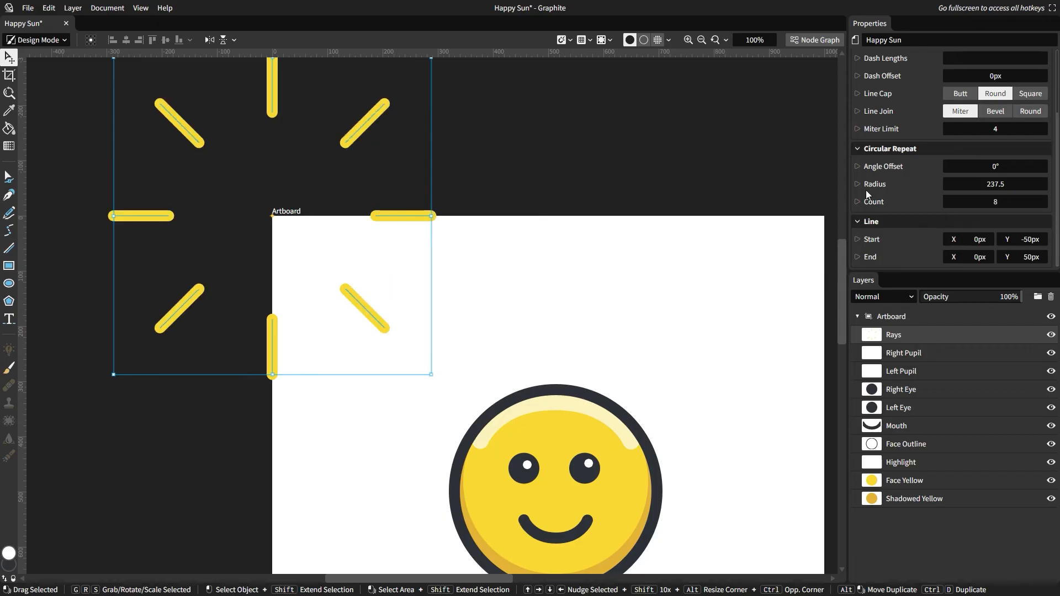
mouse_move(534, 220)
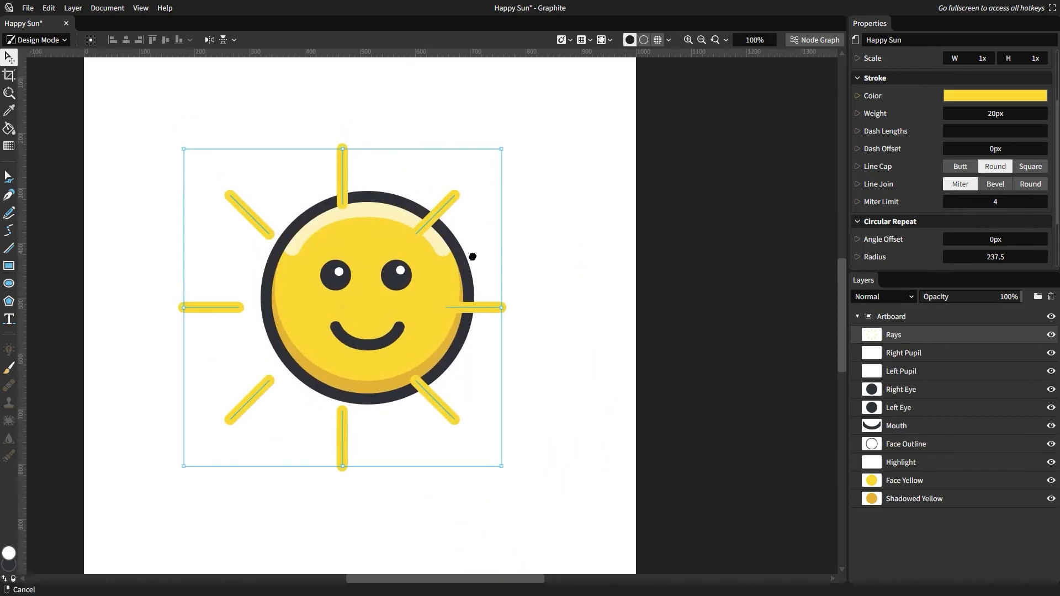
Add a Transform node to the Rays chain centring the rays on the sun's face
click(817, 40)
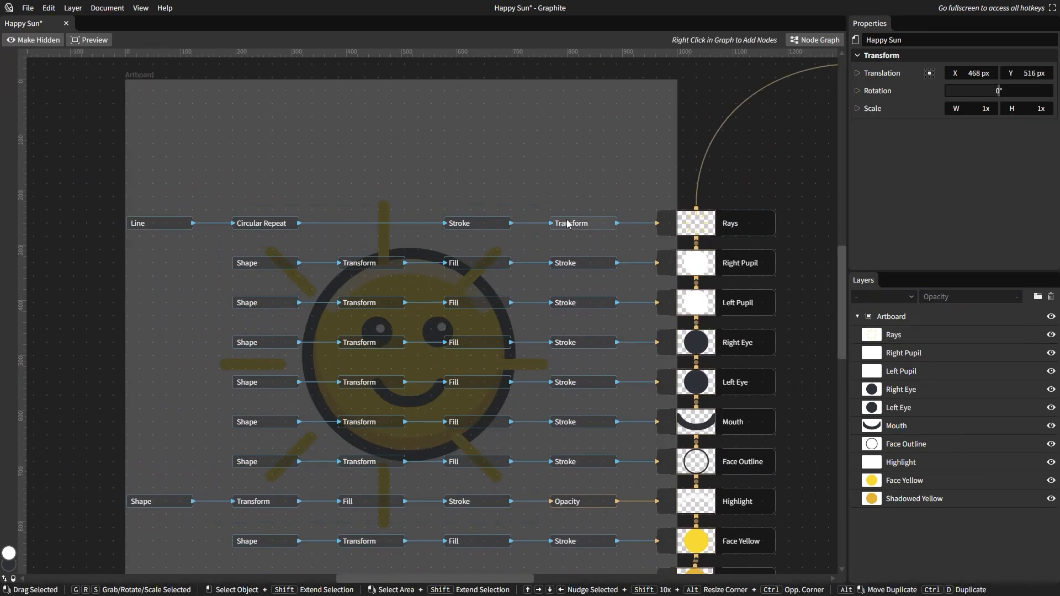
mouse_move(590, 226)
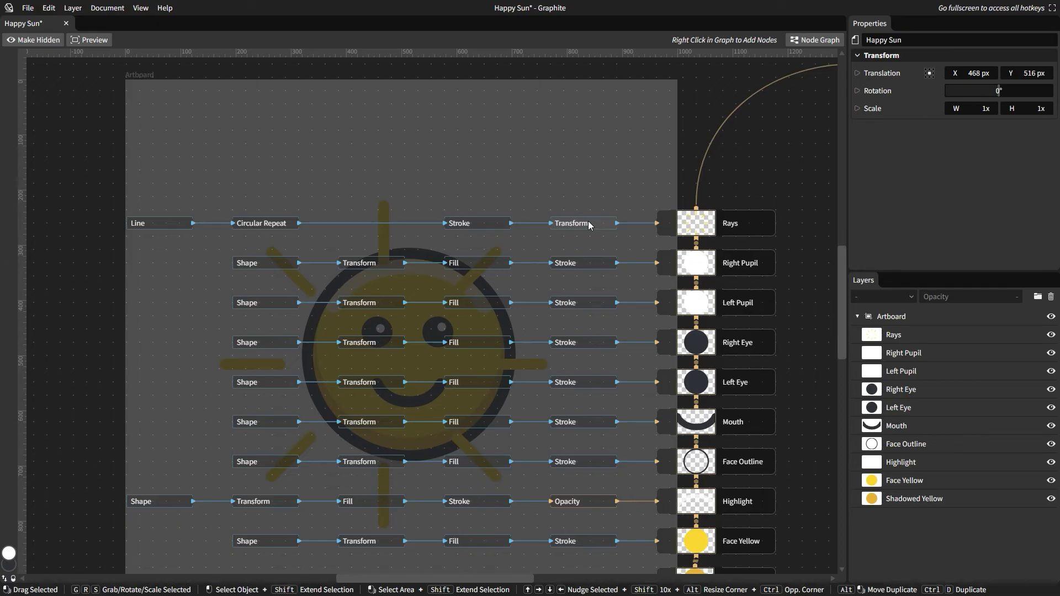
mouse_move(683, 134)
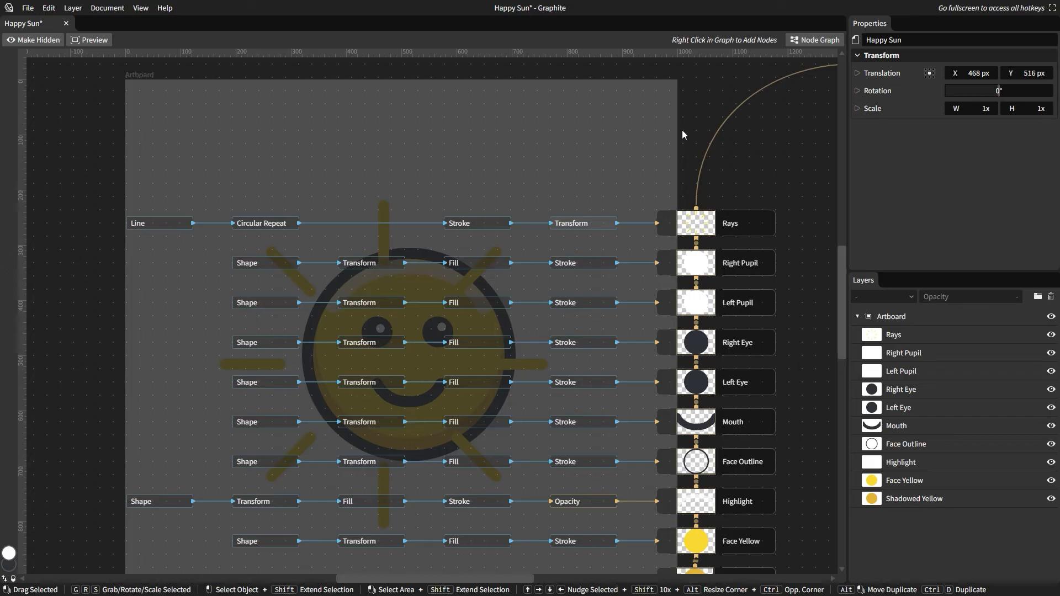
click(244, 223)
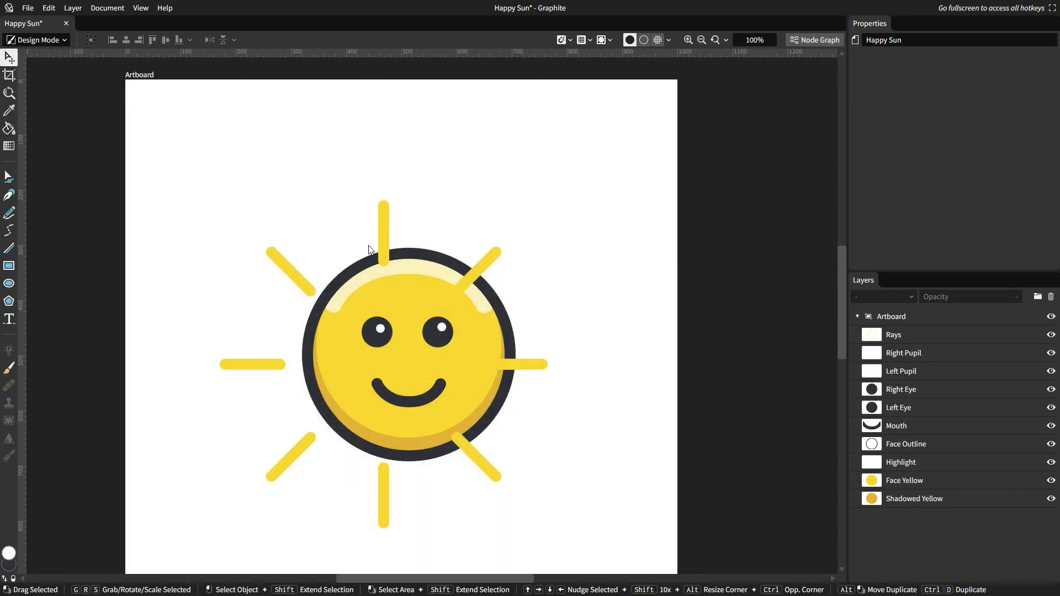
Scale the Rays layer to 1.24x so the rays sit farther from the face
click(893, 334)
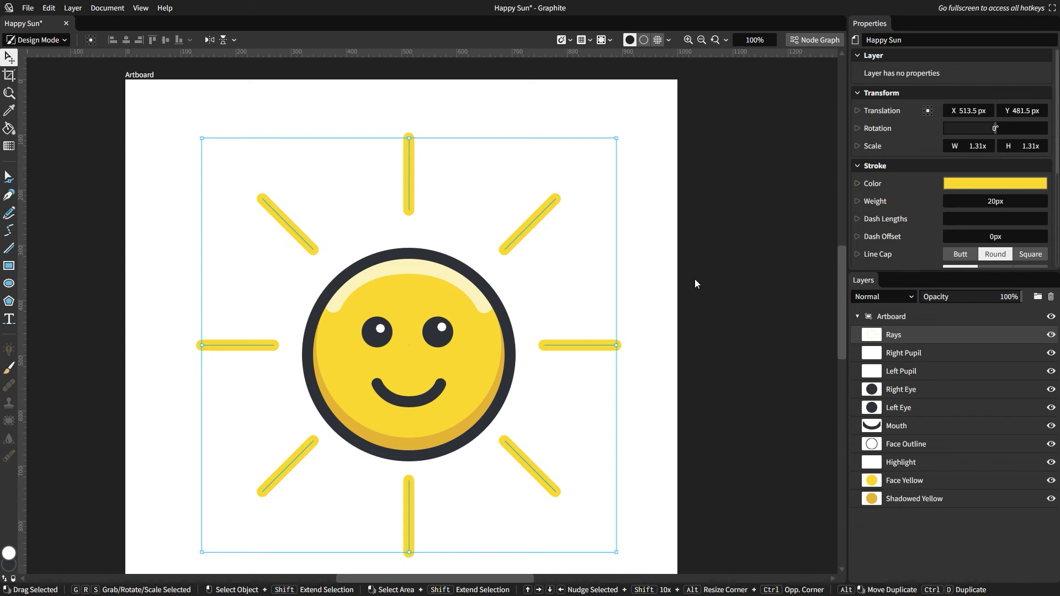
scroll(down, 3)
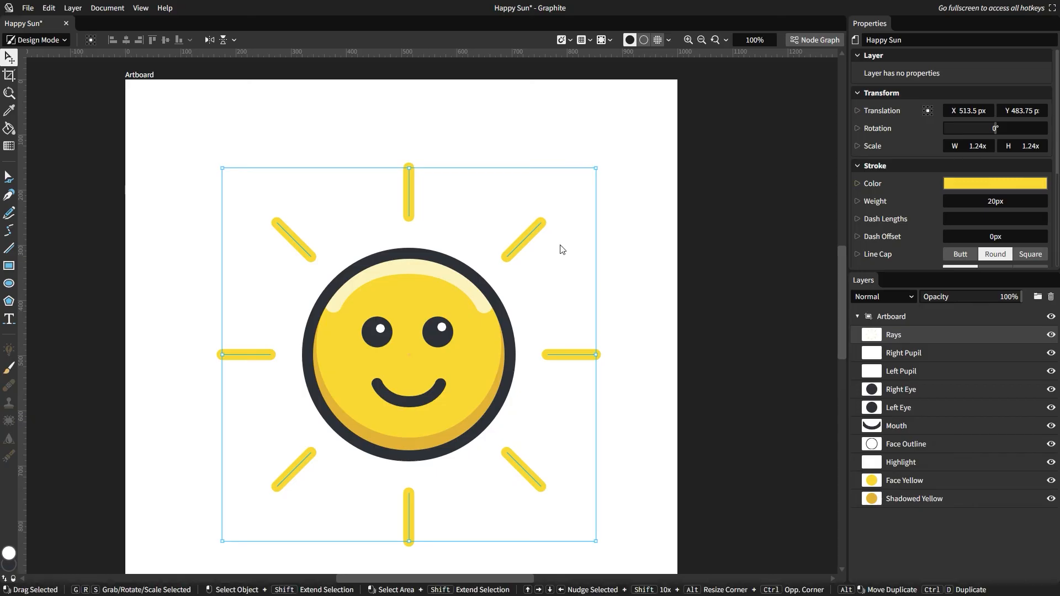
mouse_move(678, 257)
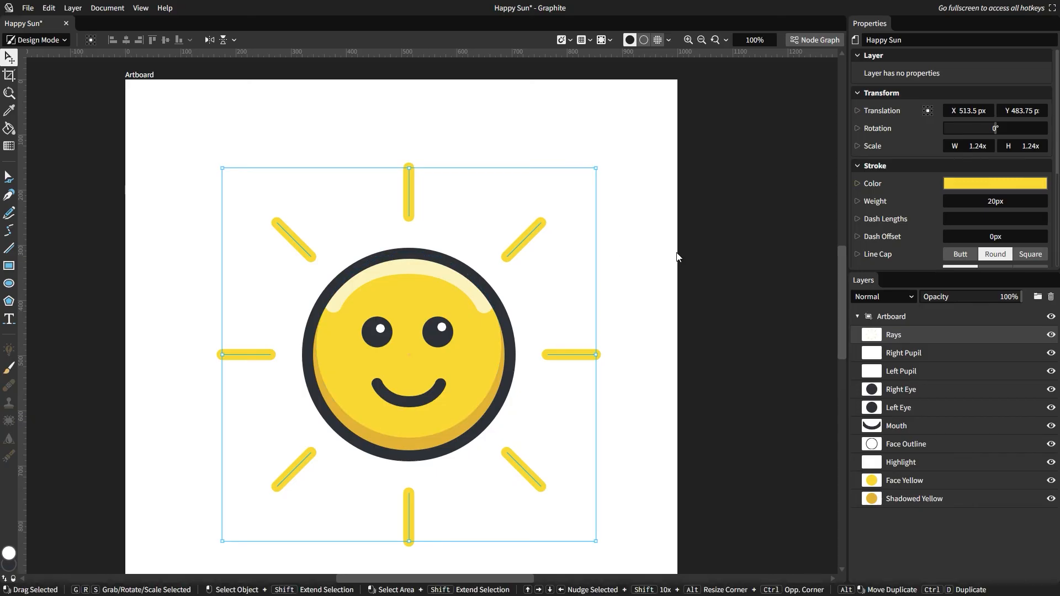
mouse_move(667, 253)
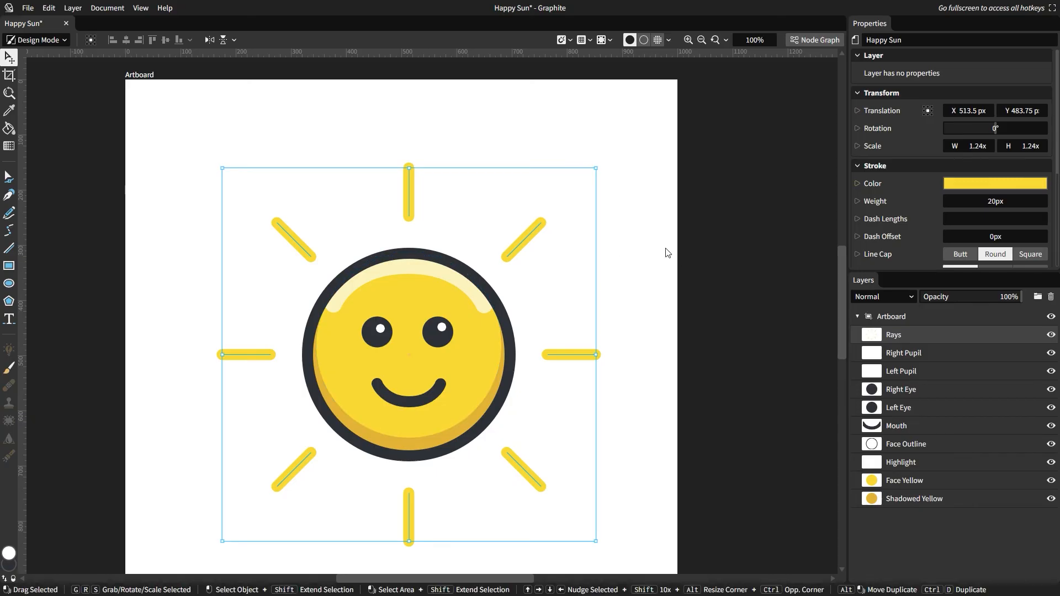
mouse_move(635, 297)
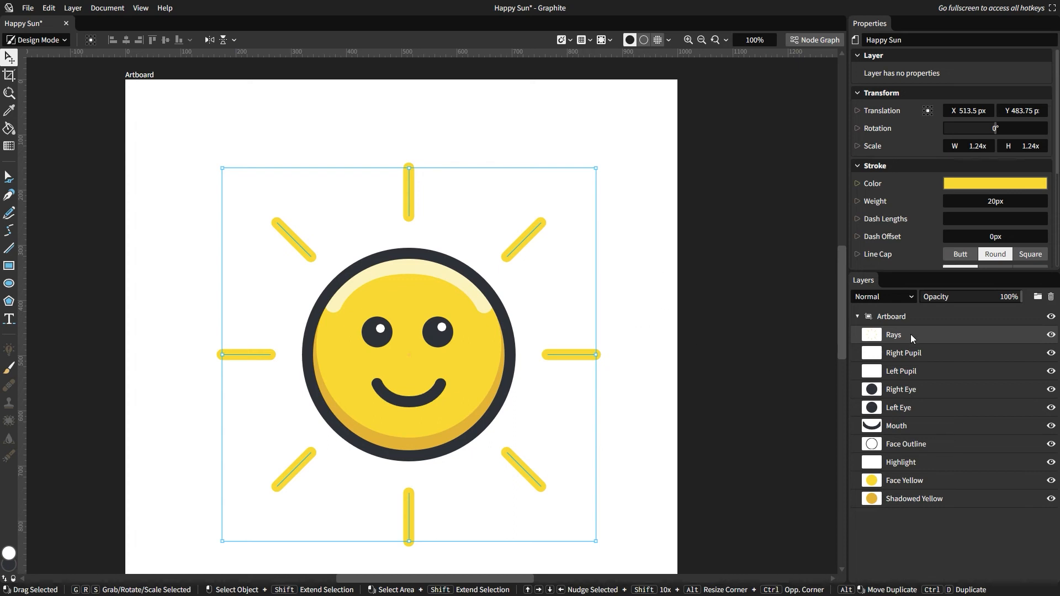
Set the Small Rays circular-repeat angle offset to 22.5° so they fall between the long rays
double_click(894, 335)
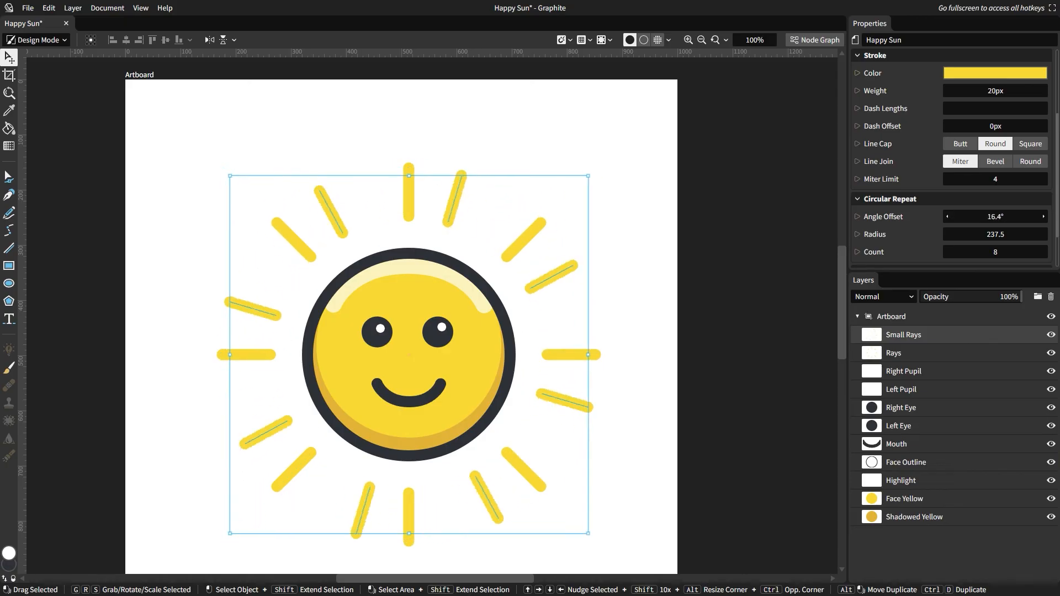
click(994, 217)
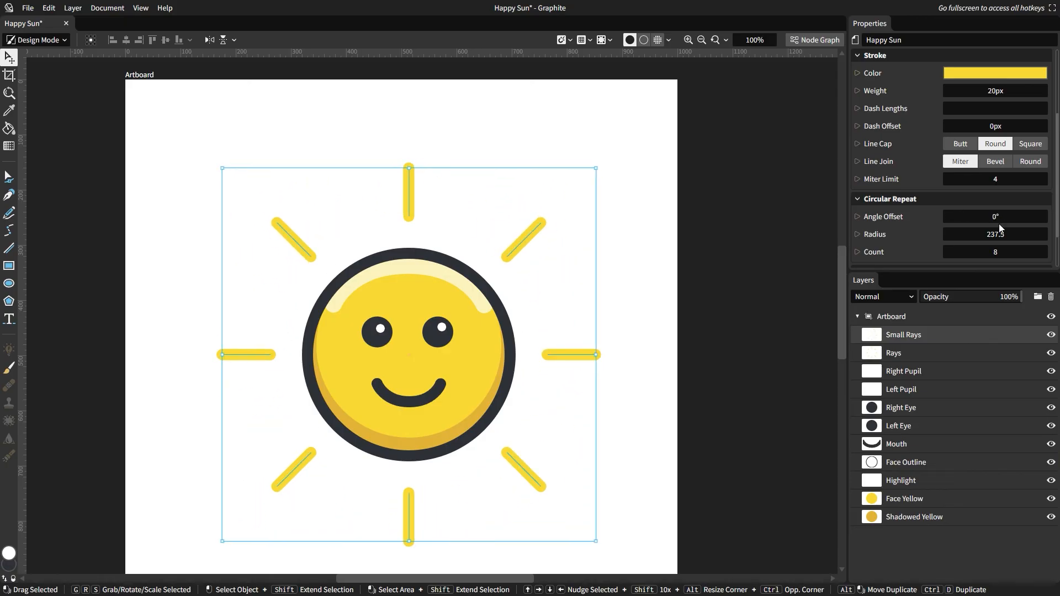
click(995, 216)
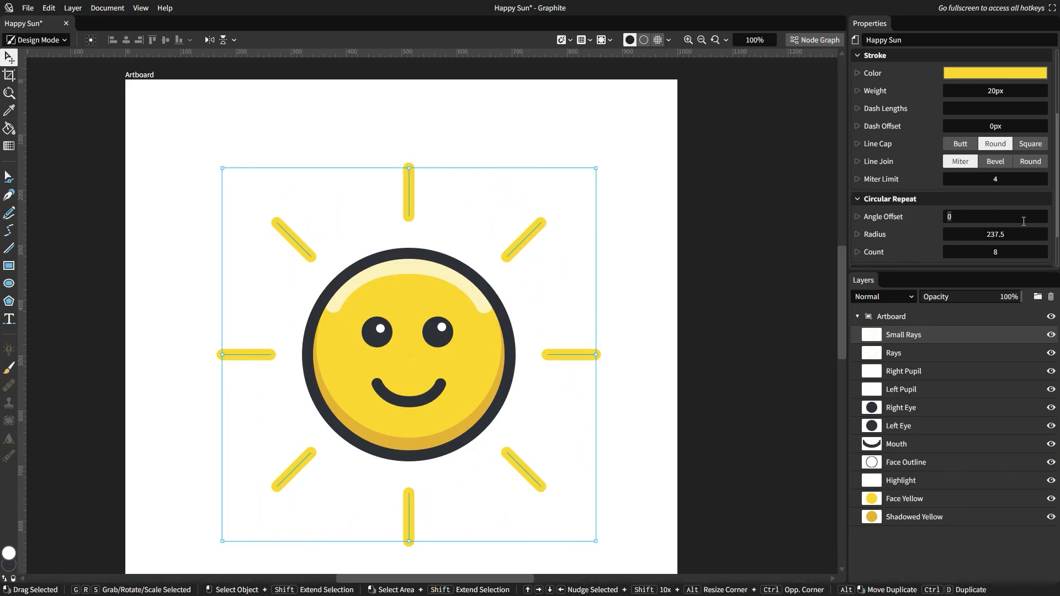
text(360)
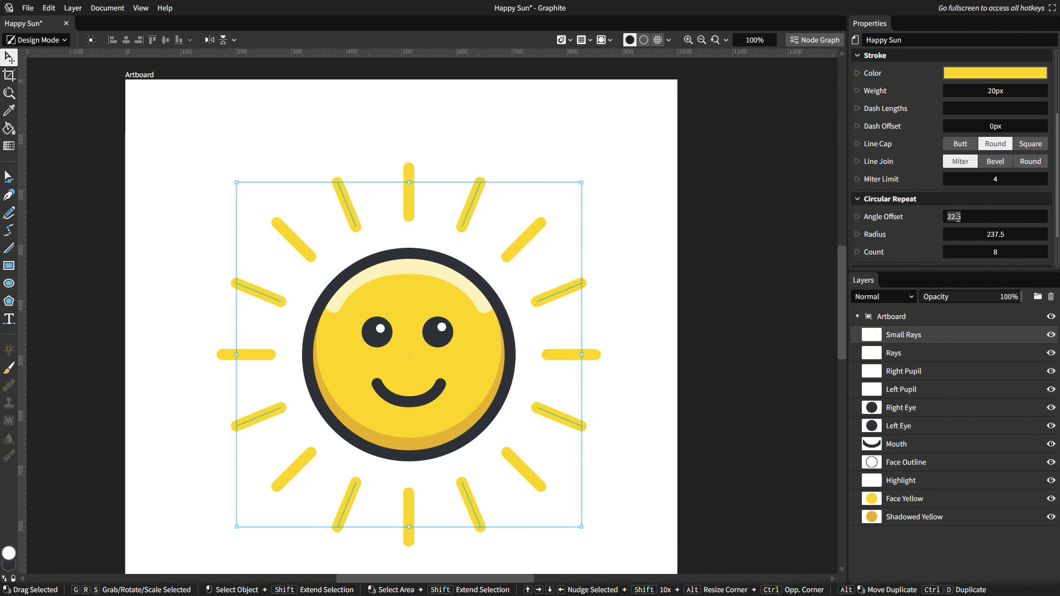
key(Enter)
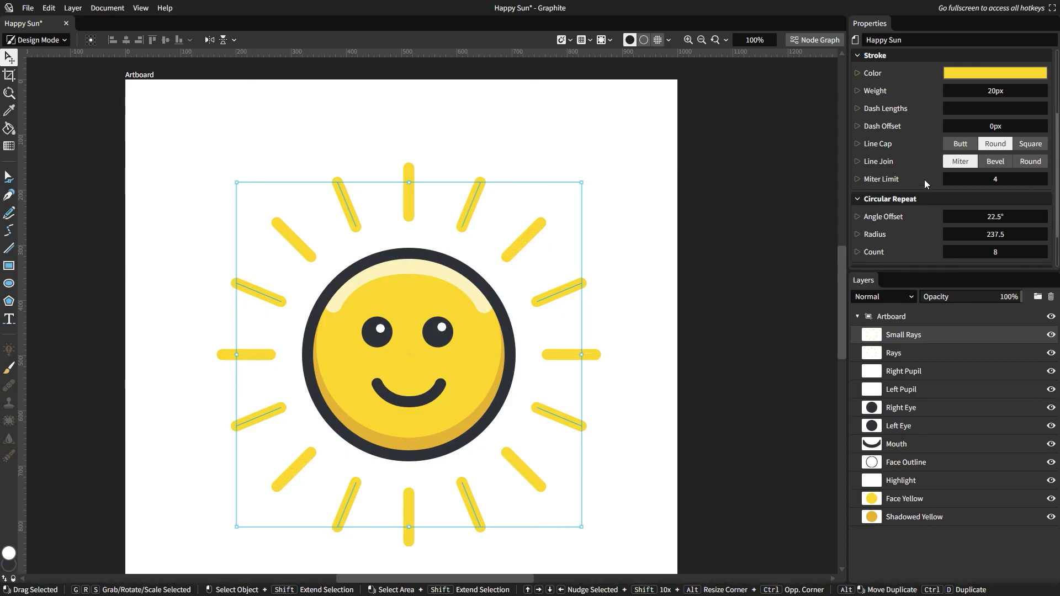
Raise the Small Rays repeat radius to about 257 and shorten their line length
scroll(down, 3)
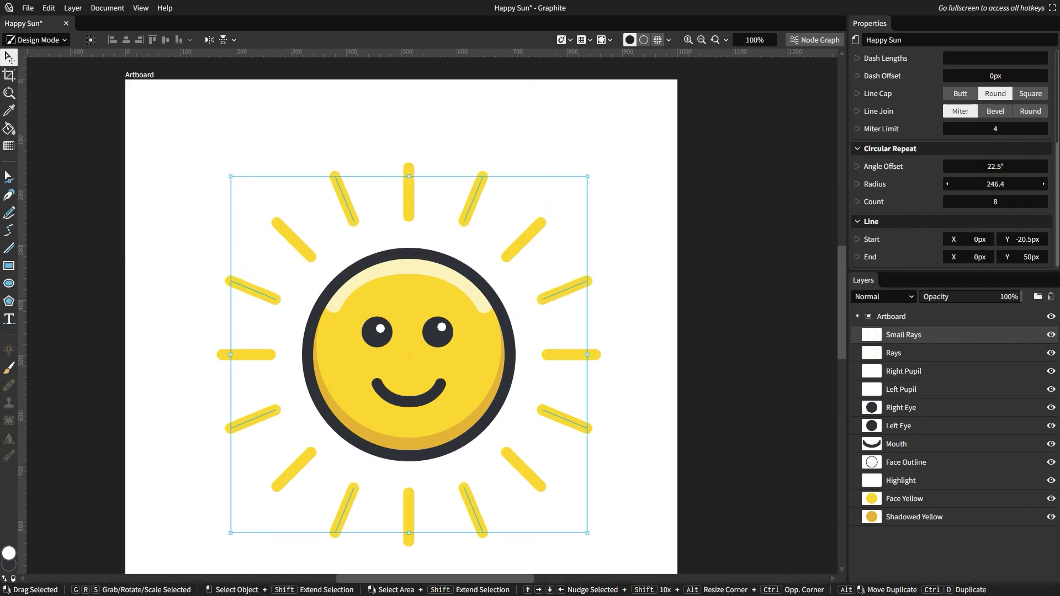
drag(994, 184, 1002, 183)
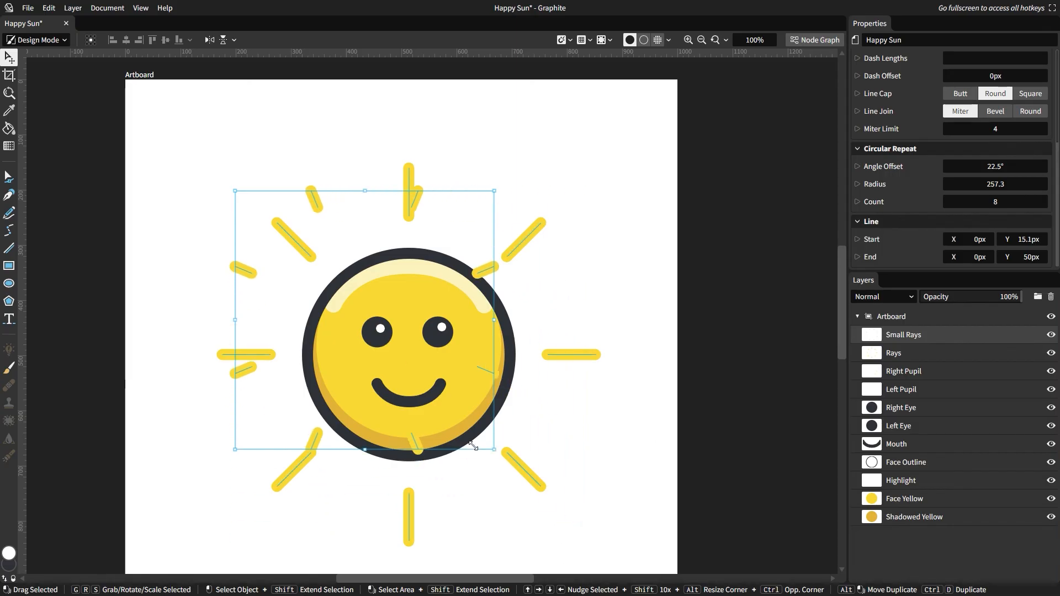
drag(473, 446, 363, 342)
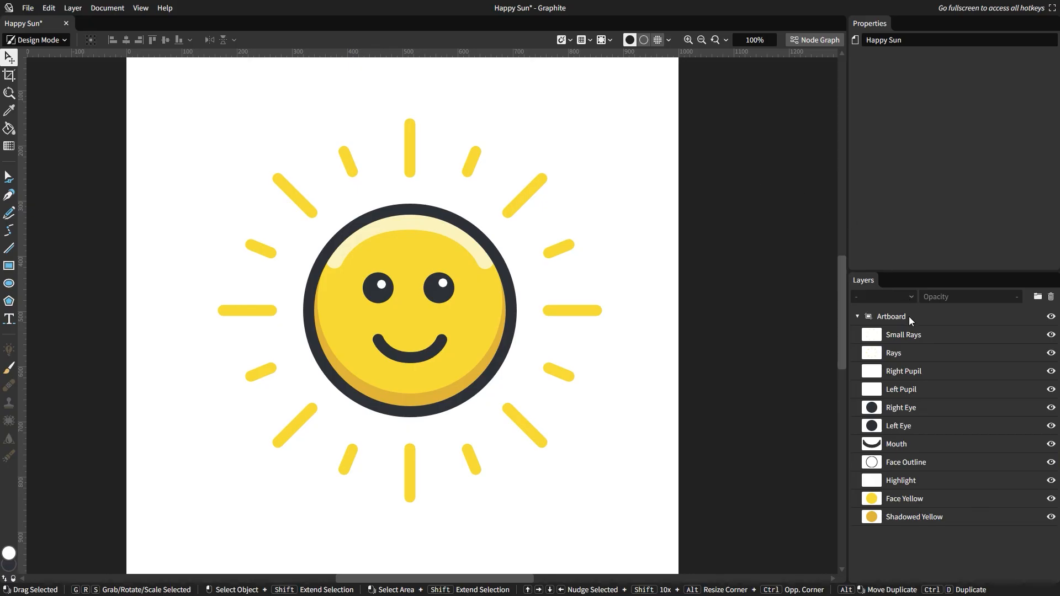
Select the artboard, dismissing the accidentally opened New Document dialog
click(892, 316)
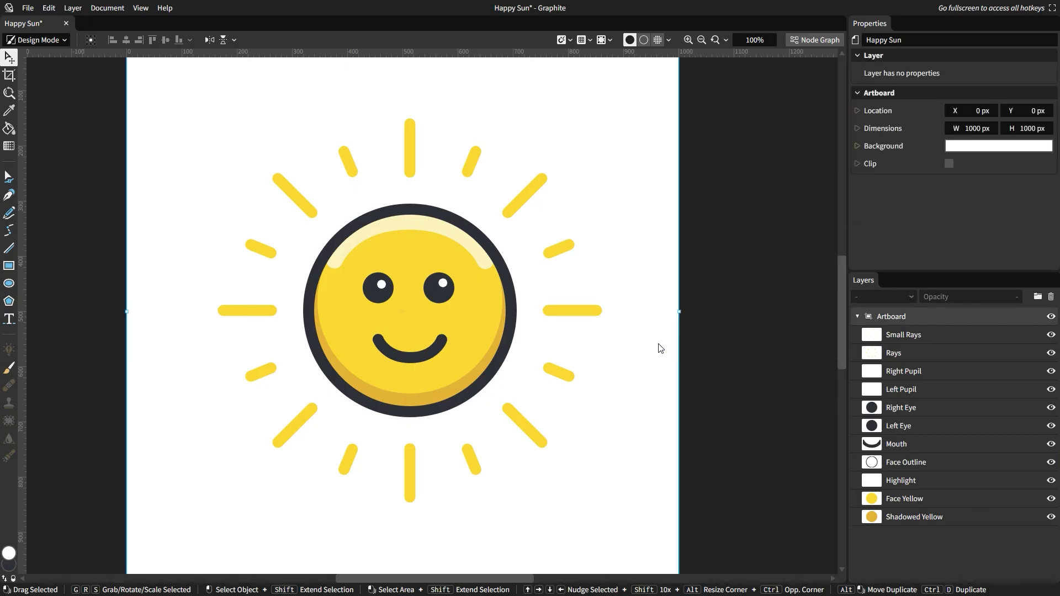
click(27, 8)
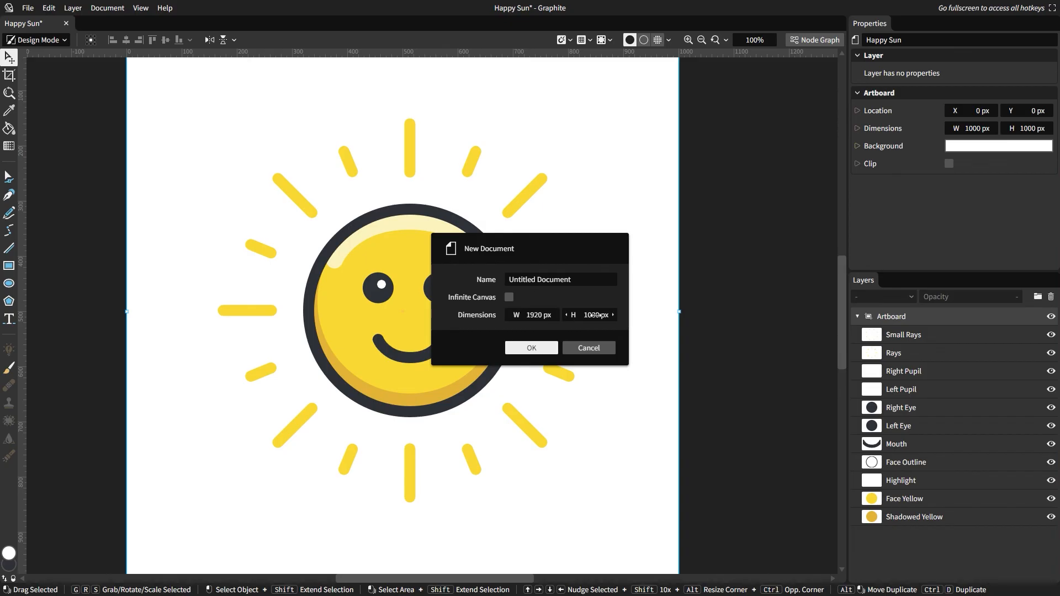
click(588, 348)
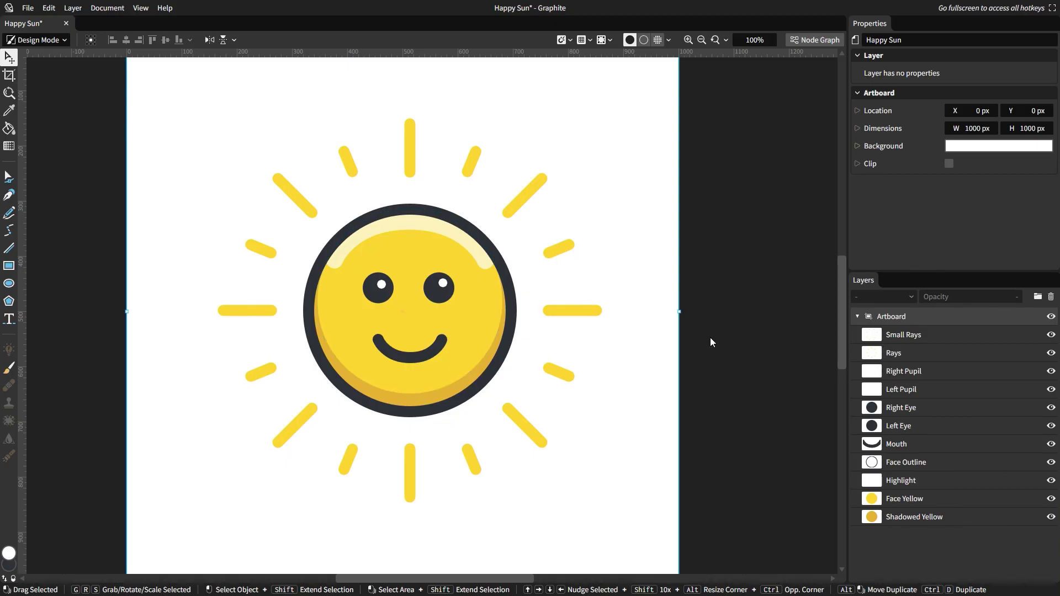
Change the artboard background colour from white to a light sky blue
click(997, 146)
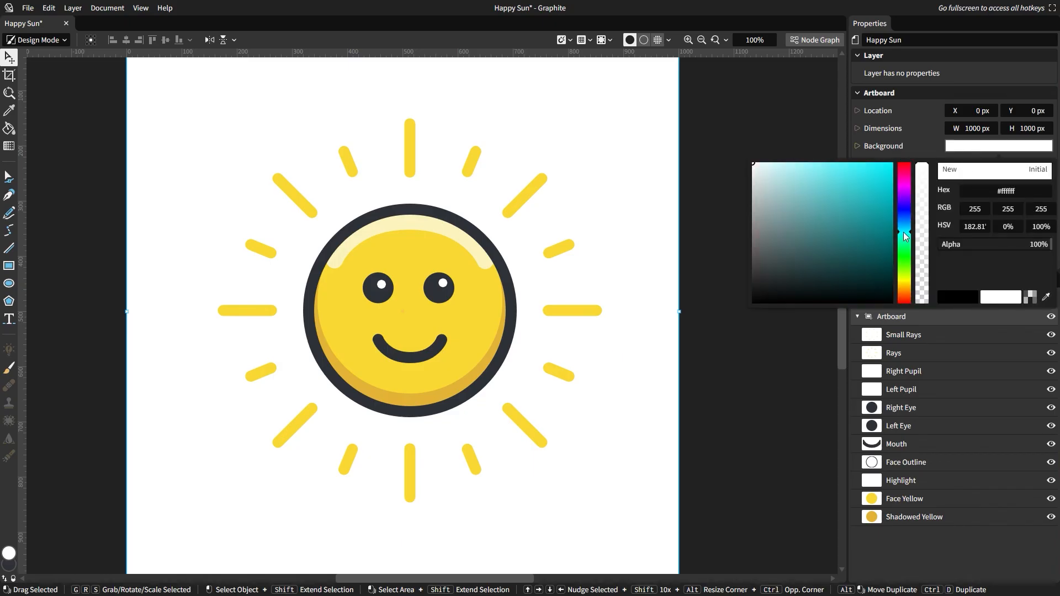
click(816, 181)
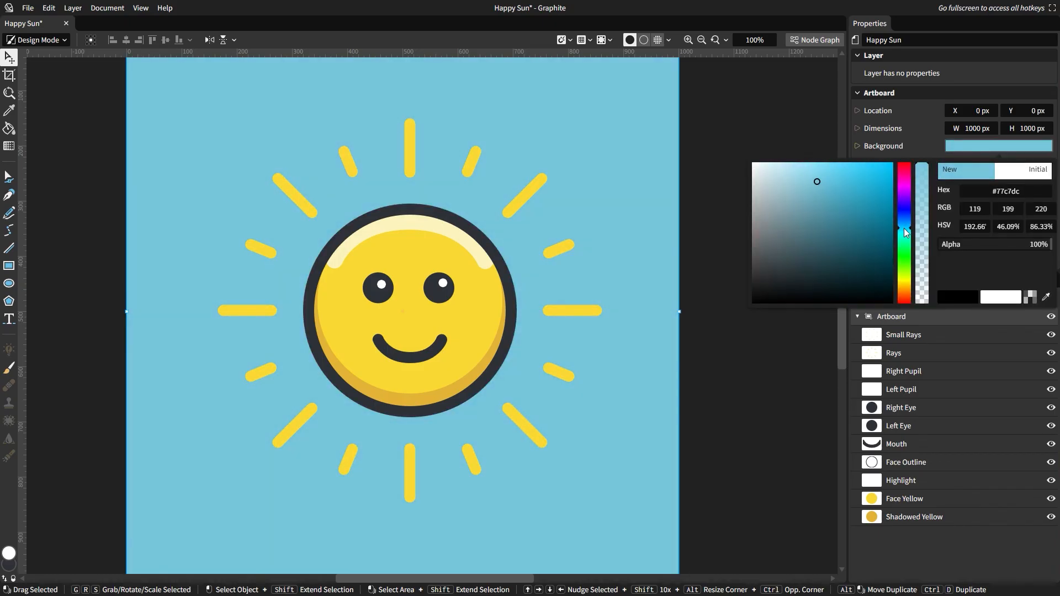
click(810, 175)
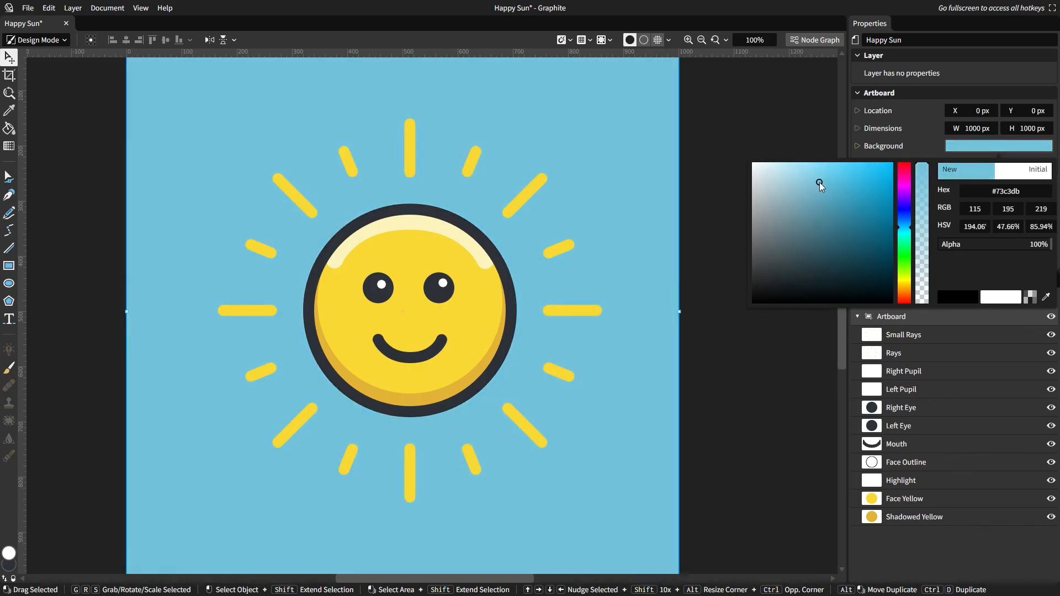
click(767, 245)
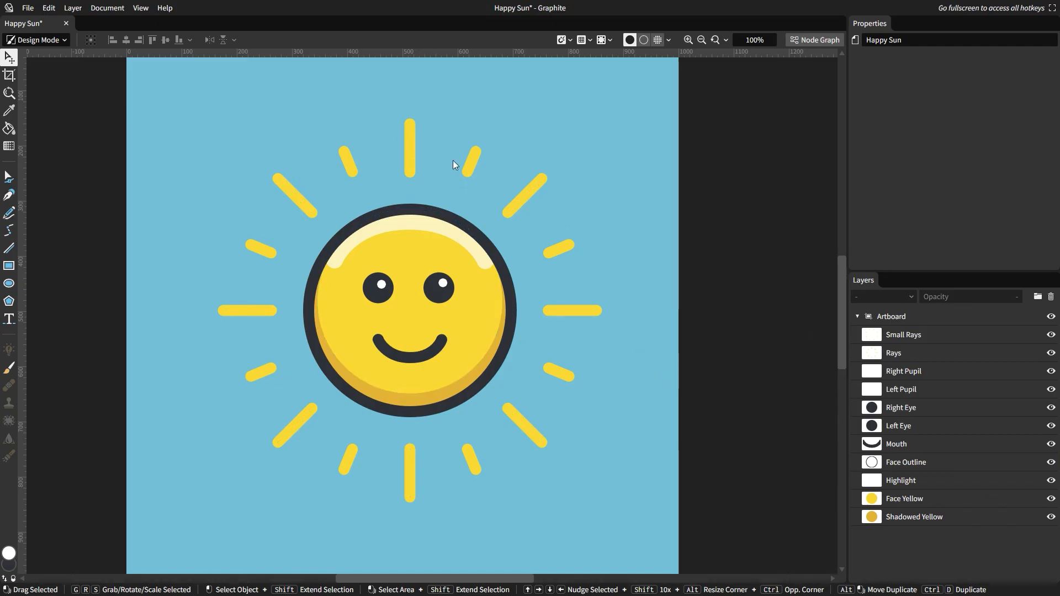
Rotate the rings: Rays angle offset 11.27°, Small Rays offset 22.5+11.25 (33.75°)
click(894, 352)
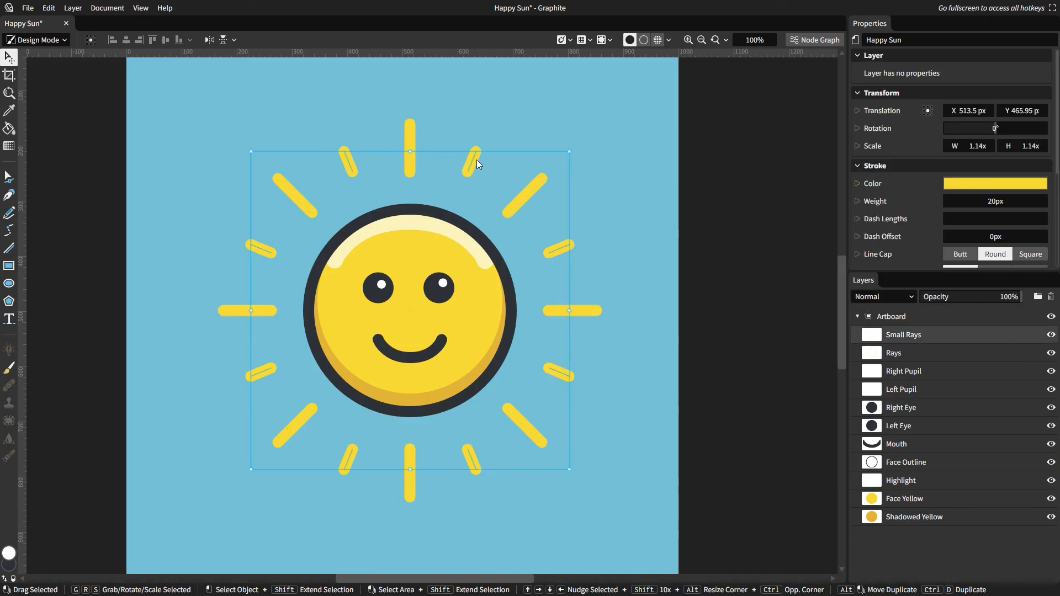
mouse_move(439, 173)
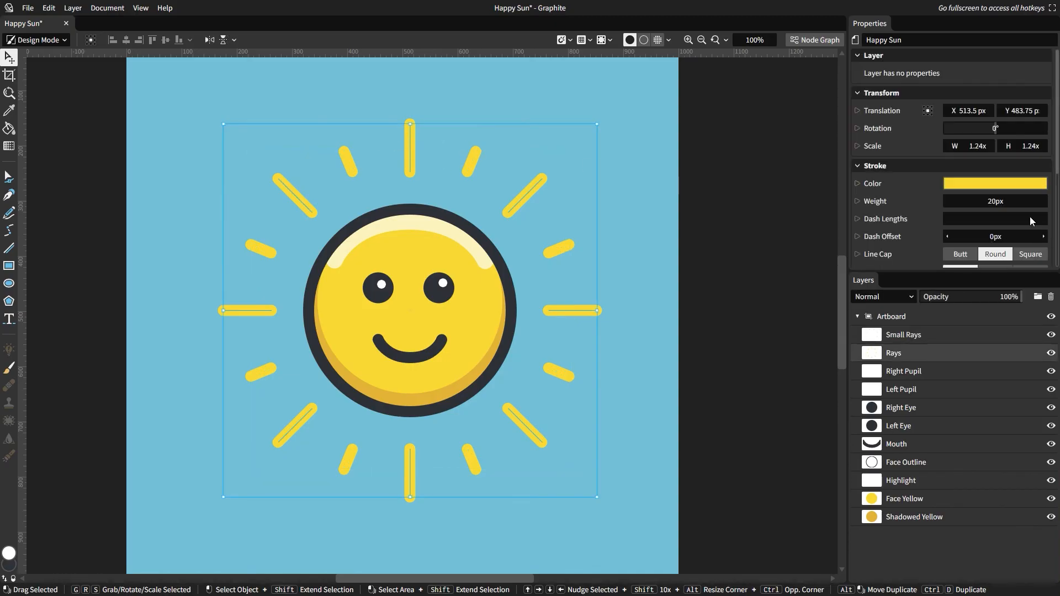
scroll(down, 3)
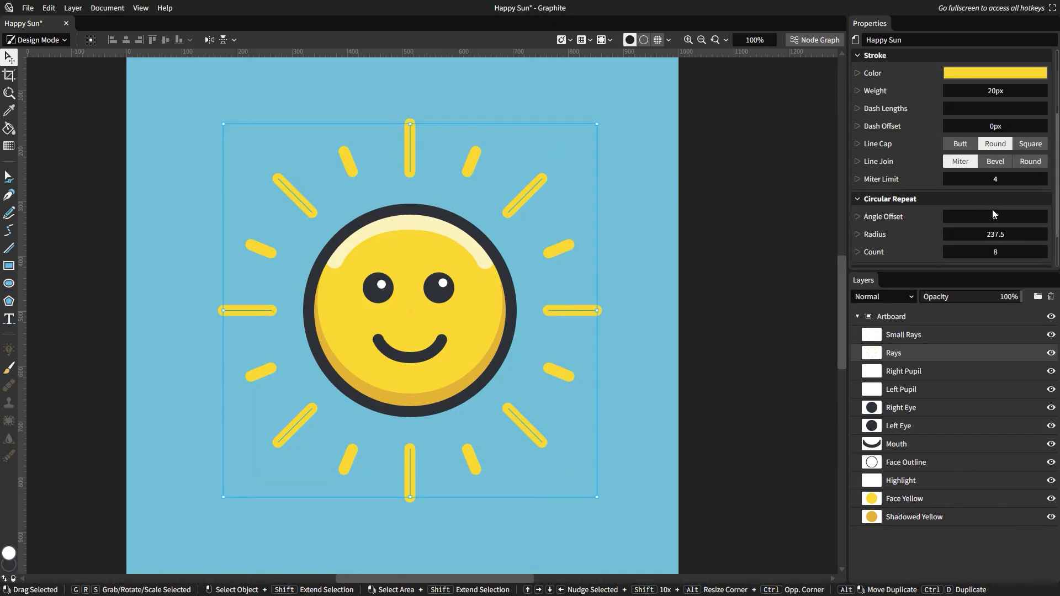
text(2.)
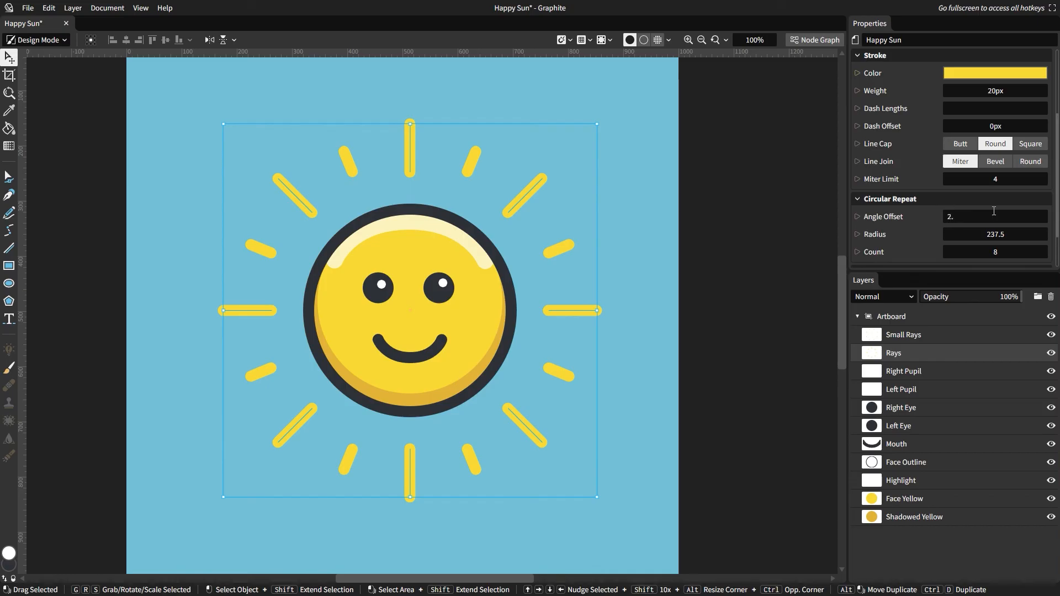
text(22.55/)
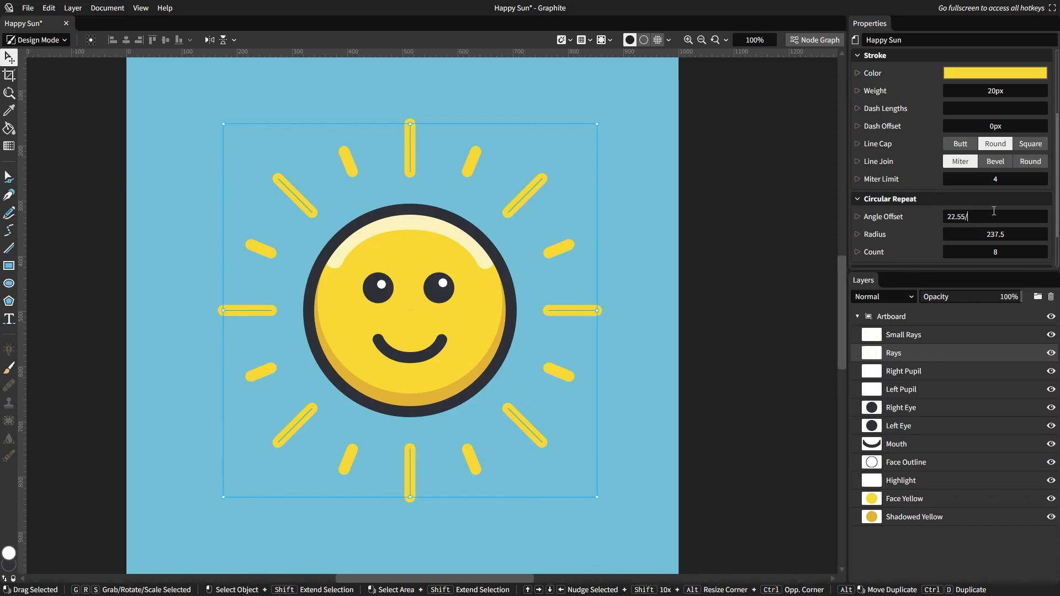
text(11.27°)
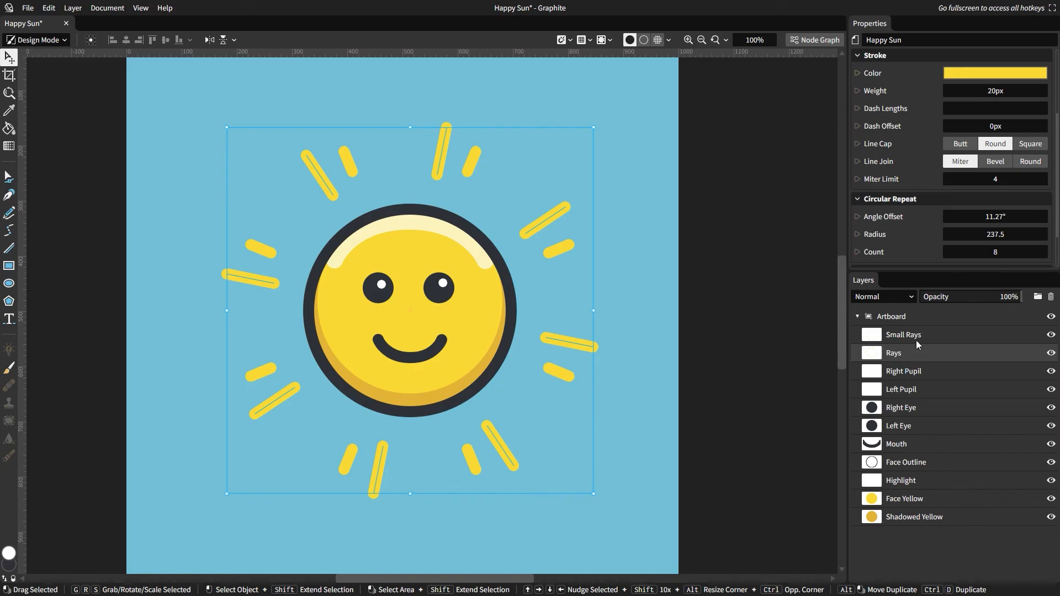
text(22.5)
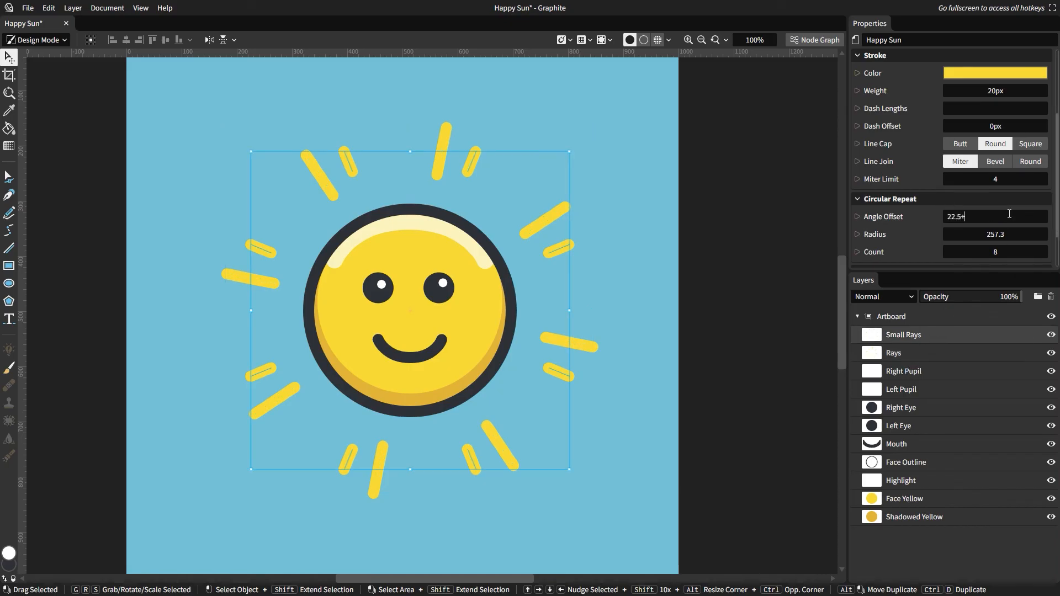
text(+())
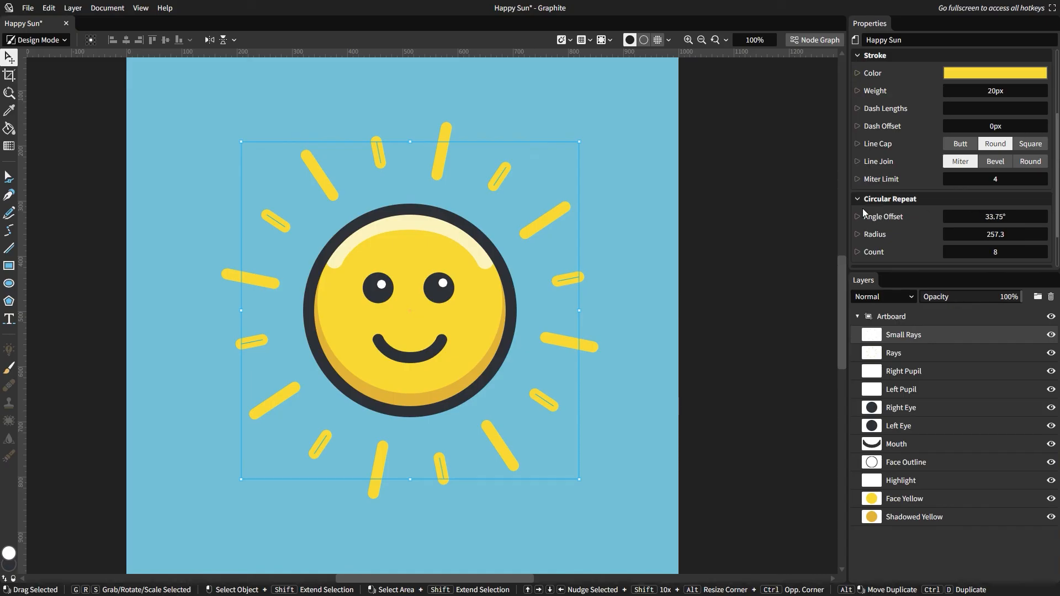
click(776, 195)
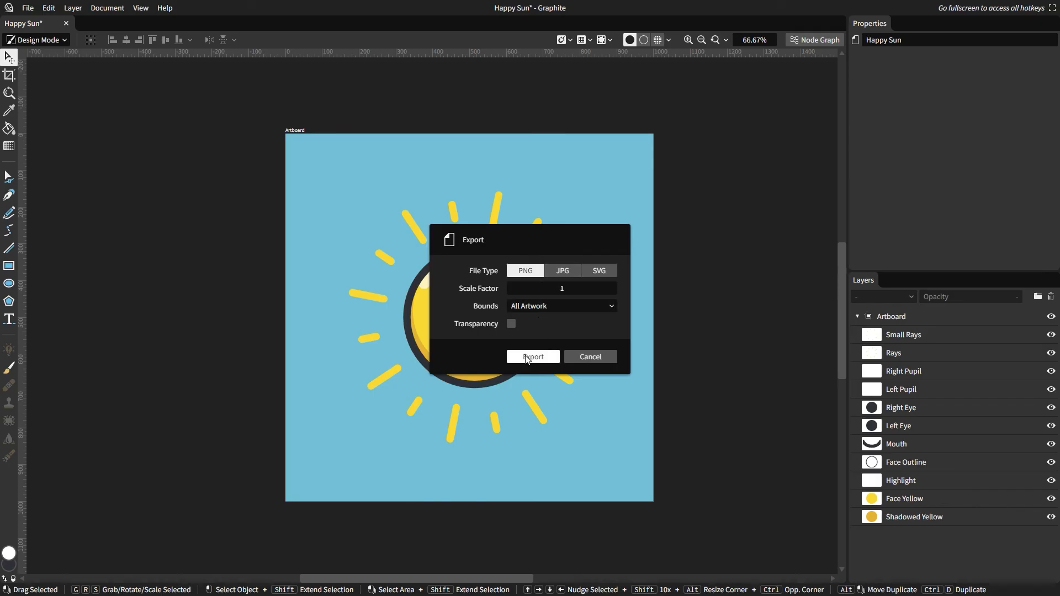
Export all artwork as a PNG at scale factor 1
click(532, 357)
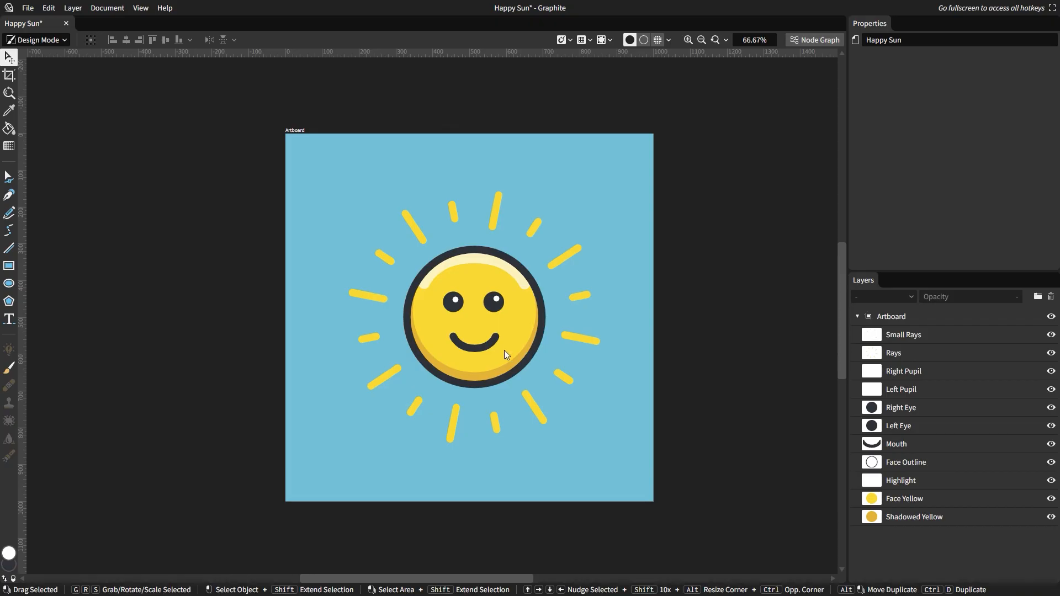